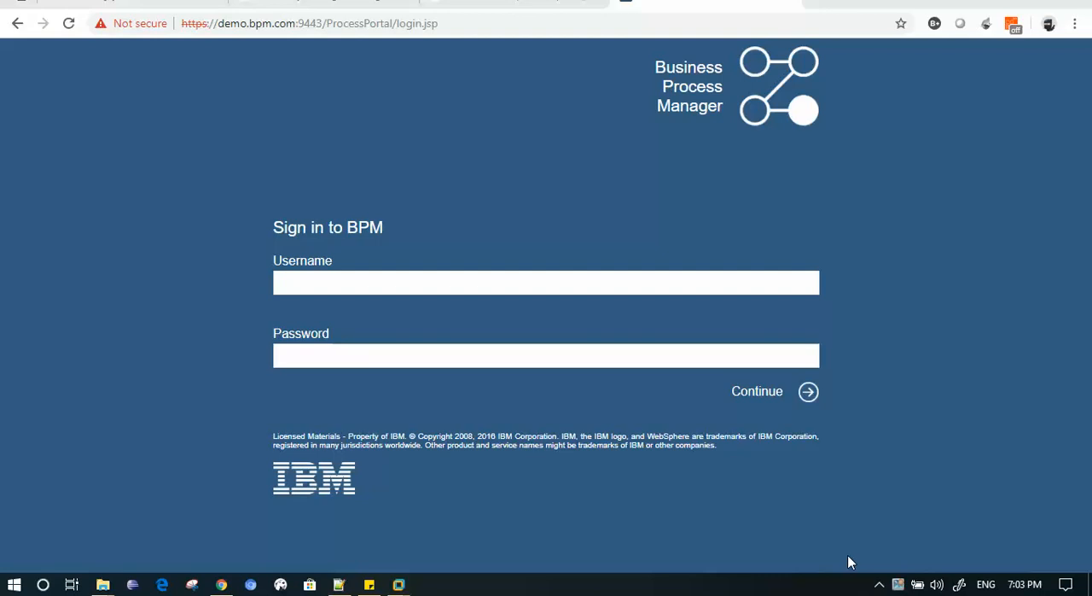
{"action": "mouse_move", "coordinate": [744, 415]}
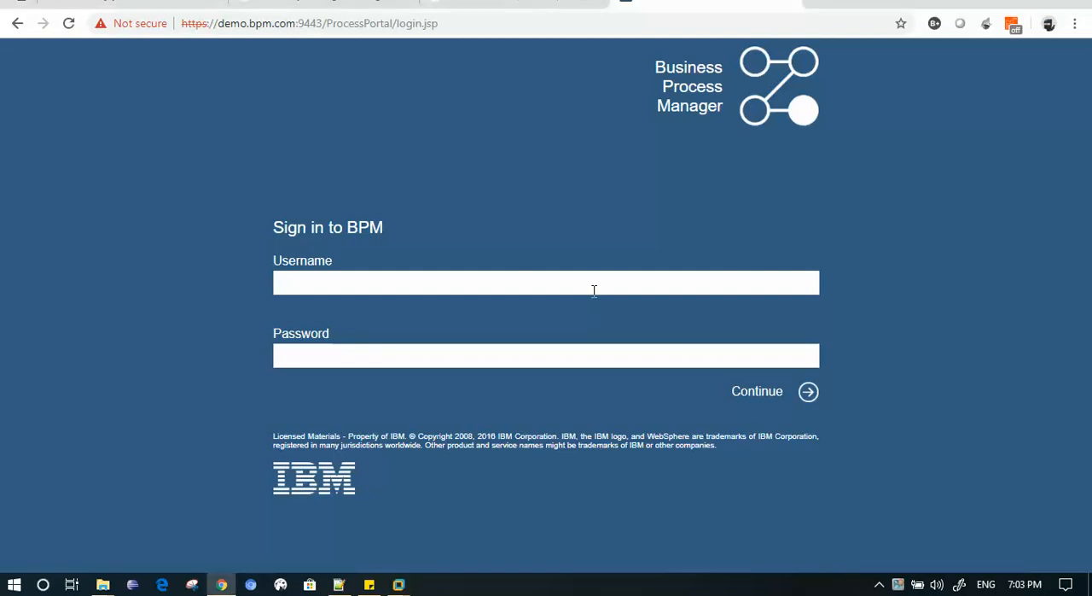
Sign in to Business Process Manager as celladmin with the filled-in password
{"action": "type", "text": "celladmin"}
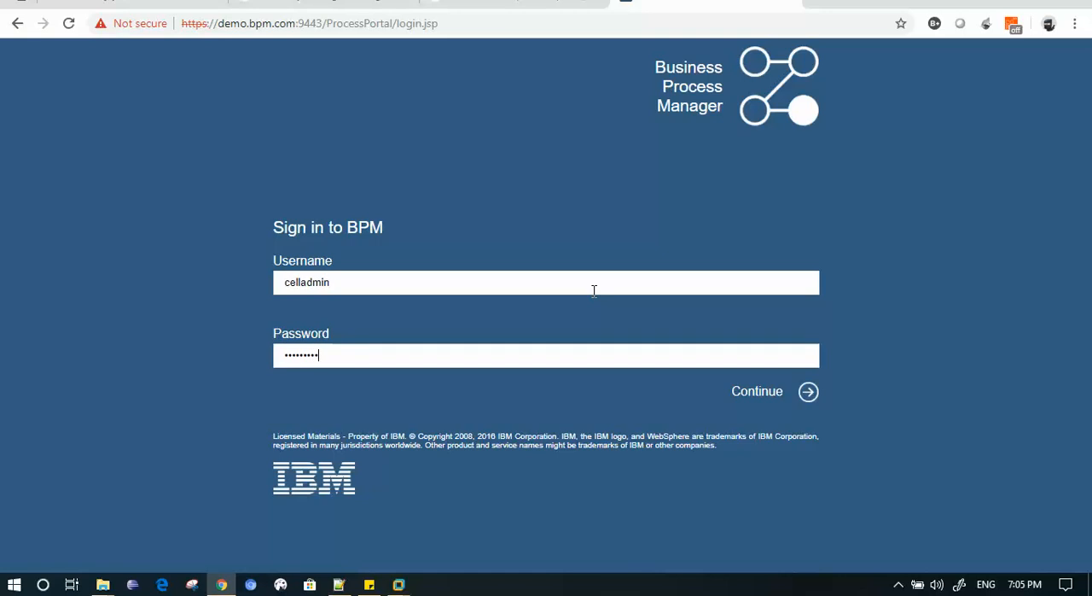
{"action": "mouse_move", "coordinate": [758, 391]}
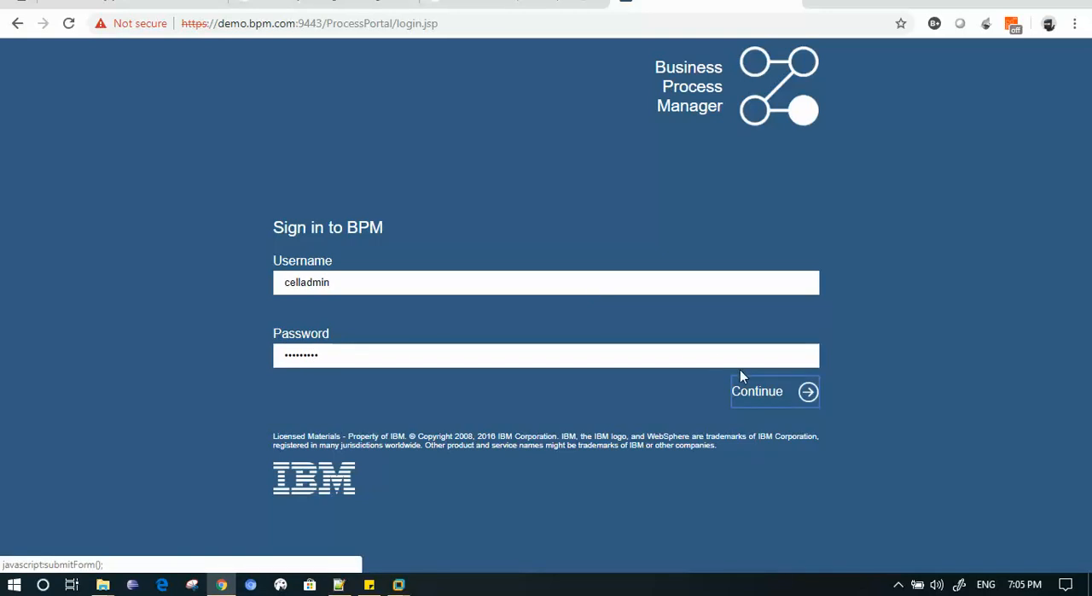
{"action": "left_click", "coordinate": [758, 391]}
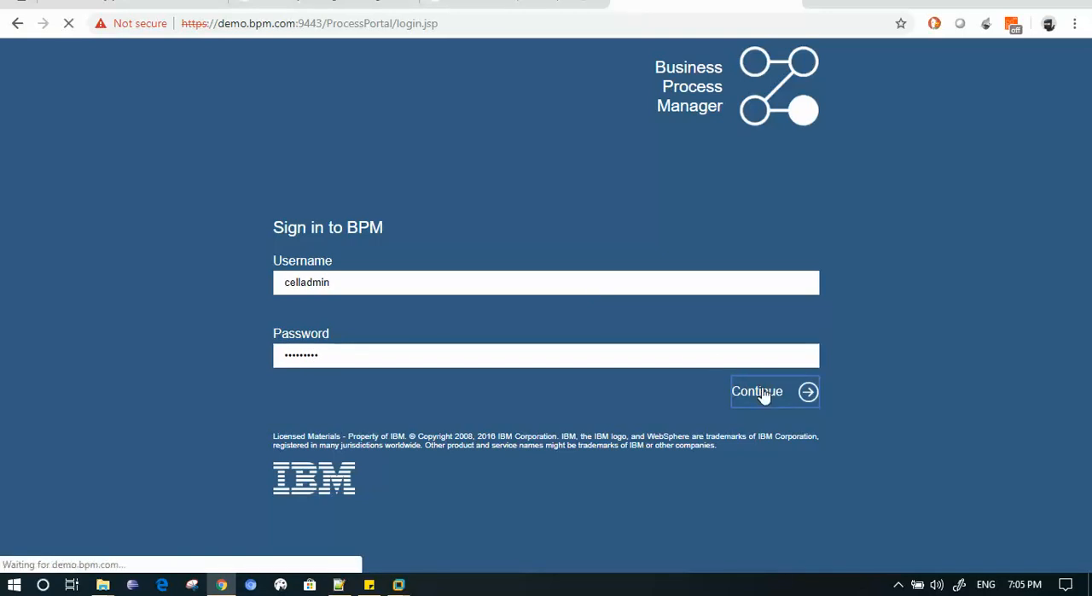
In Demo Process 1, start a new Client-Side Human Service under User Interface
{"action": "left_click", "coordinate": [758, 391]}
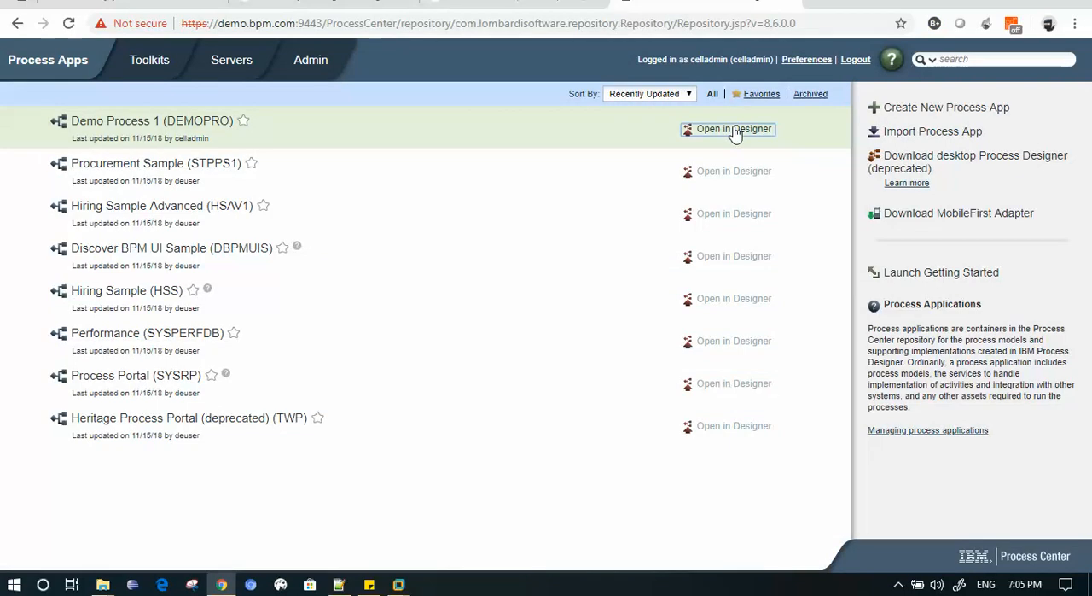
{"action": "left_click", "coordinate": [734, 130]}
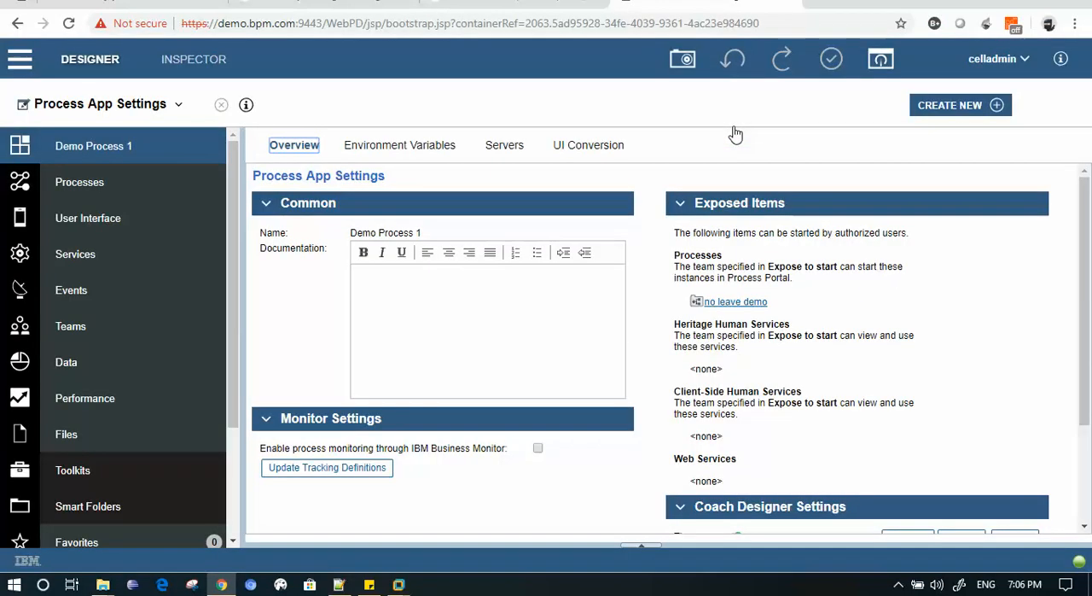
{"action": "mouse_move", "coordinate": [218, 218]}
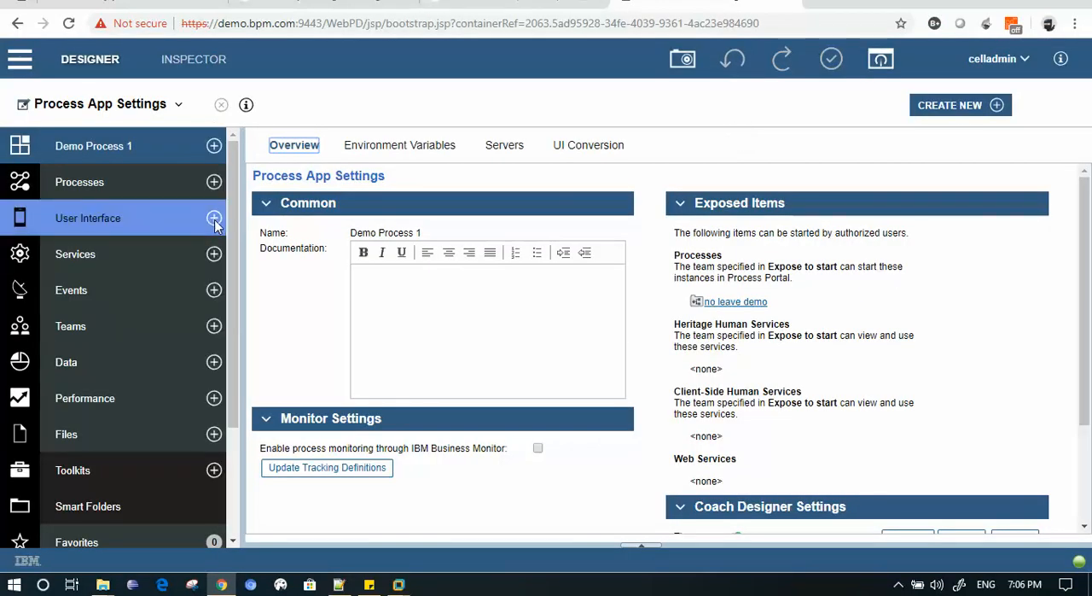
{"action": "left_click", "coordinate": [216, 218]}
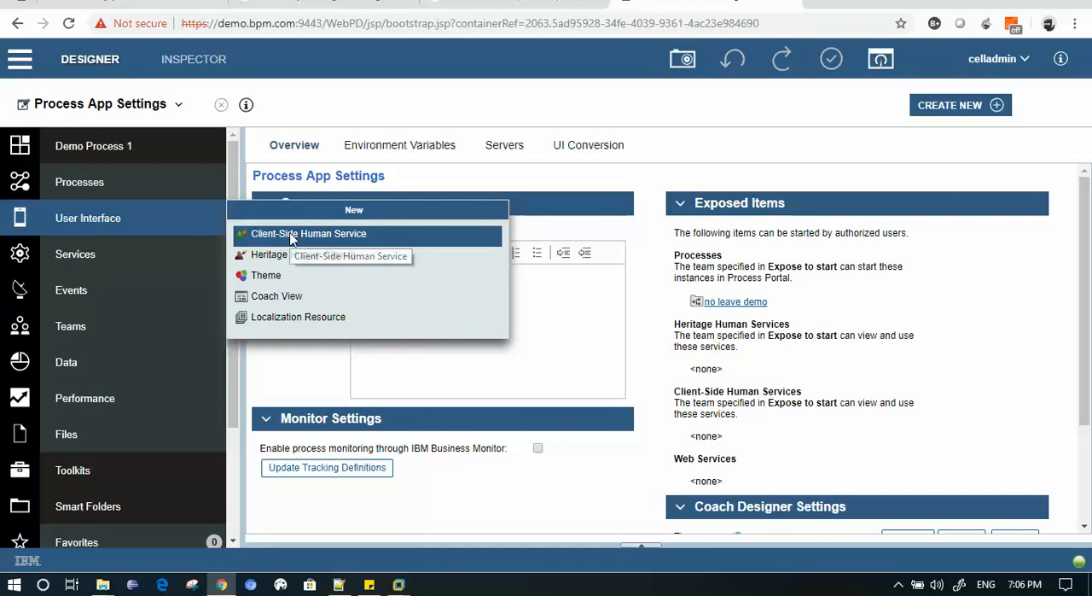
{"action": "left_click", "coordinate": [307, 232]}
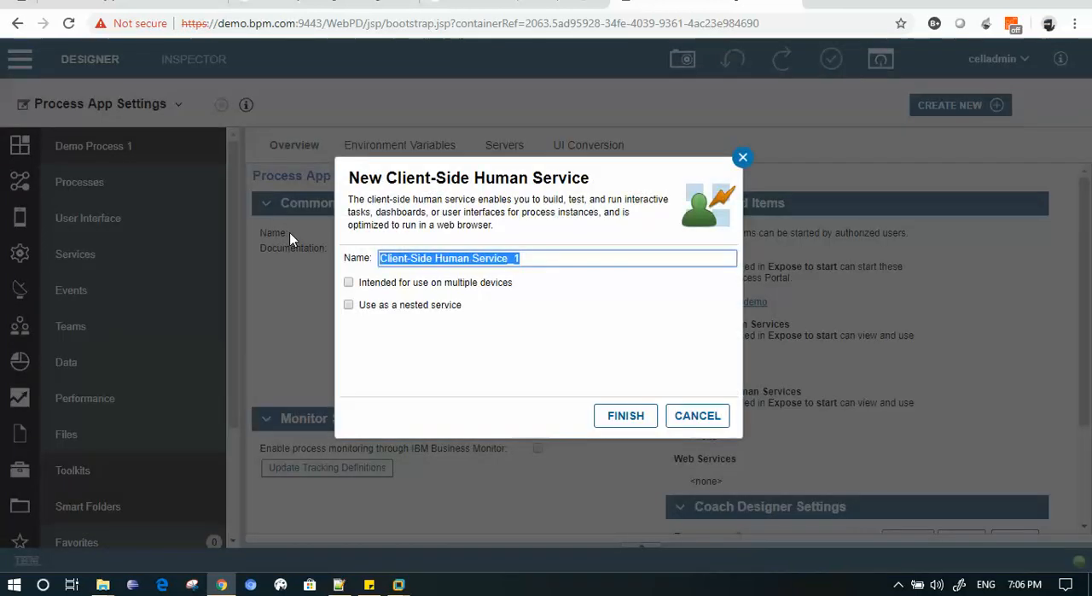
{"action": "mouse_move", "coordinate": [577, 275]}
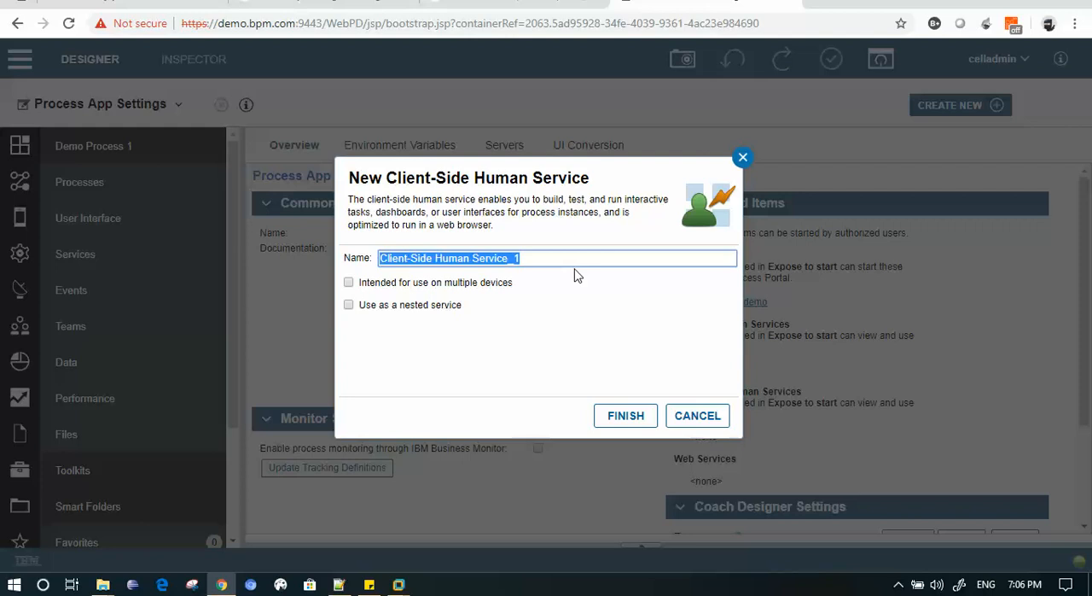
Name the new service 'Google chart Demo' and finish creating it
{"action": "type", "text": "Googl"}
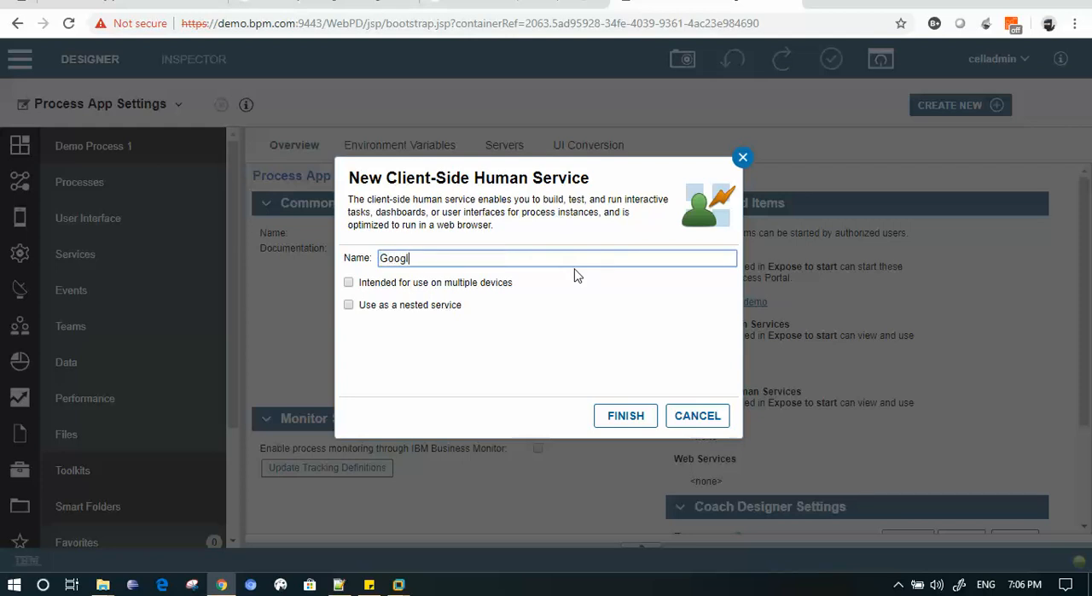
{"action": "type", "text": "e chart Demo"}
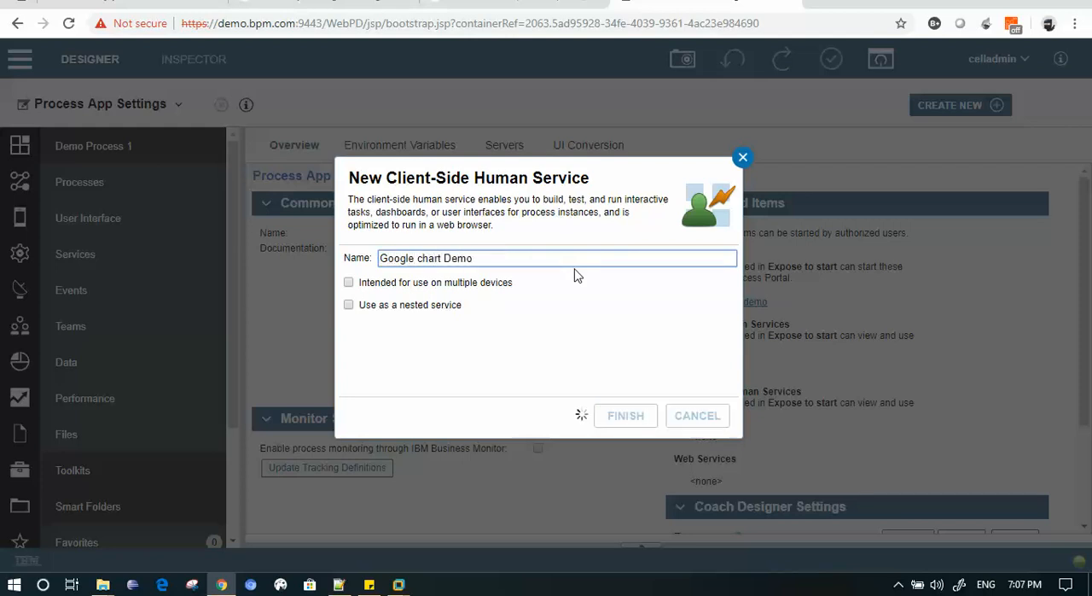
{"action": "left_click", "coordinate": [625, 415]}
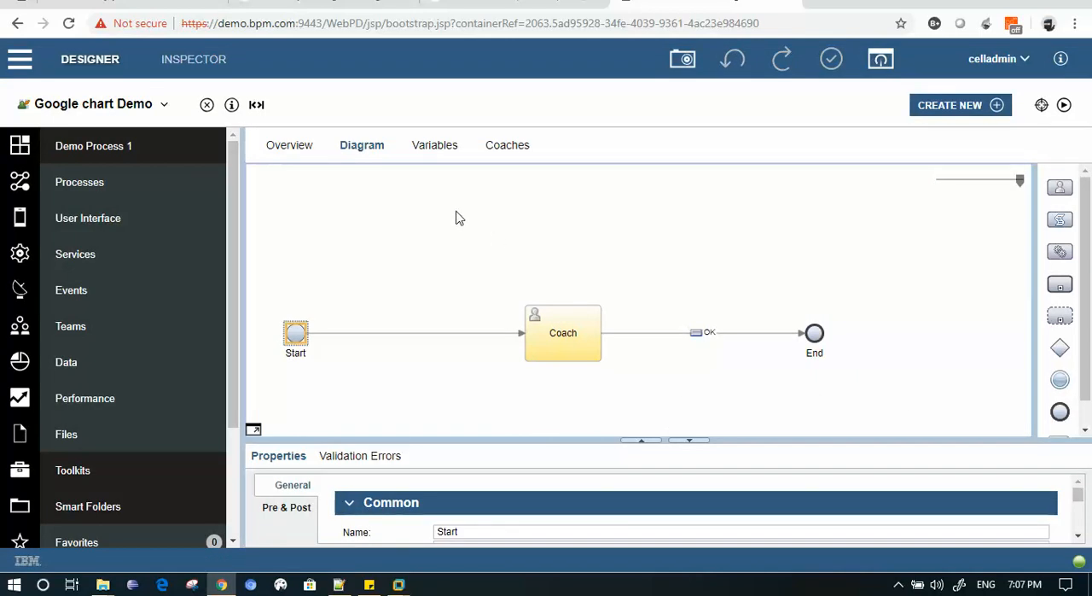
Add private String variables bike, car, bus and train to the service
{"action": "left_click", "coordinate": [434, 143]}
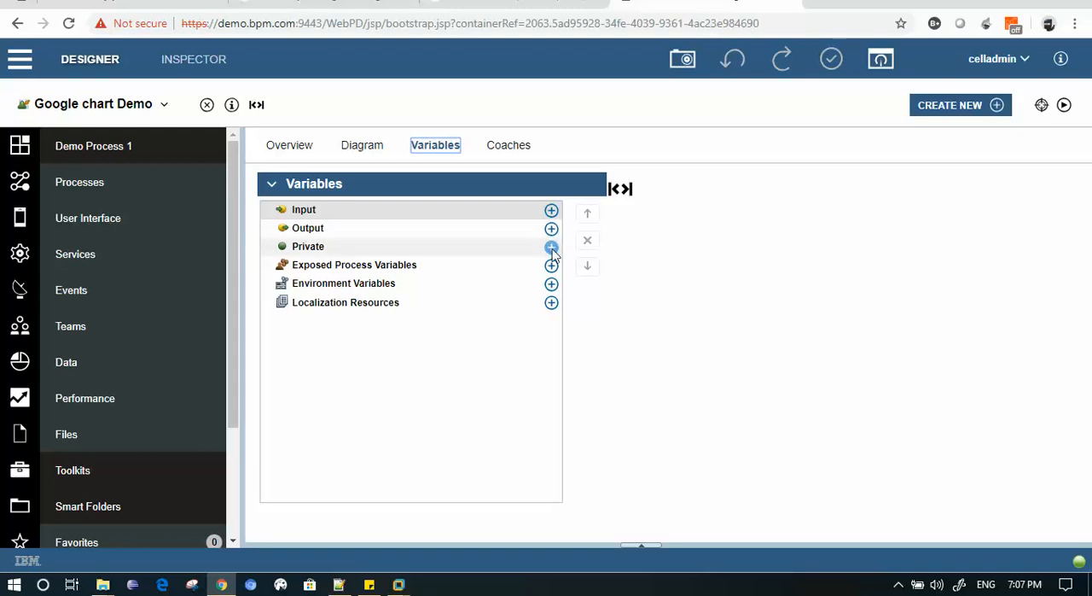
{"action": "left_click", "coordinate": [552, 246]}
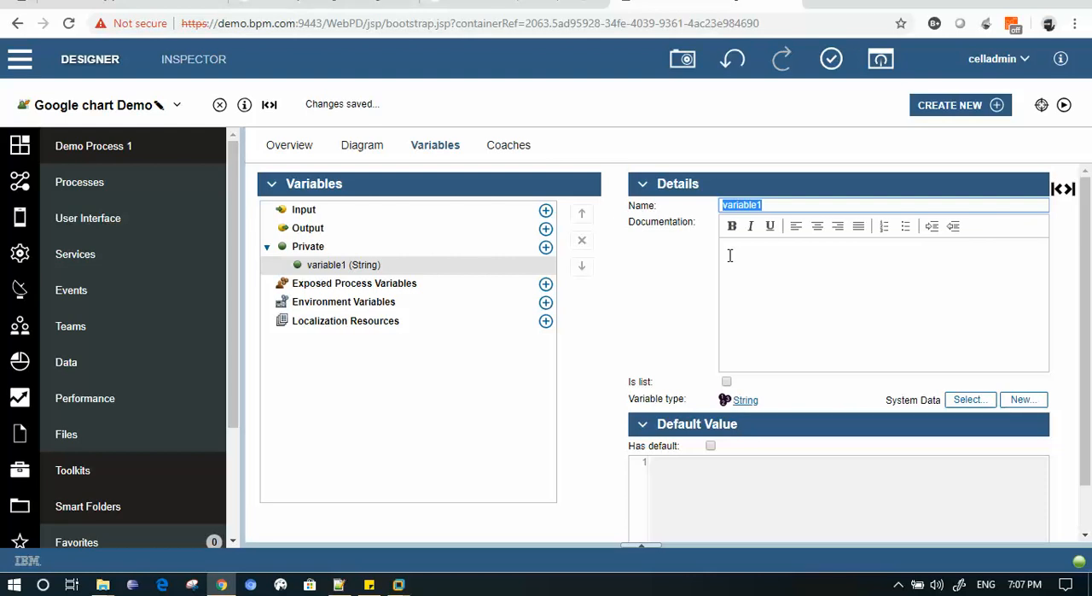
{"action": "type", "text": "bike"}
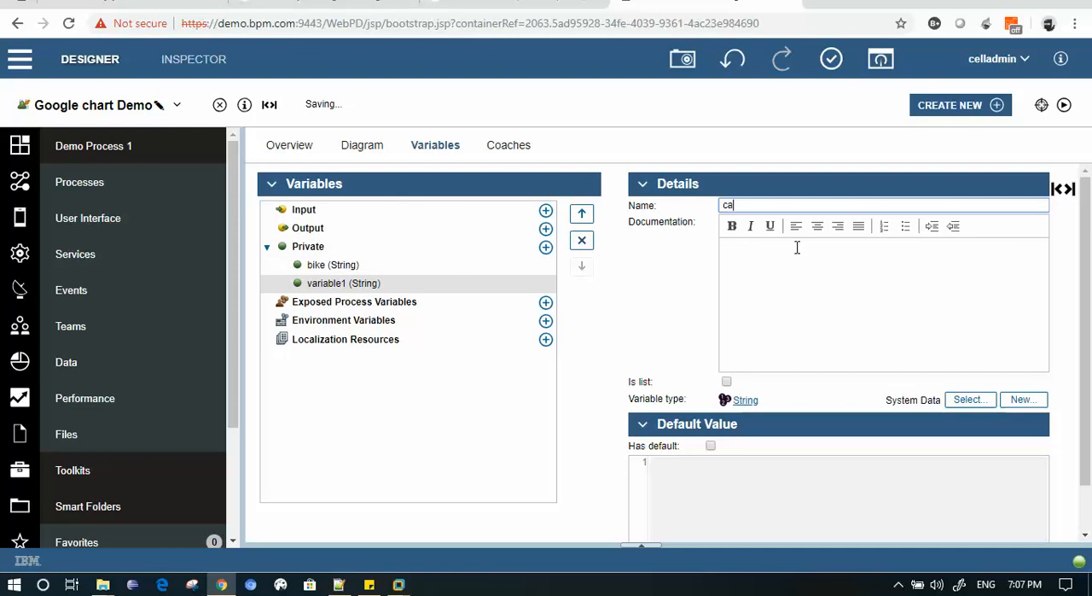
{"action": "type", "text": "r"}
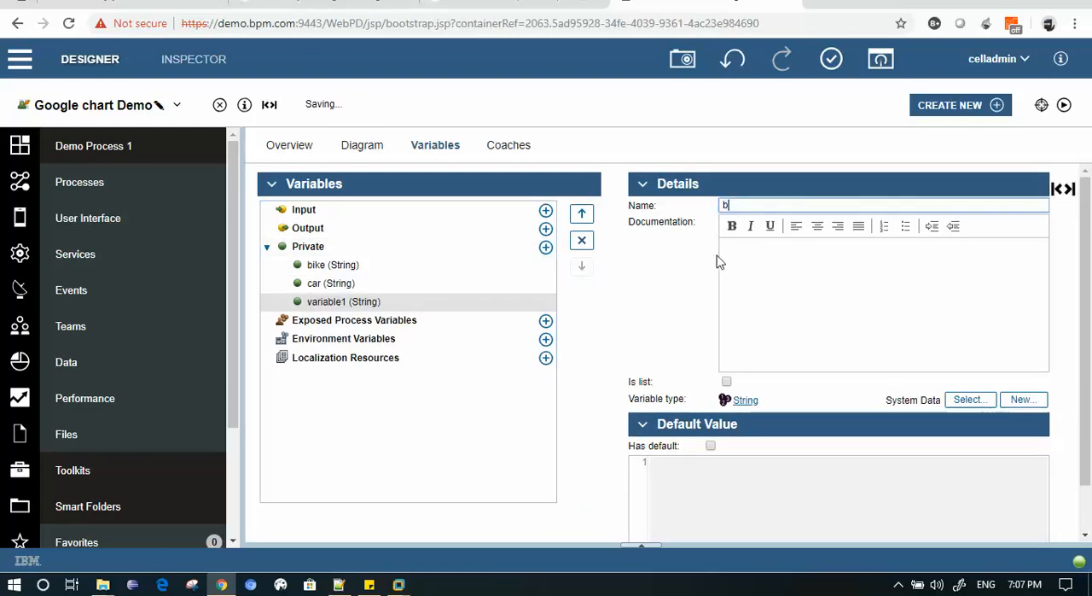
{"action": "type", "text": "us"}
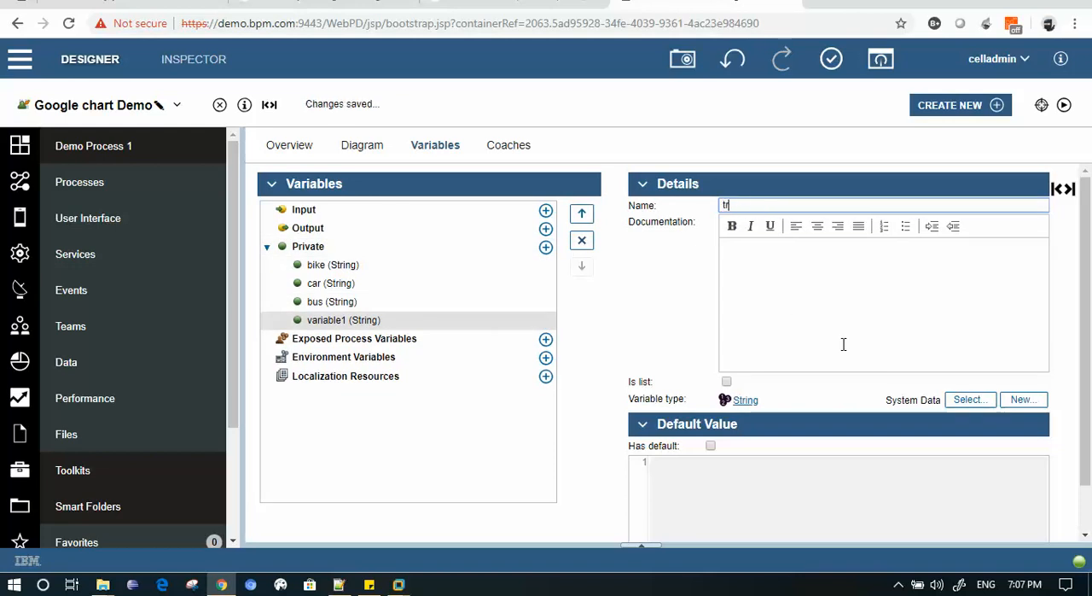
{"action": "type", "text": "ain"}
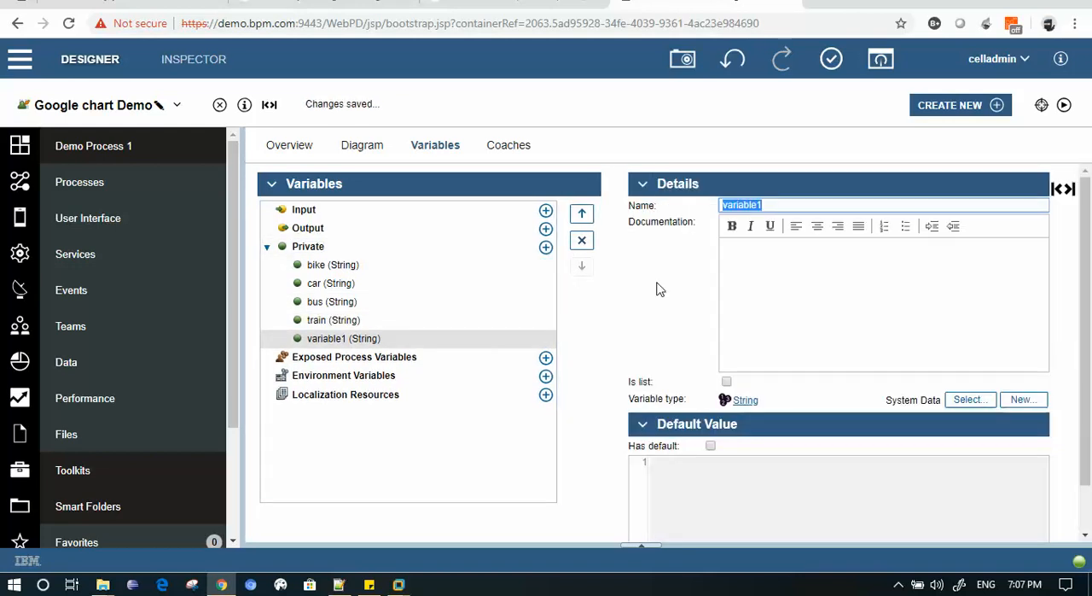
Add private String variables aeroplane and ship, then move to the coach layout
{"action": "type", "text": "a"}
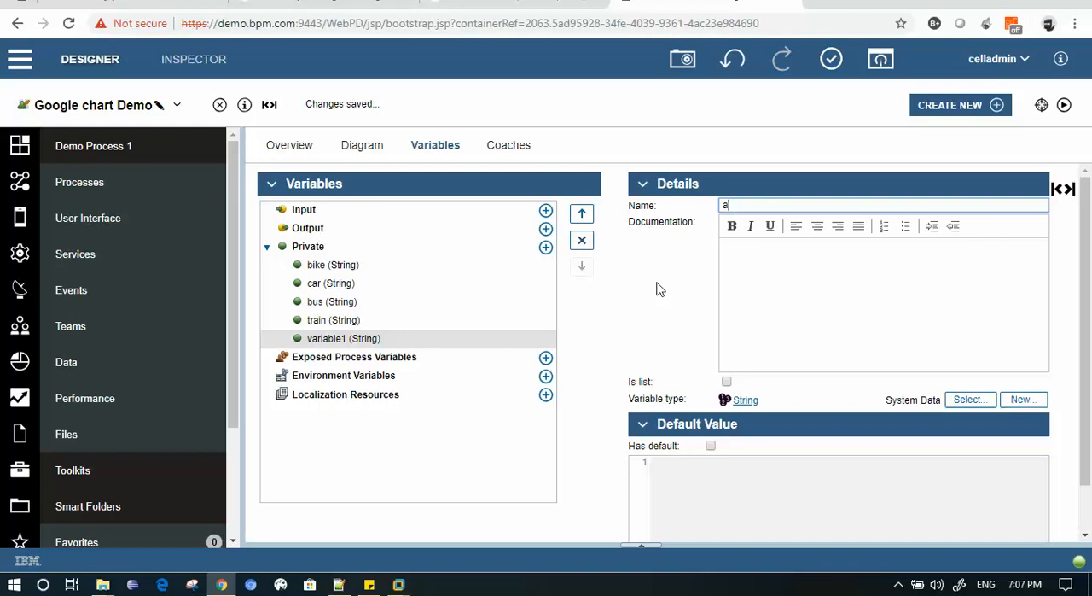
{"action": "type", "text": "erop"}
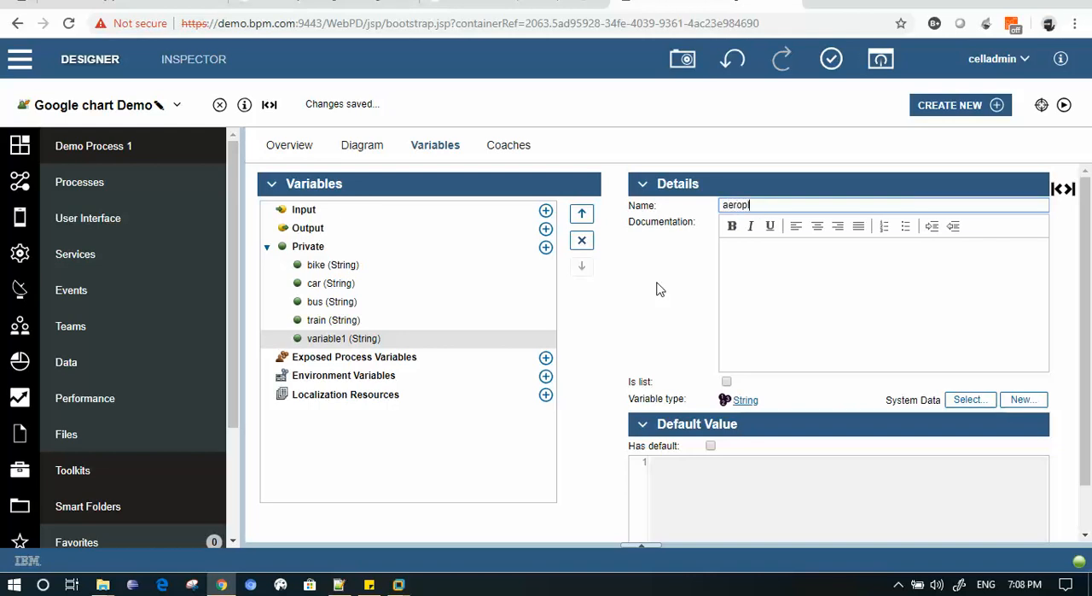
{"action": "type", "text": "lan"}
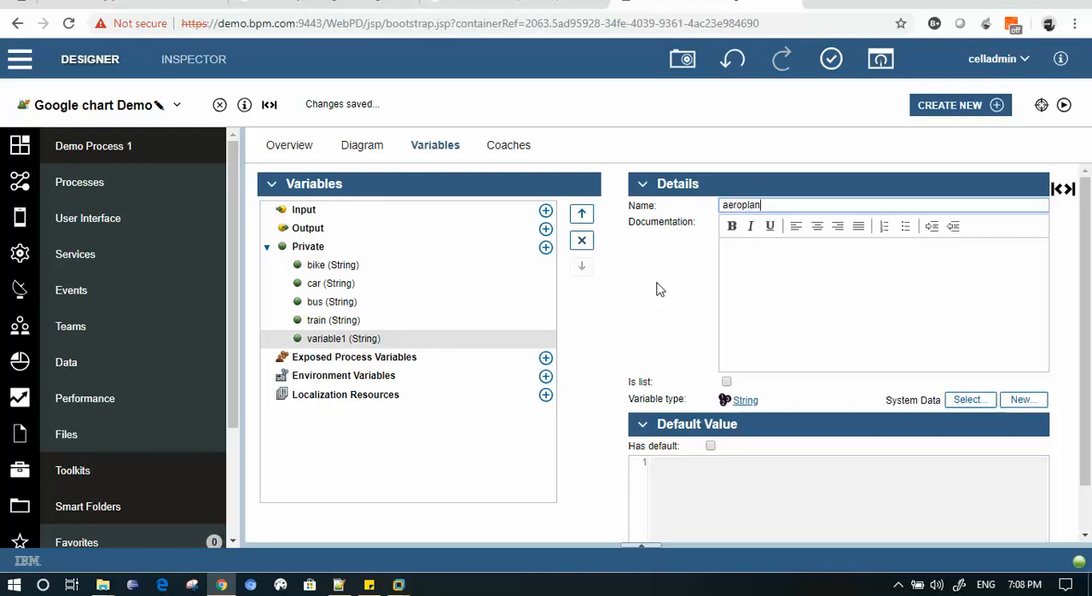
{"action": "type", "text": "e"}
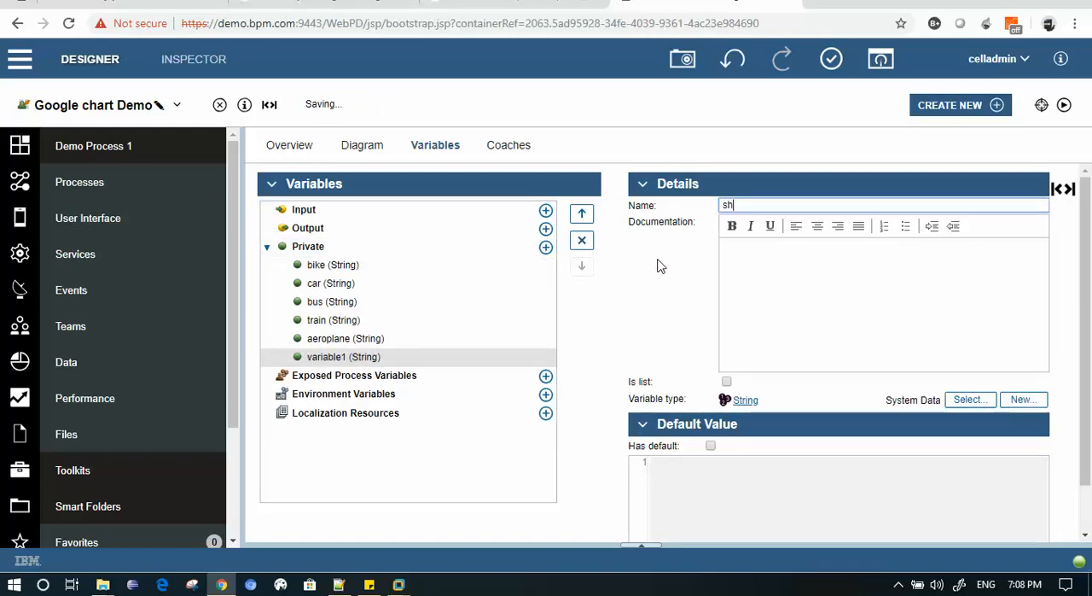
{"action": "type", "text": "ip"}
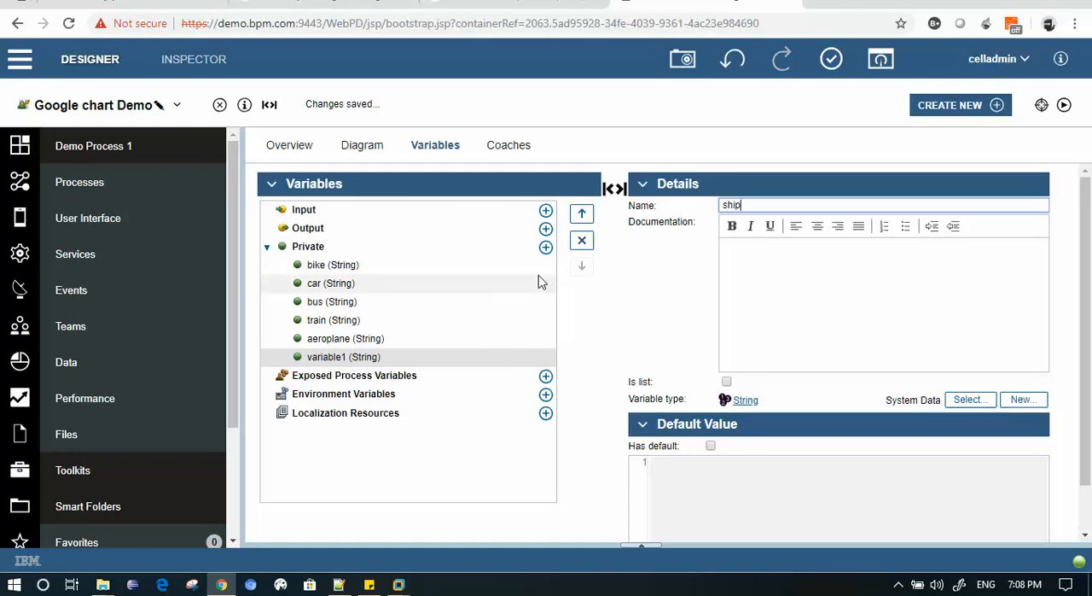
{"action": "left_click", "coordinate": [507, 143]}
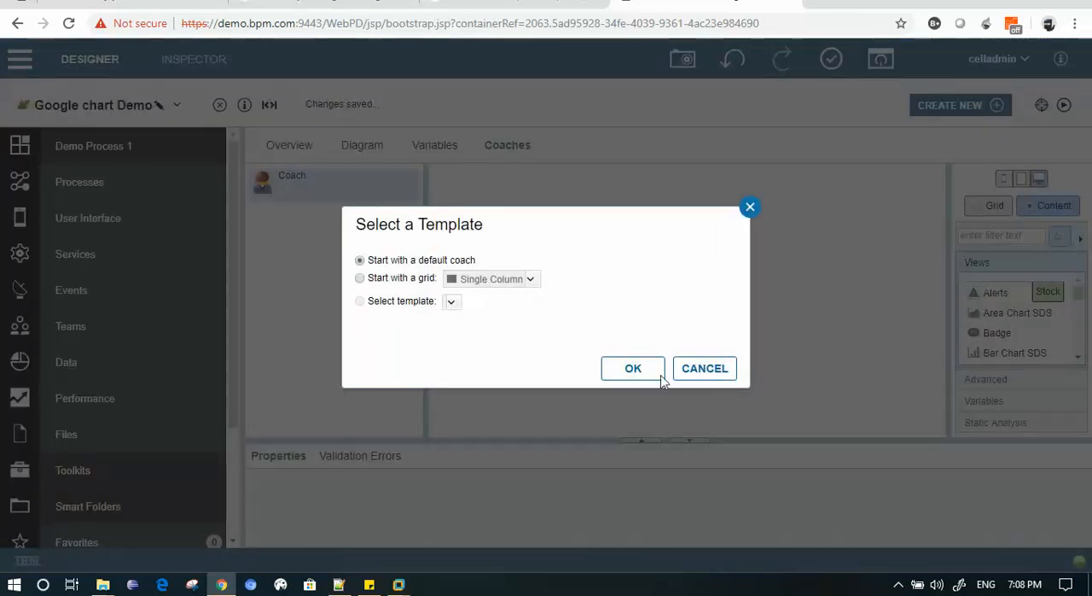
Start the Coach from the default template and drop the six private transport variables onto it as fields
{"action": "left_click", "coordinate": [632, 368]}
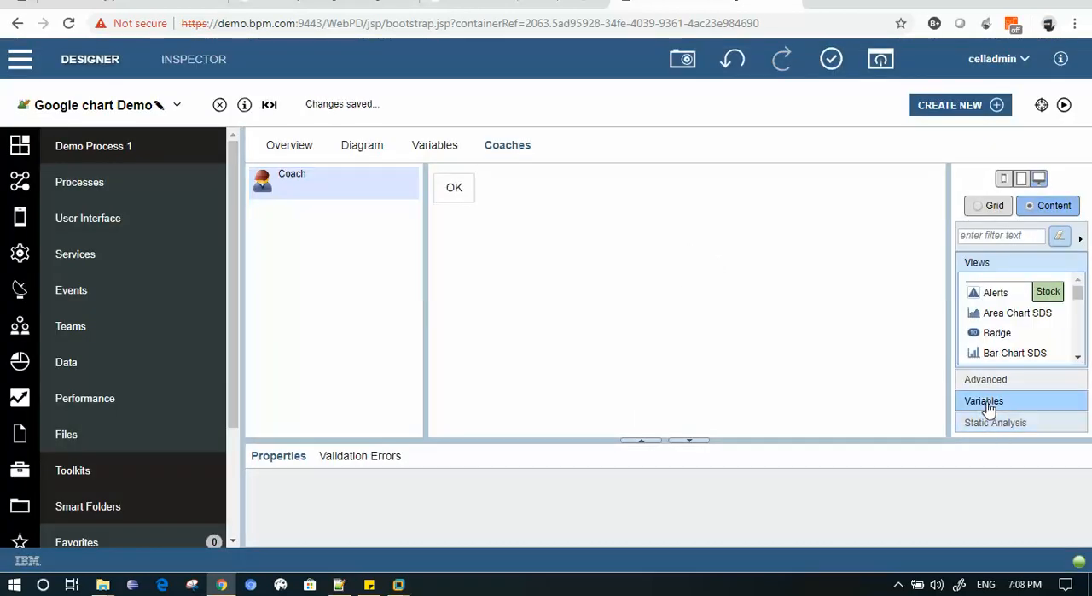
{"action": "left_click", "coordinate": [984, 399]}
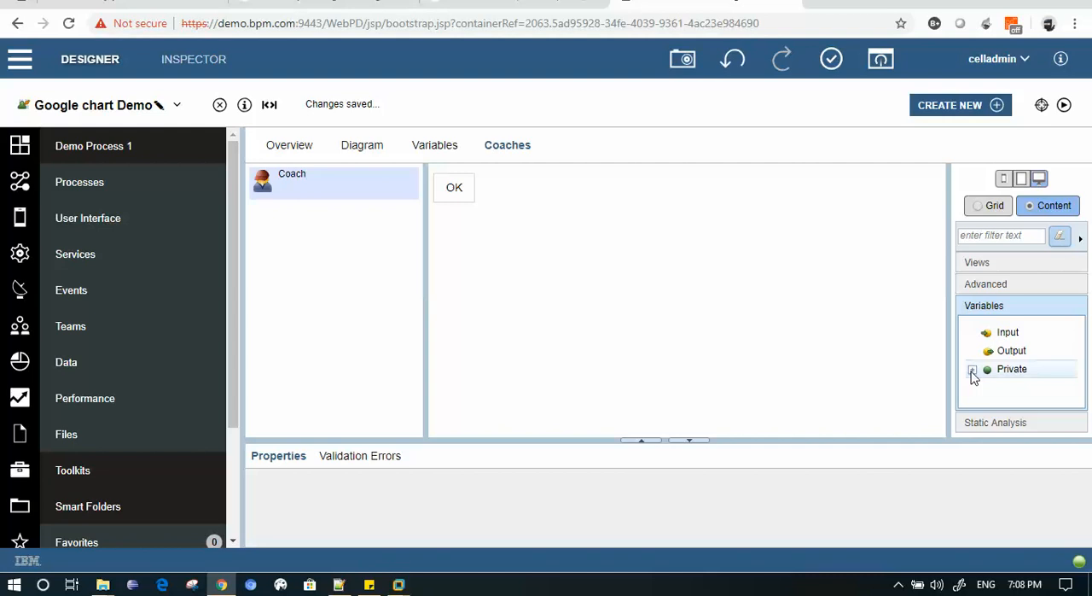
{"action": "left_click", "coordinate": [973, 369]}
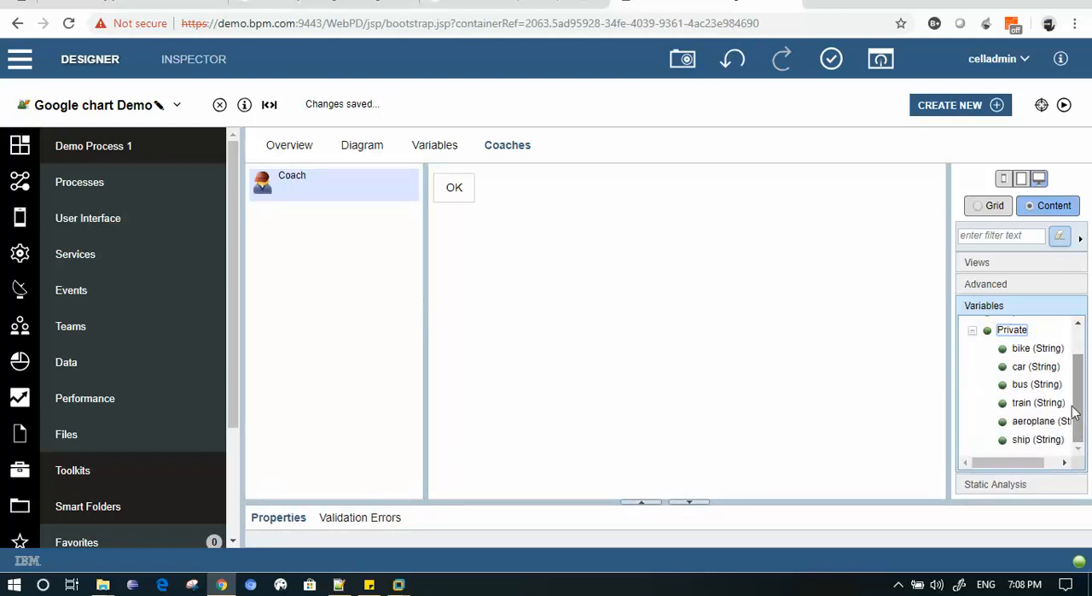
{"action": "left_click", "coordinate": [1038, 439]}
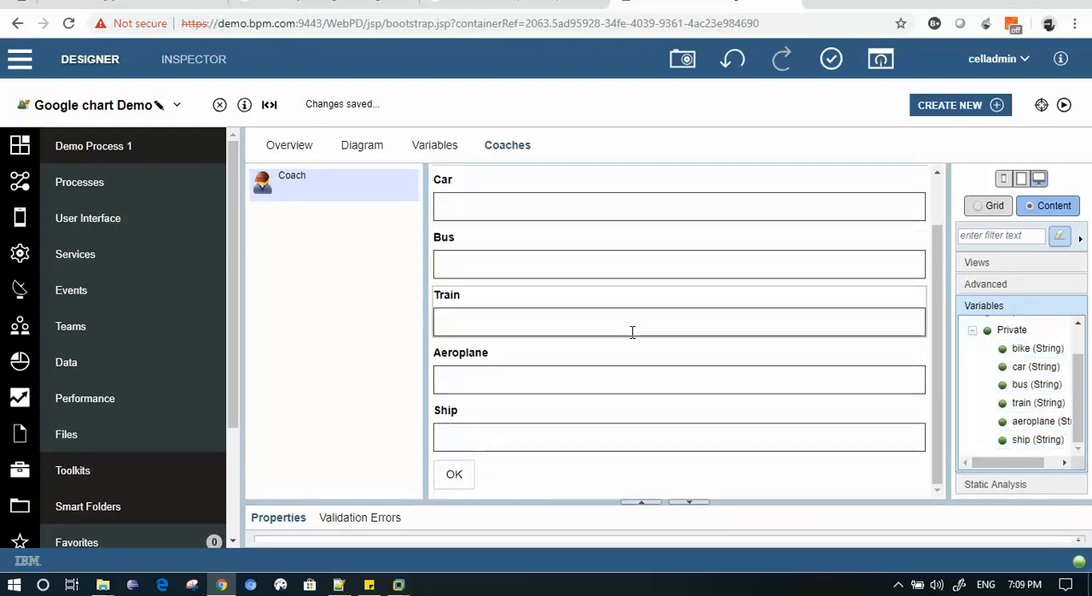
{"action": "left_click", "coordinate": [362, 143]}
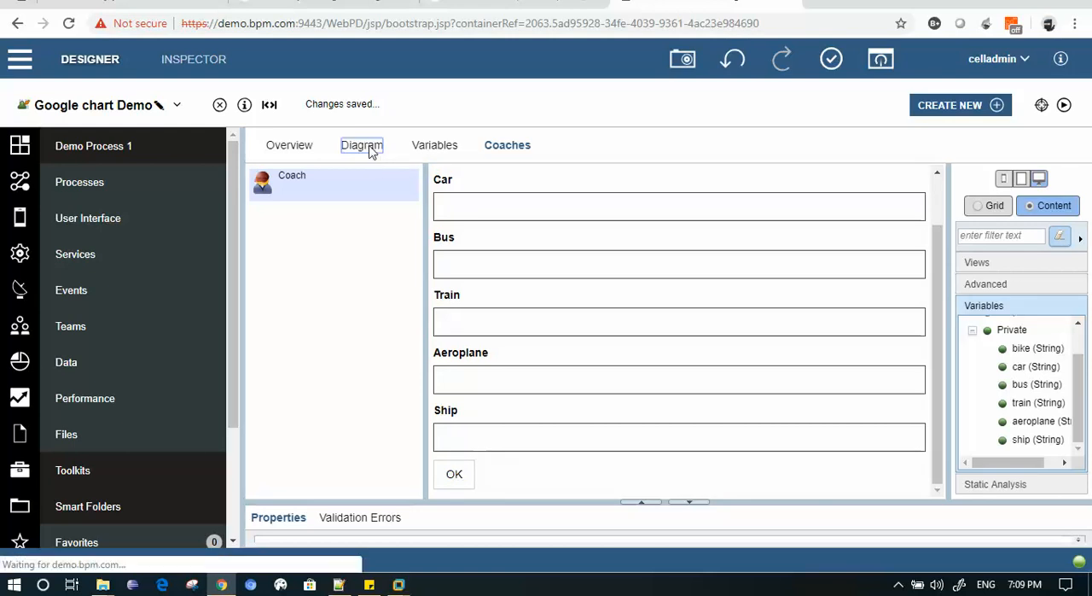
Add Coach1 after the first coach's OK flow and relabel that button 'Submit'
{"action": "left_click", "coordinate": [362, 143]}
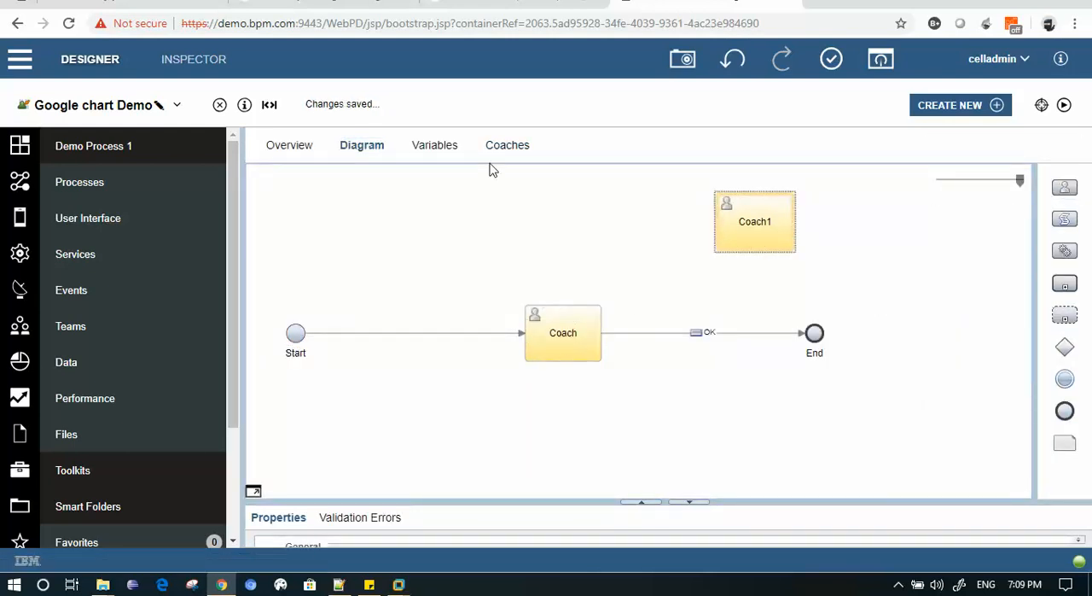
{"action": "mouse_move", "coordinate": [683, 321]}
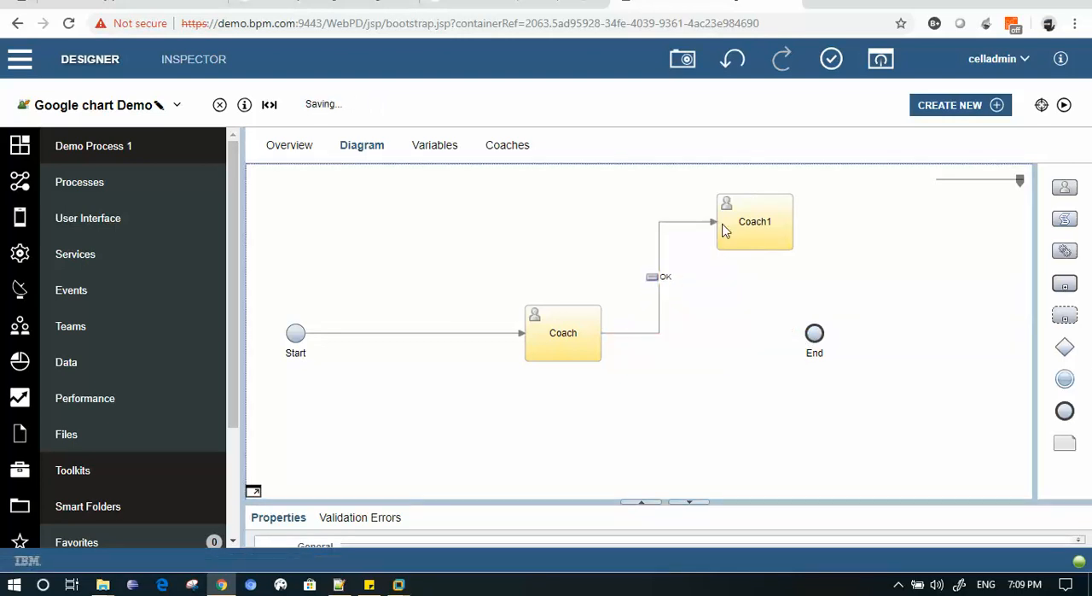
{"action": "left_click", "coordinate": [507, 143]}
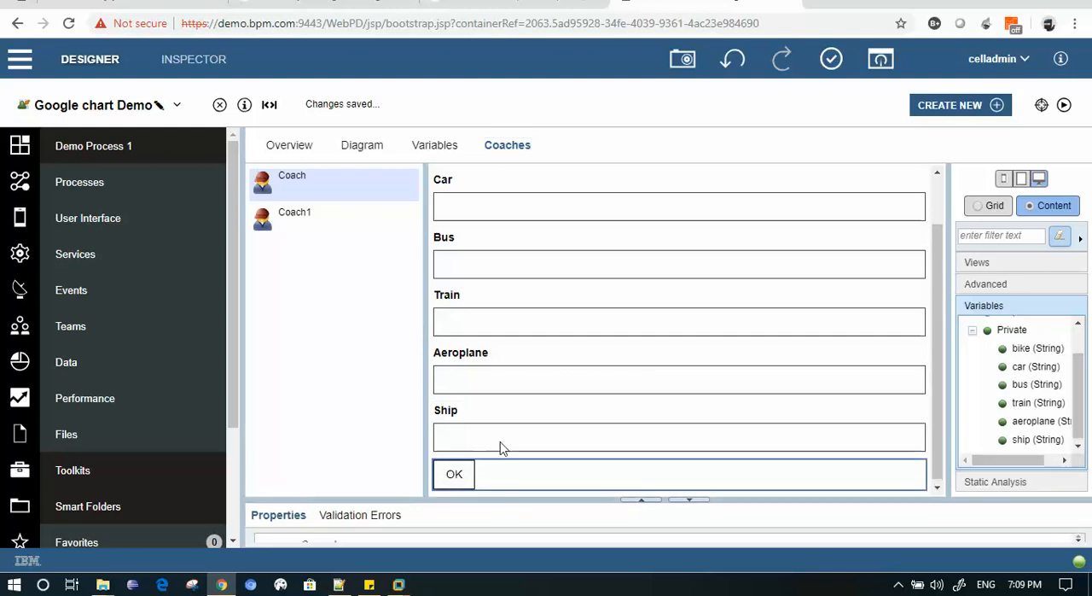
{"action": "left_click", "coordinate": [454, 474]}
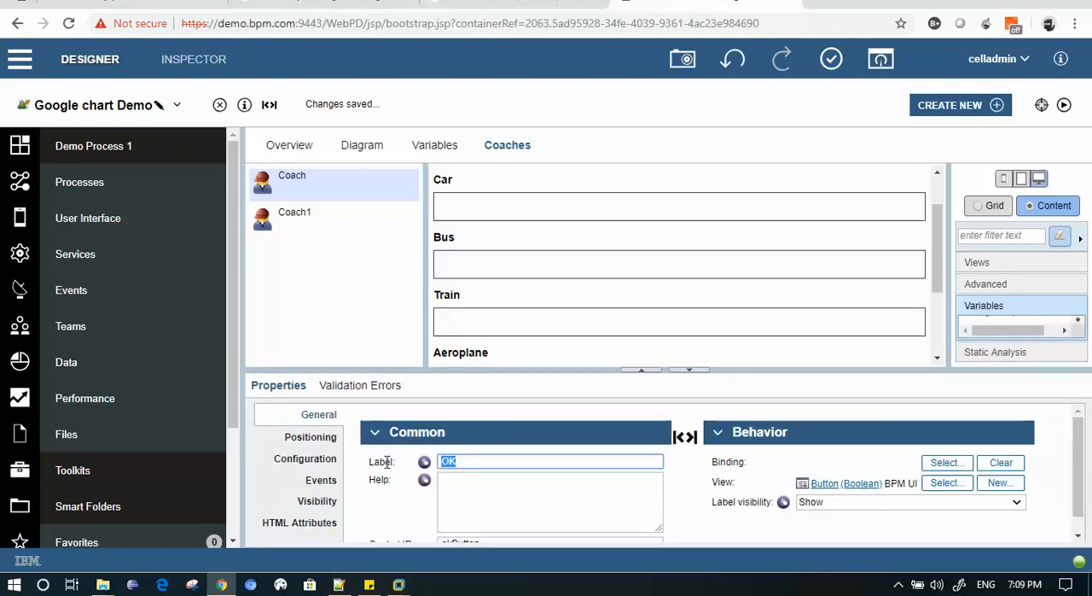
{"action": "type", "text": "Sub"}
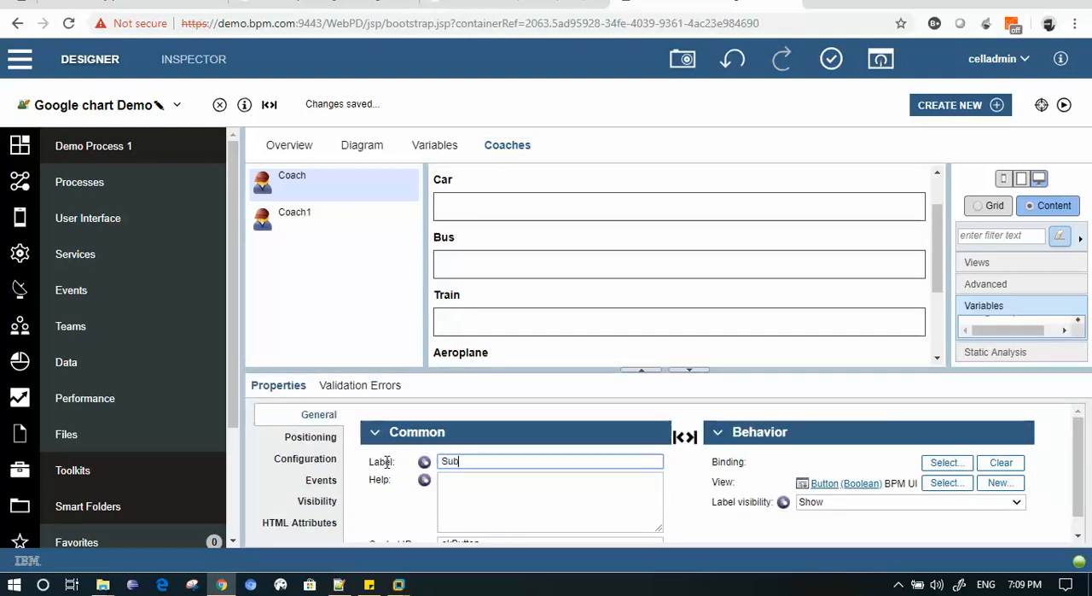
{"action": "type", "text": "mit"}
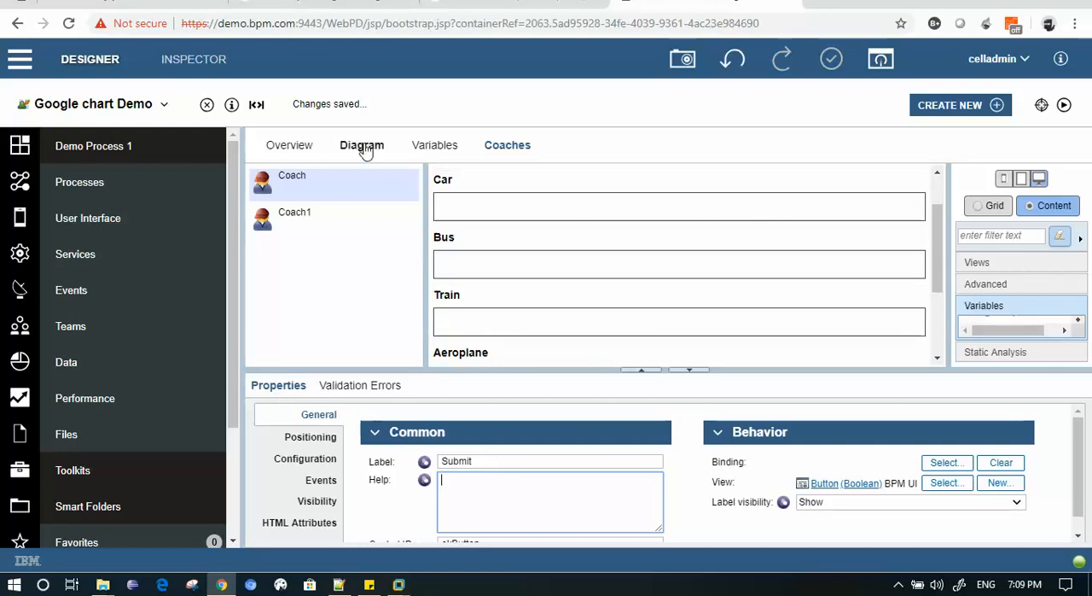
Give Coach1 the default coach layout and add a Custom HTML block to it
{"action": "left_click", "coordinate": [362, 143]}
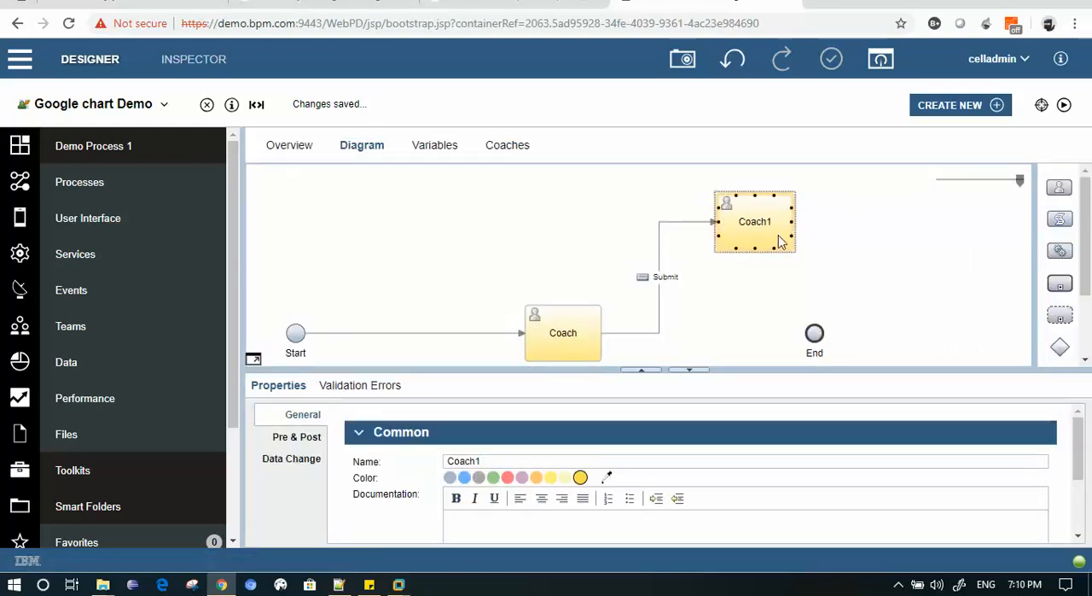
{"action": "left_click", "coordinate": [507, 144]}
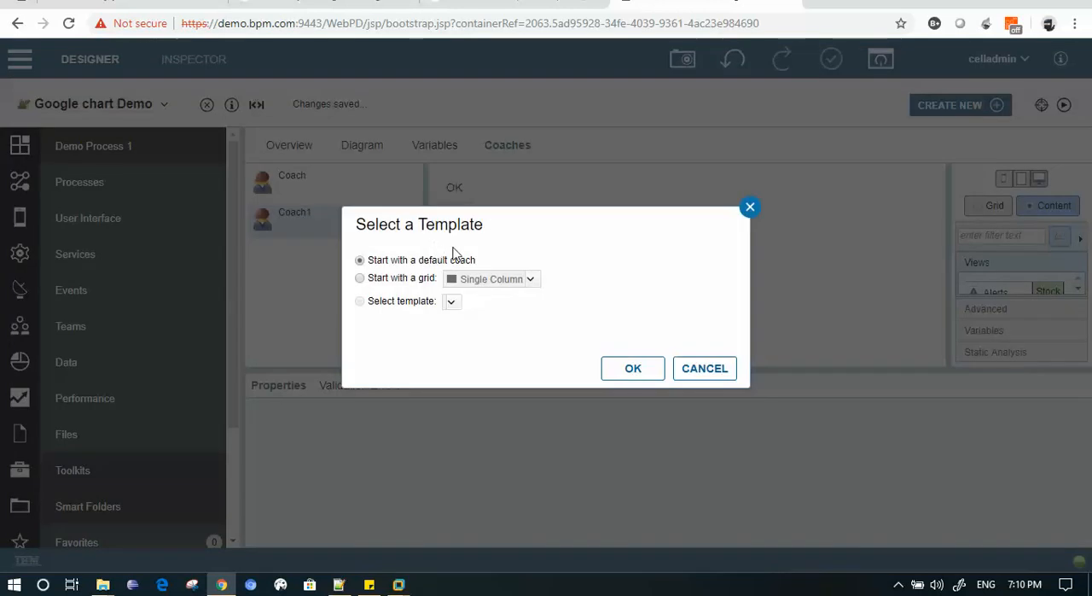
{"action": "left_click", "coordinate": [631, 368]}
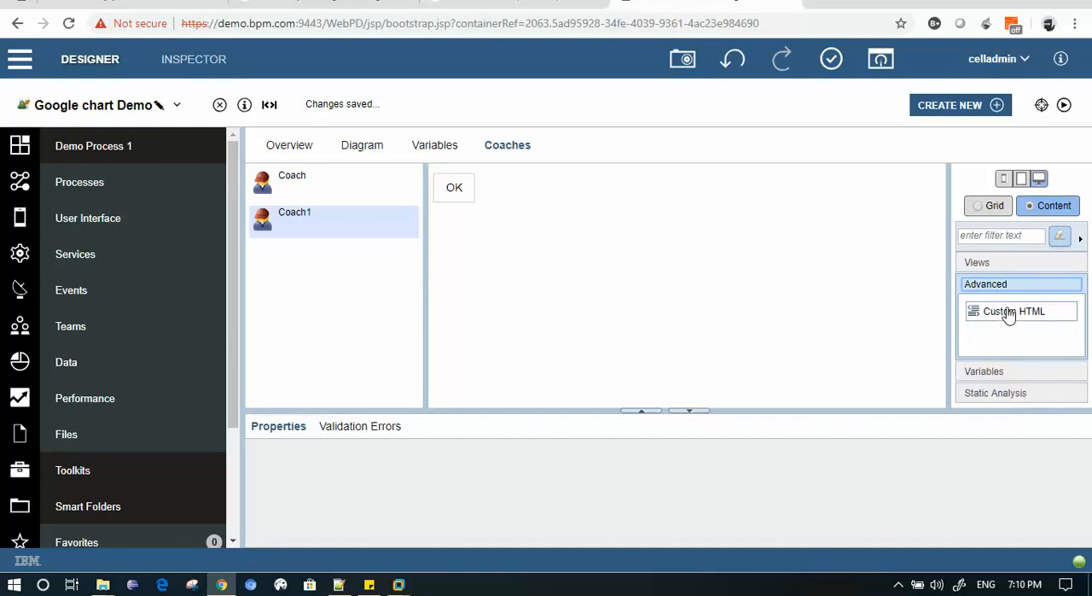
{"action": "double_click", "coordinate": [1014, 311]}
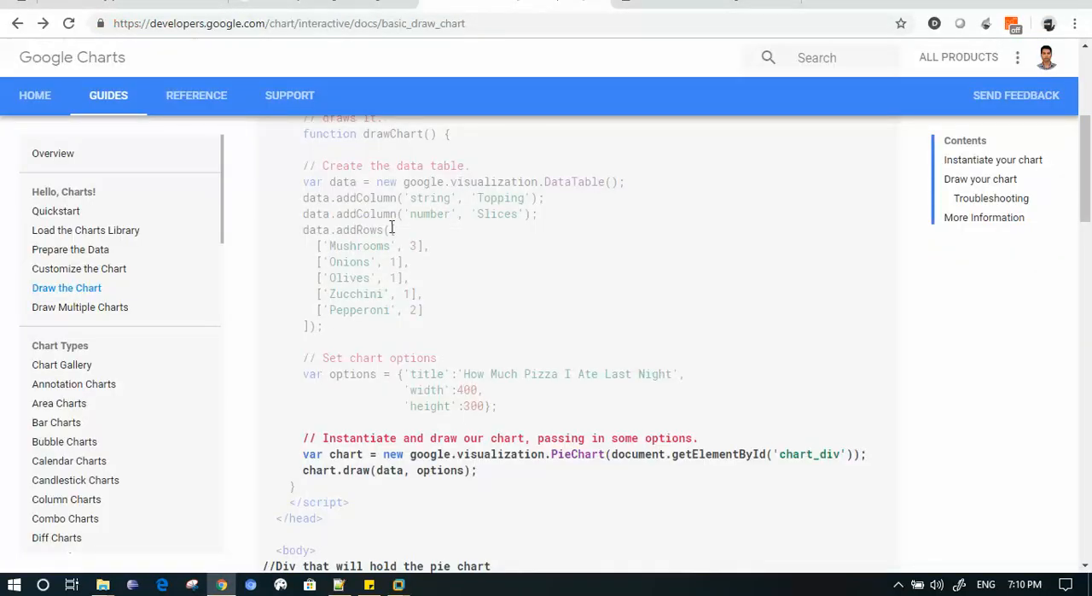
Copy the Google Charts pie chart example and set the Custom HTML block to take HTML as Text
{"action": "scroll", "scroll_direction": "up", "scroll_amount": 3}
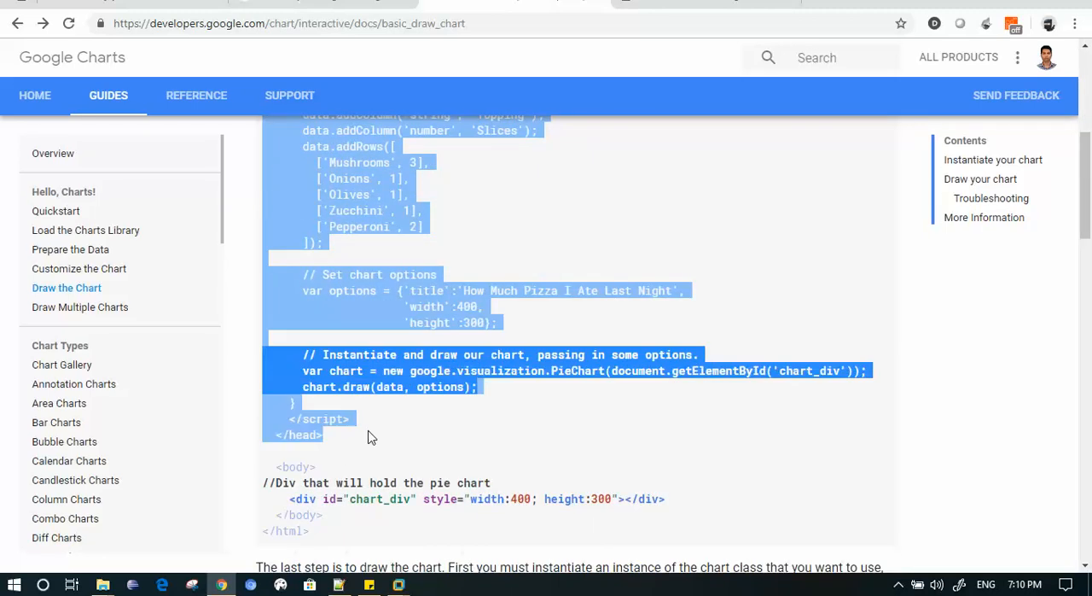
{"action": "scroll", "scroll_direction": "down", "scroll_amount": 3}
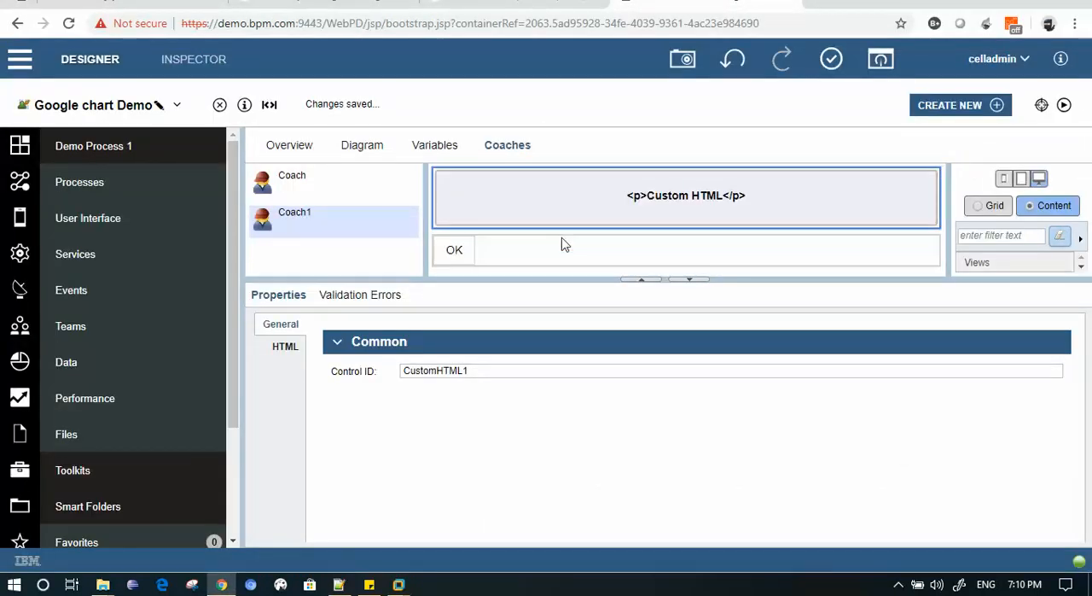
{"action": "left_click", "coordinate": [285, 345]}
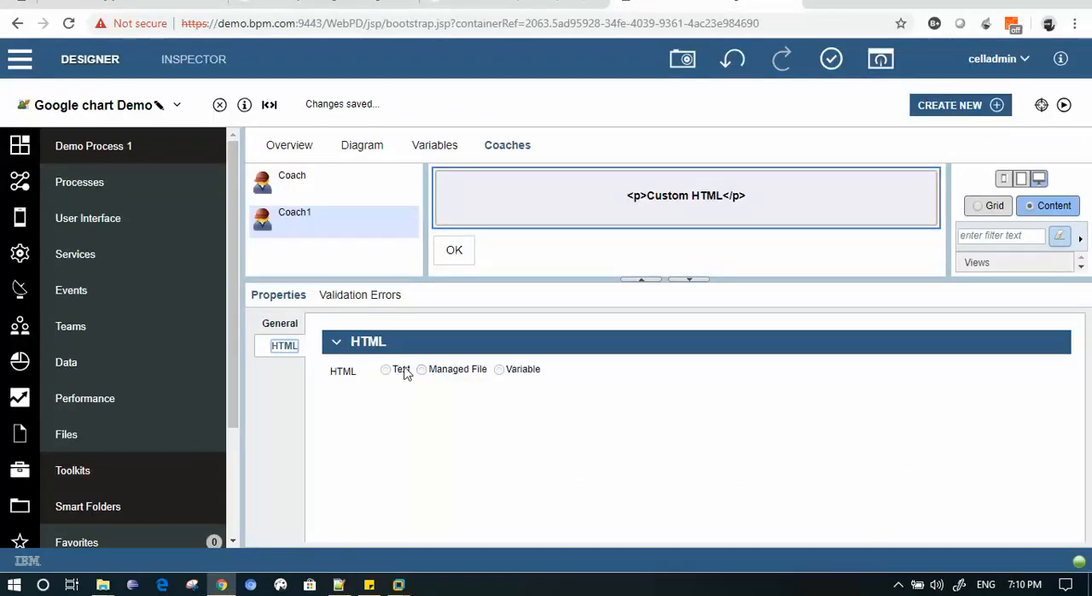
{"action": "left_click", "coordinate": [386, 360]}
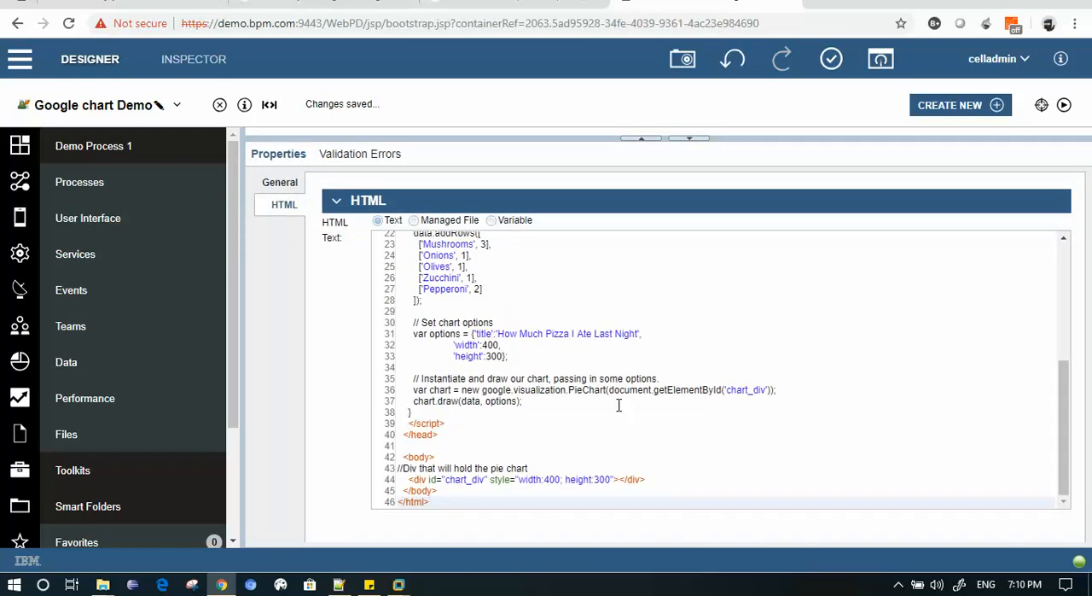
Paste the Google pie chart example code into the Custom HTML Text box
{"action": "scroll", "scroll_direction": "up", "scroll_amount": 3}
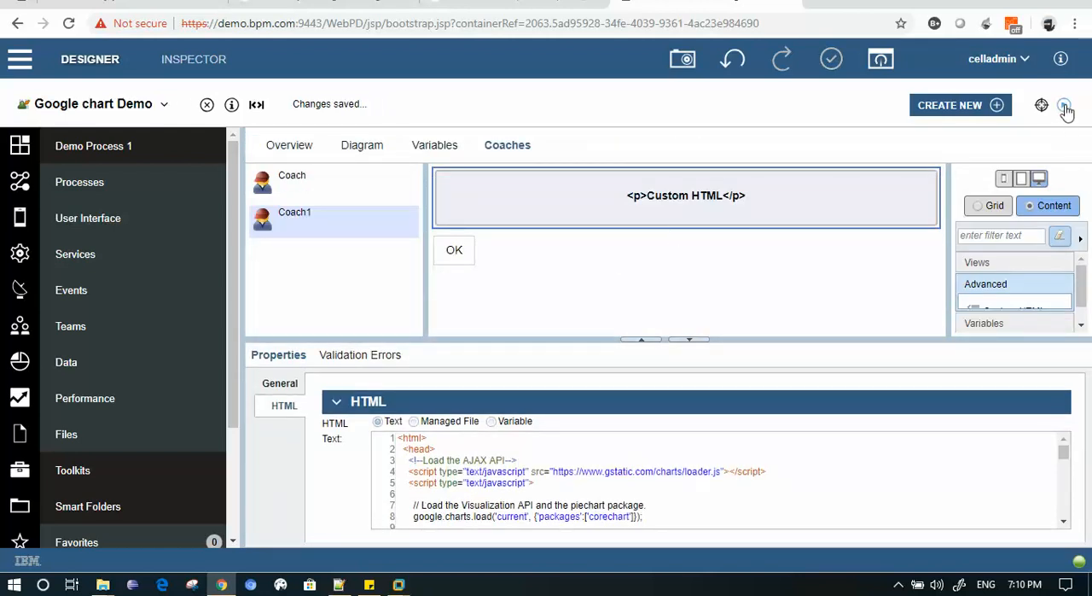
Run the service, submit the form to see the sample pizza pie chart, and close the preview
{"action": "left_click", "coordinate": [1065, 106]}
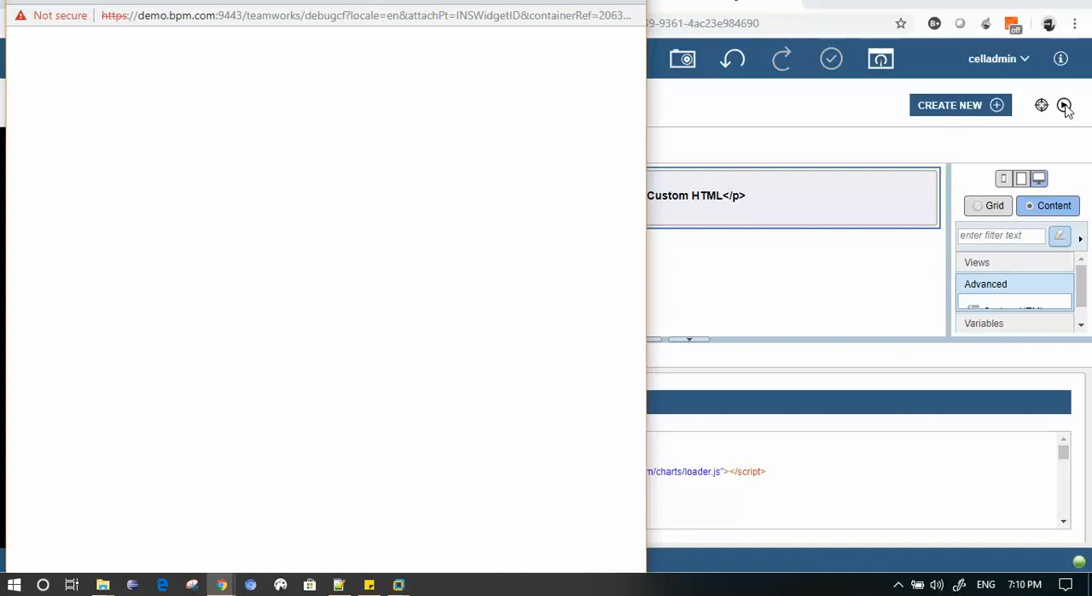
{"action": "left_click", "coordinate": [1066, 104]}
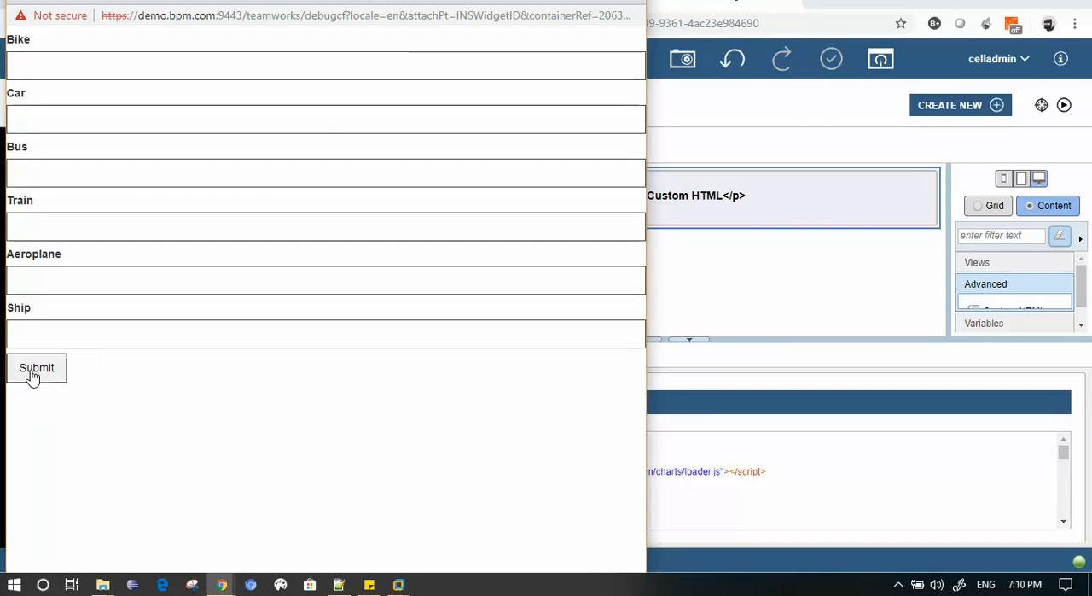
{"action": "left_click", "coordinate": [37, 367]}
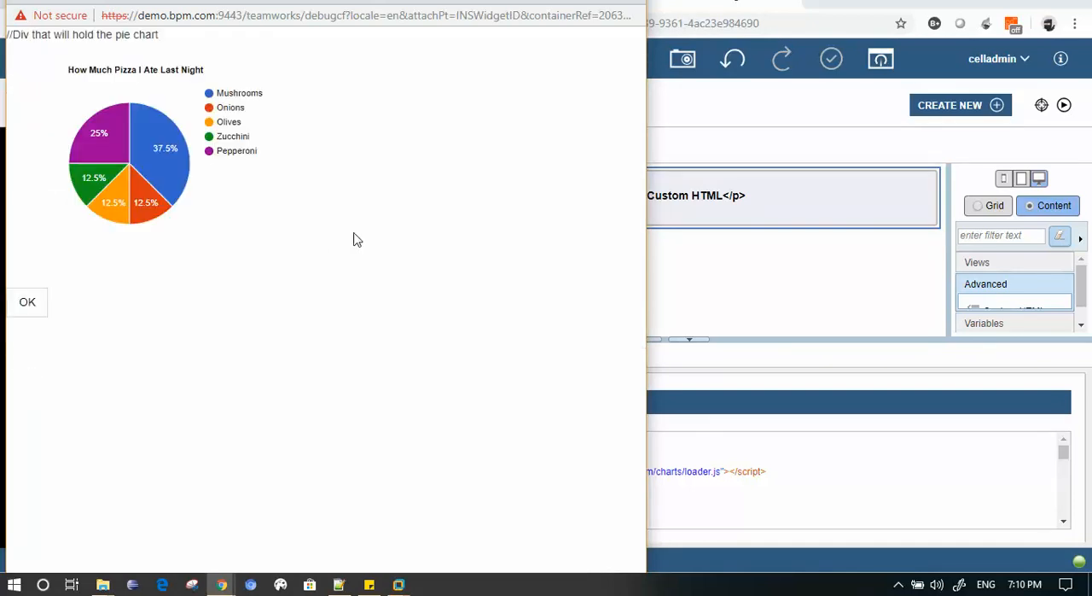
{"action": "mouse_move", "coordinate": [150, 176]}
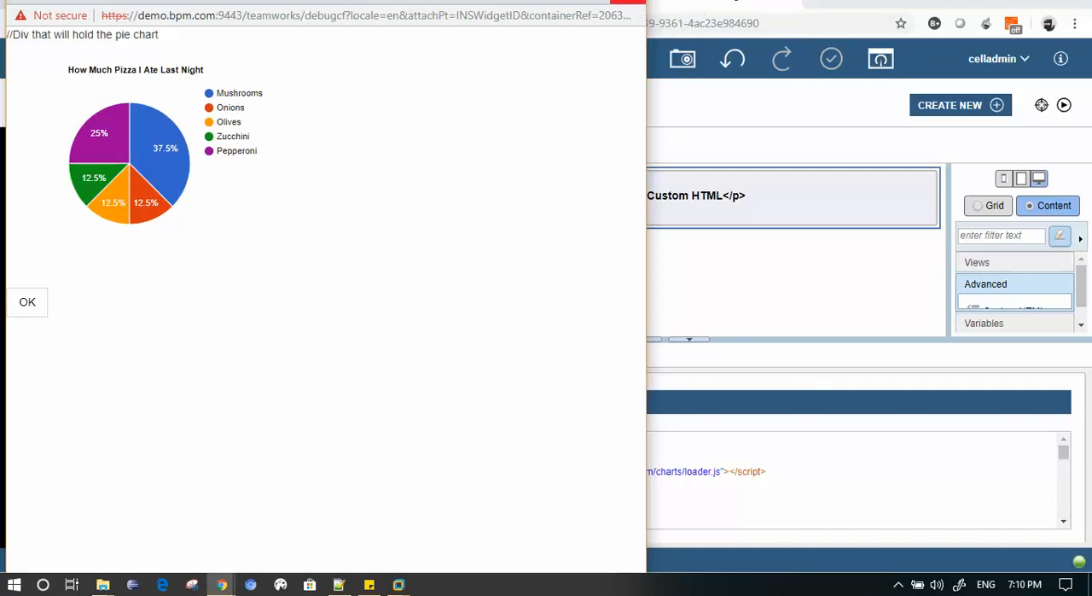
{"action": "left_click", "coordinate": [27, 300]}
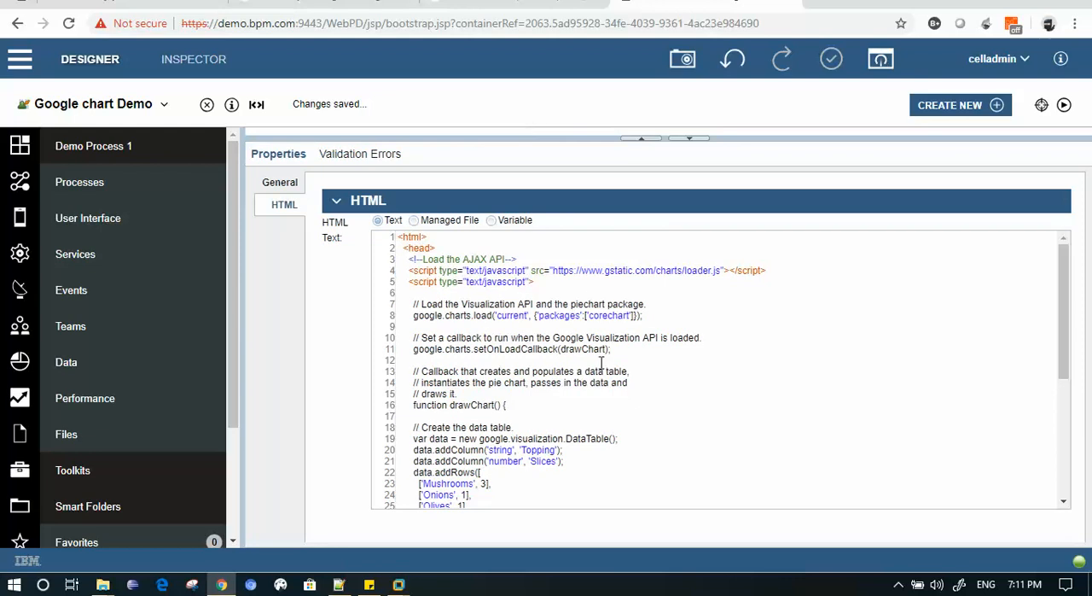
{"action": "mouse_move", "coordinate": [557, 341]}
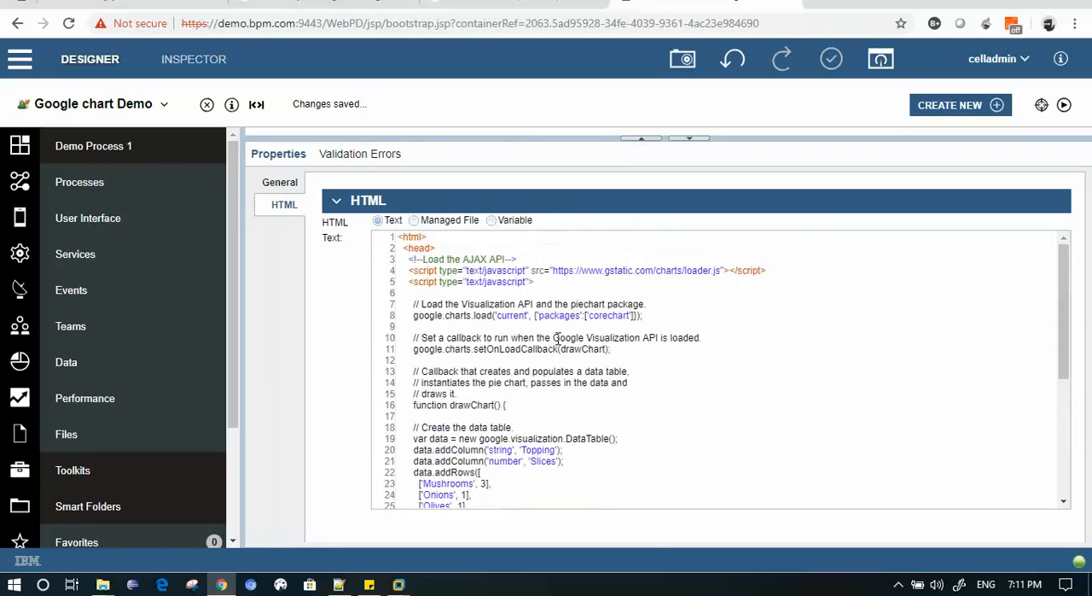
Replace the pizza chart title string with 'How we commute Daily'
{"action": "scroll", "scroll_direction": "down", "scroll_amount": 3}
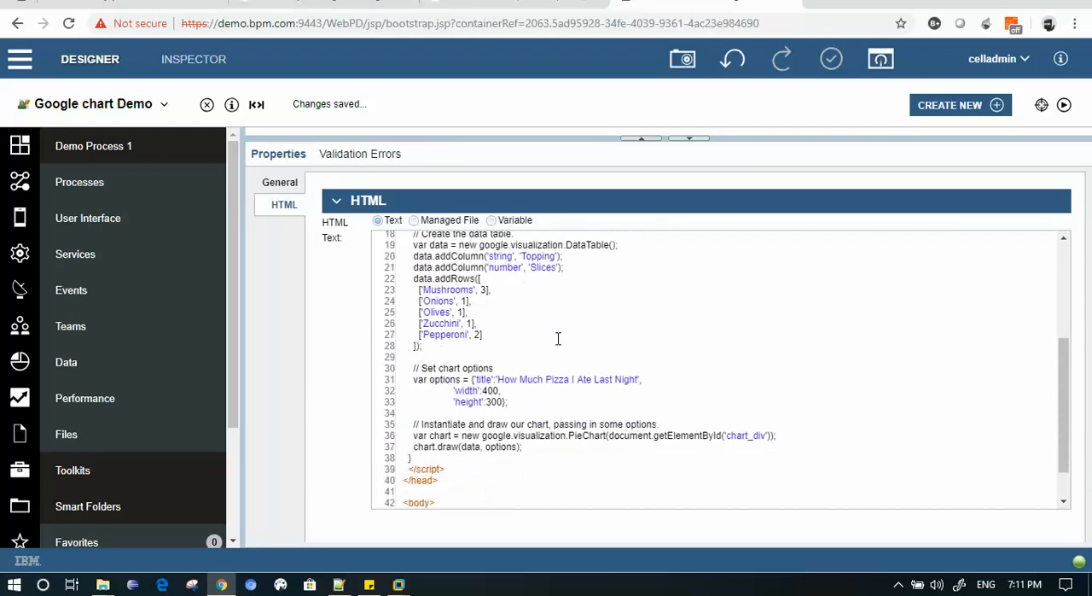
{"action": "scroll", "scroll_direction": "up", "scroll_amount": 3}
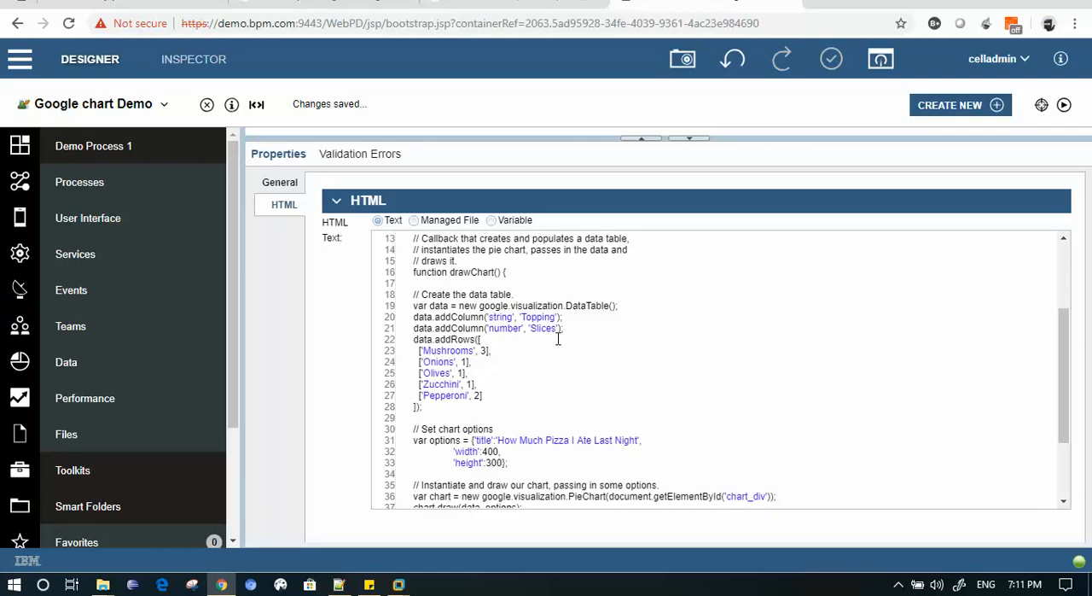
{"action": "mouse_move", "coordinate": [572, 328]}
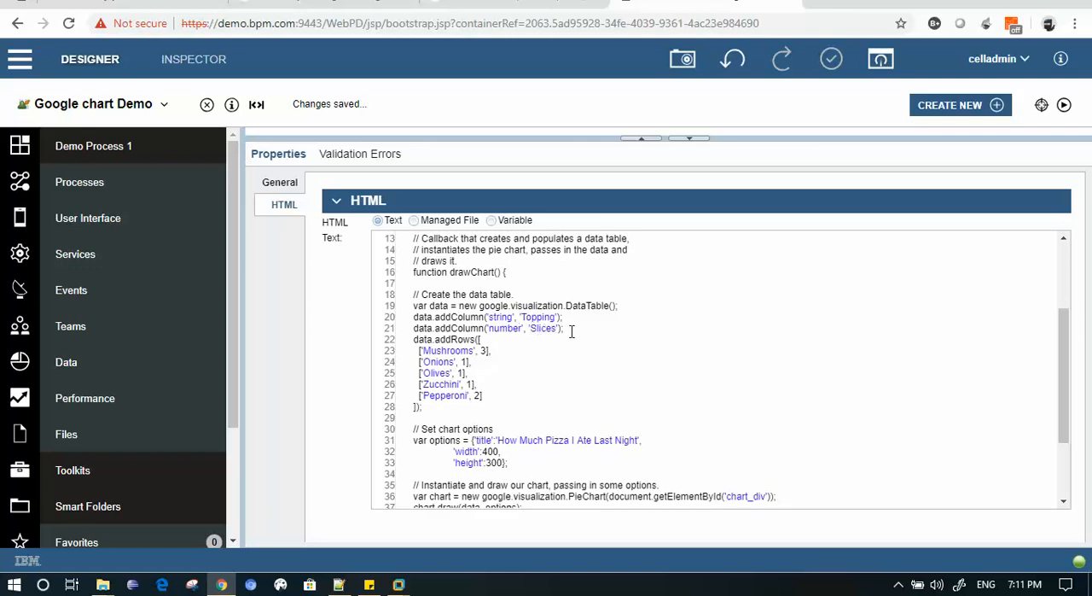
{"action": "scroll", "scroll_direction": "down", "scroll_amount": 3}
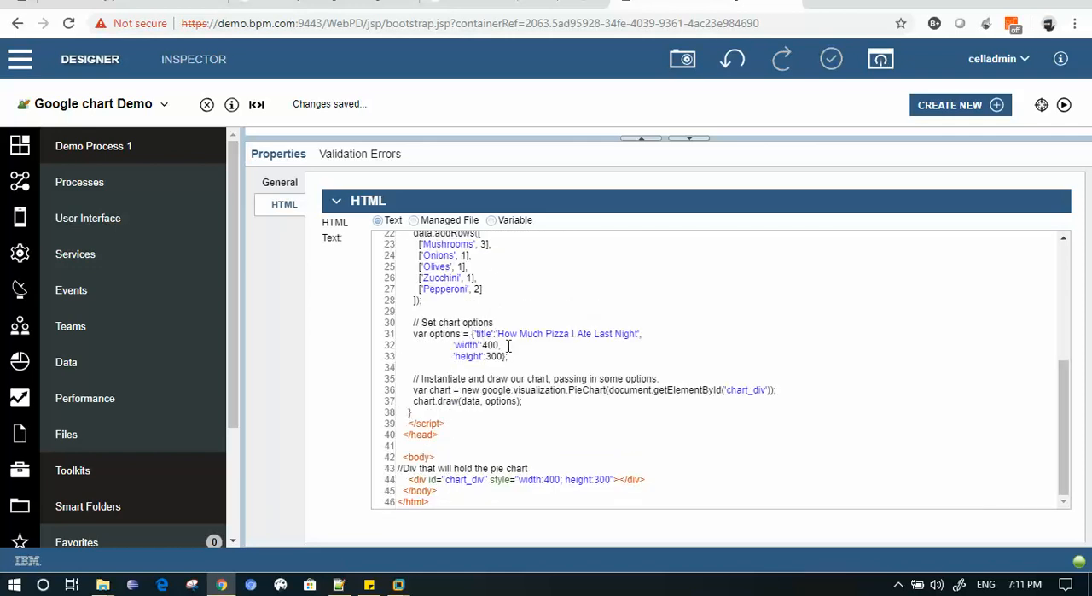
{"action": "double_click", "coordinate": [566, 334]}
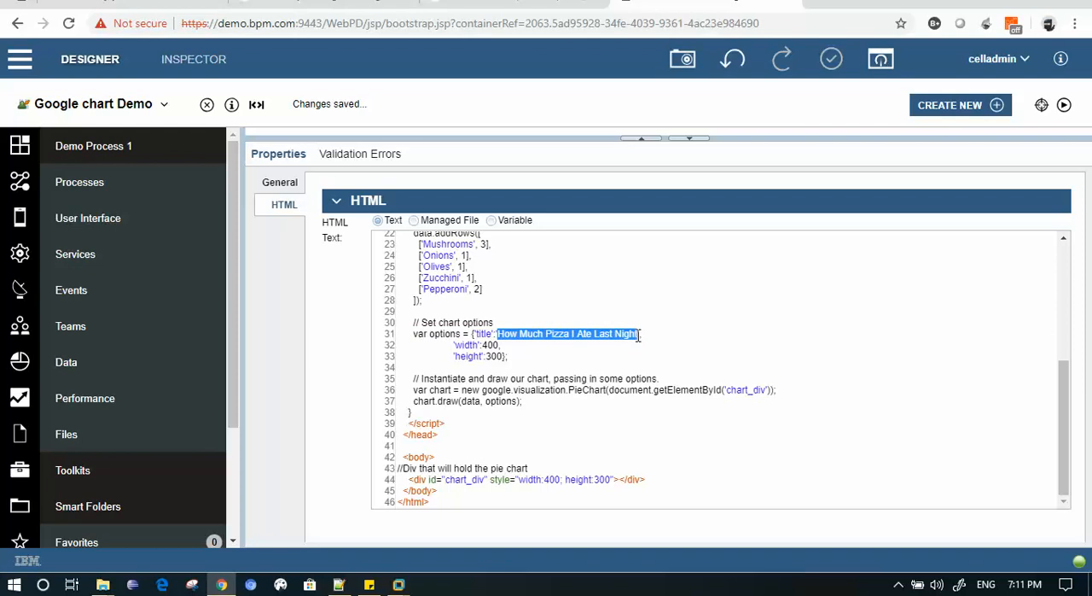
{"action": "mouse_move", "coordinate": [664, 373]}
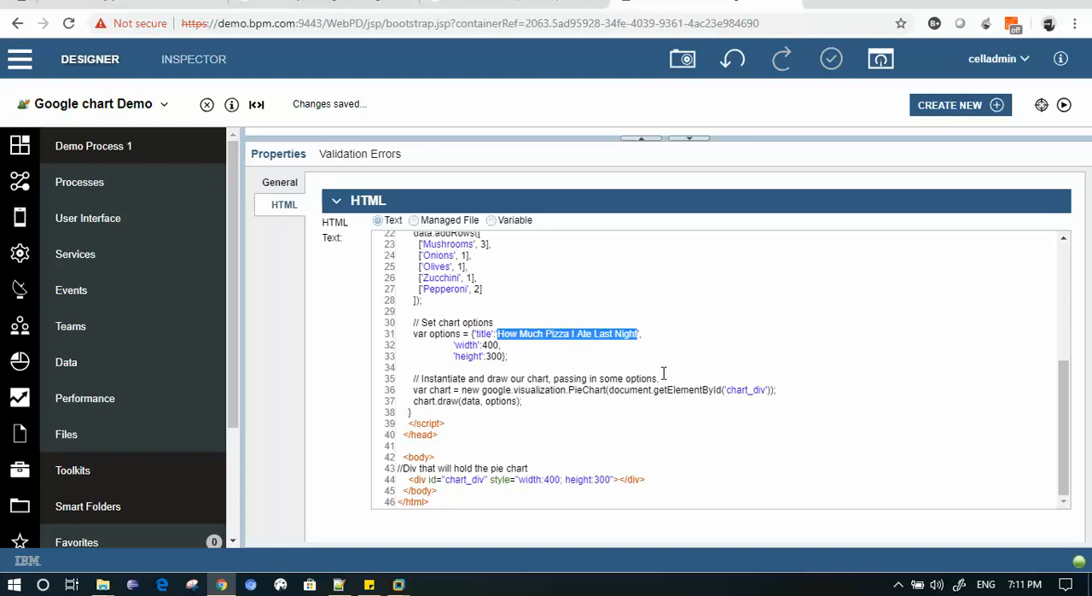
{"action": "type", "text": "How"}
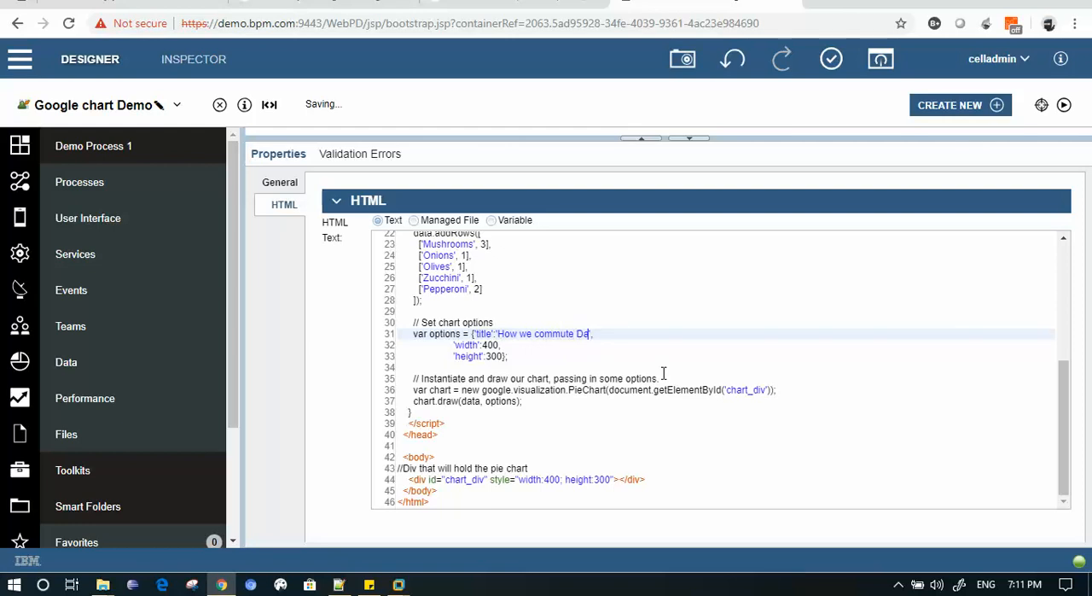
{"action": "type", "text": "ily"}
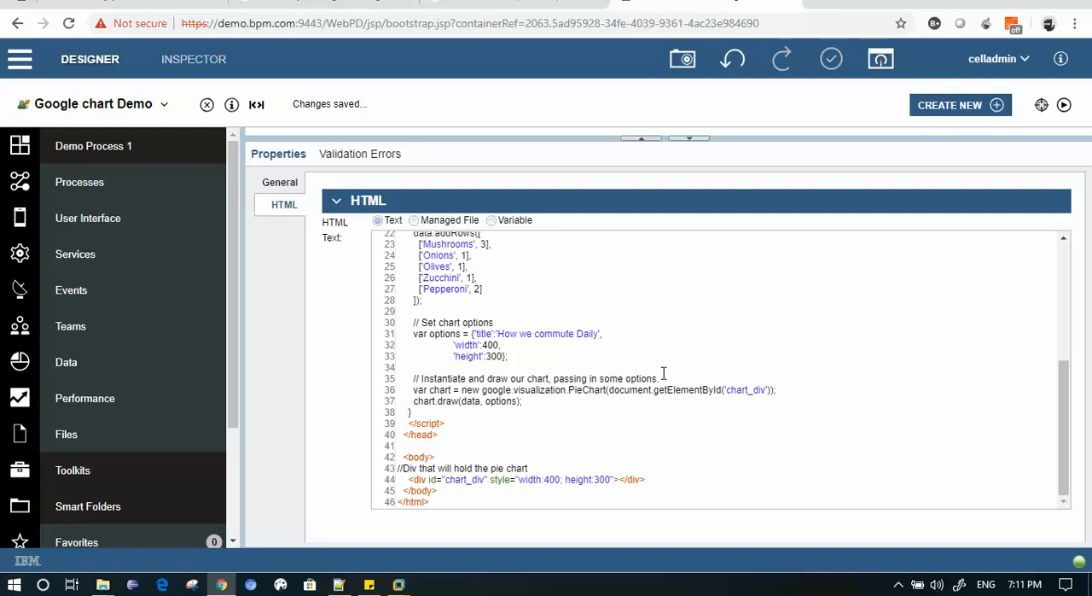
{"action": "mouse_move", "coordinate": [516, 393]}
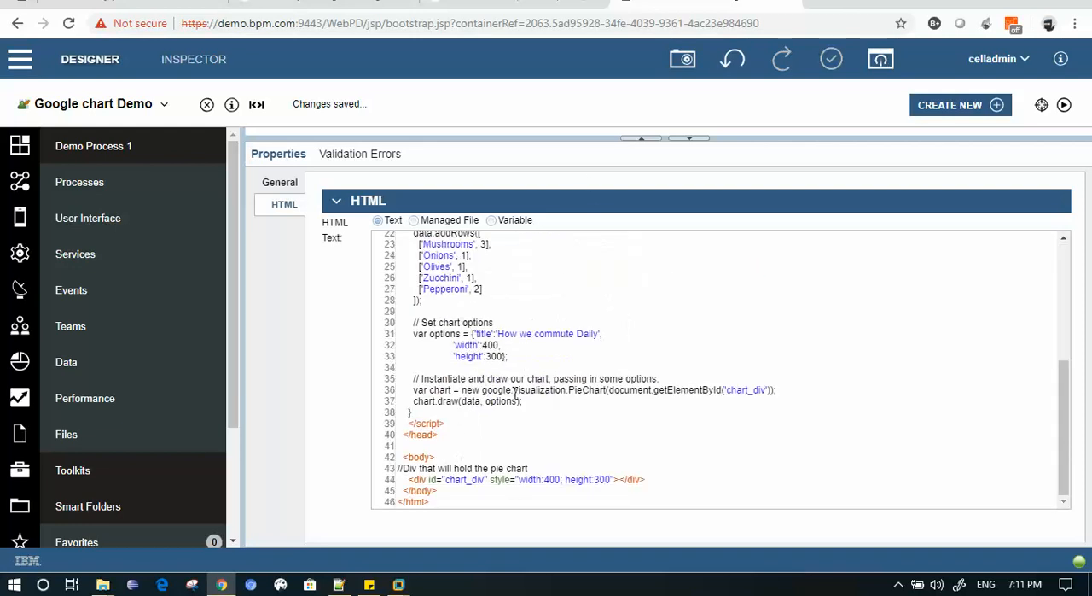
Select and delete the comment line about the chart's div
{"action": "scroll", "scroll_direction": "up", "scroll_amount": 3}
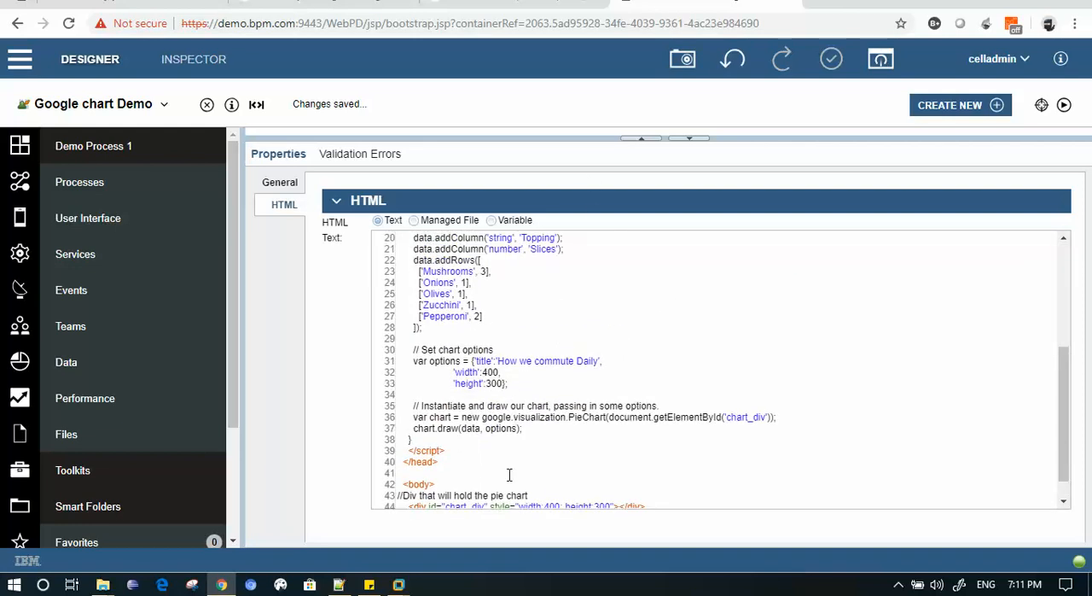
{"action": "scroll", "scroll_direction": "down", "scroll_amount": 3}
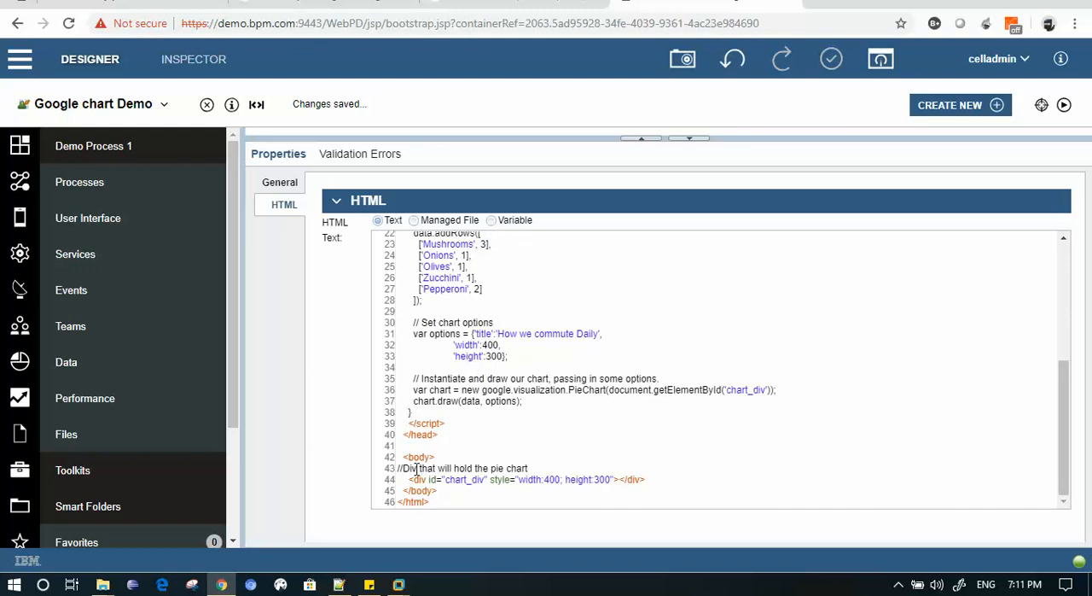
{"action": "triple_click", "coordinate": [461, 468]}
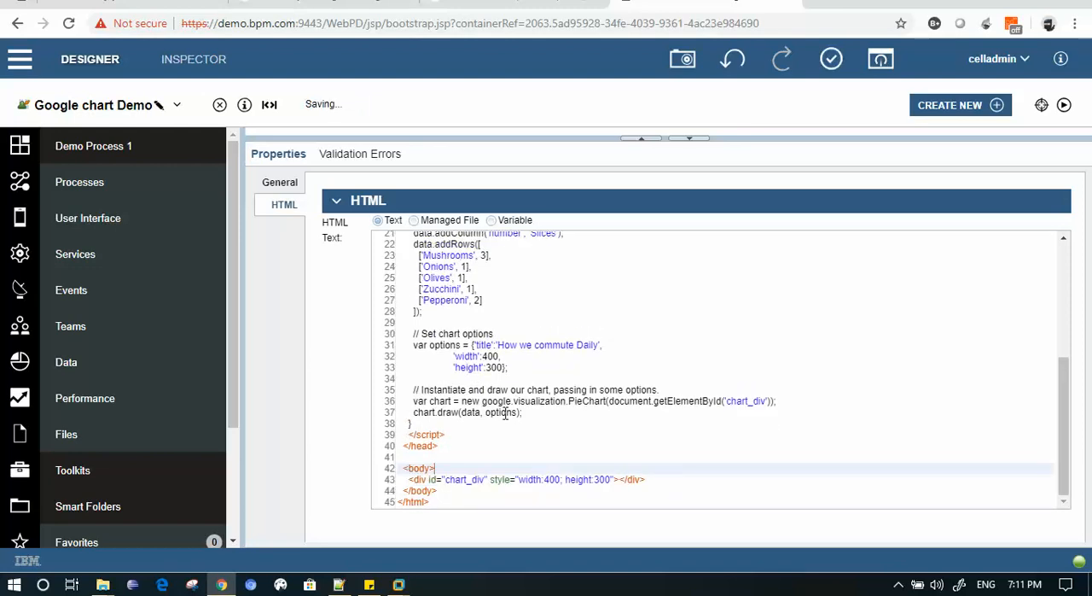
{"action": "scroll", "scroll_direction": "up", "scroll_amount": 3}
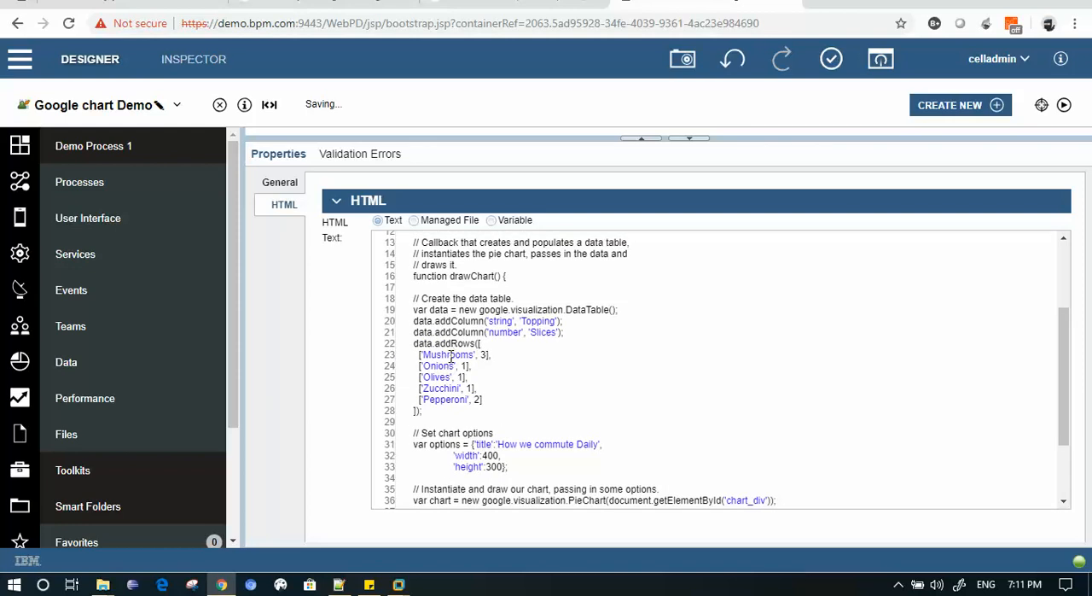
Replace the pizza topping labels in addRows with bike, car, bus, train and aeroplane
{"action": "type", "text": "bik', 3],"}
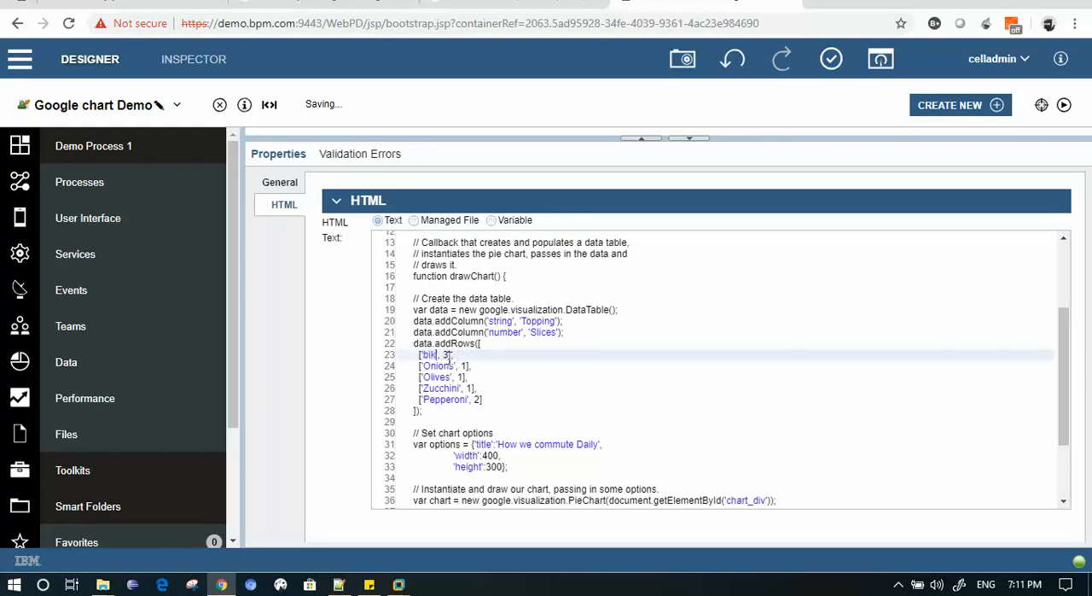
{"action": "double_click", "coordinate": [437, 365]}
{"action": "type", "text": "car"}
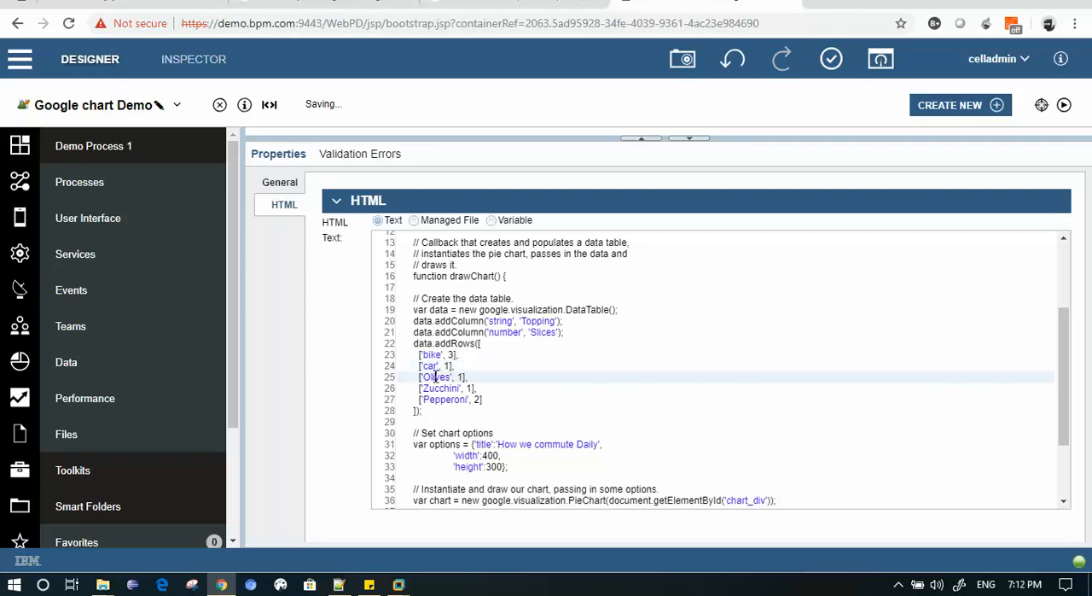
{"action": "double_click", "coordinate": [435, 376]}
{"action": "type", "text": "bu"}
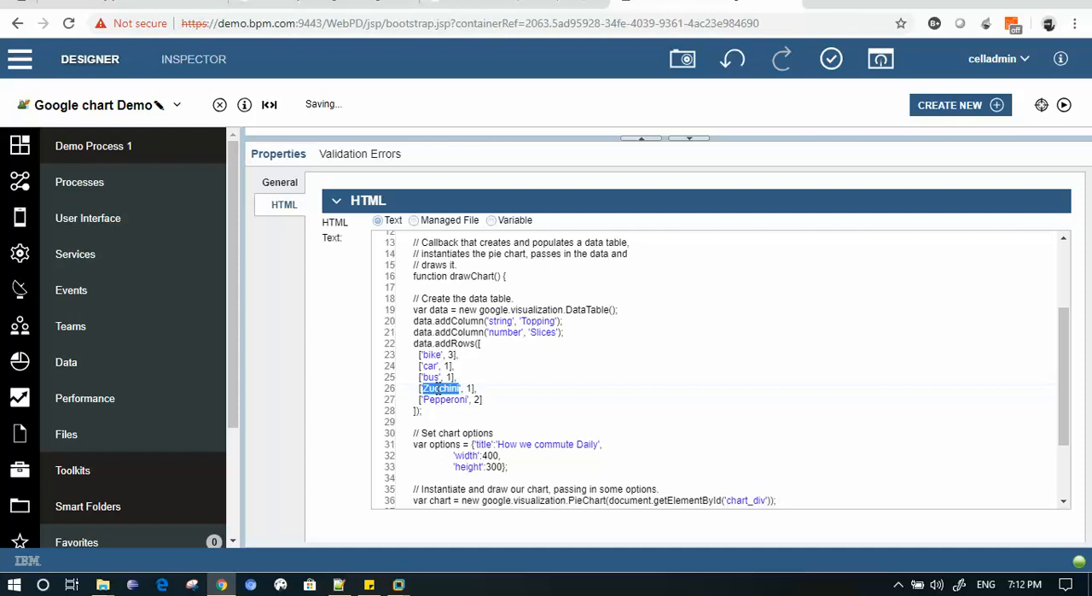
{"action": "type", "text": "tra"}
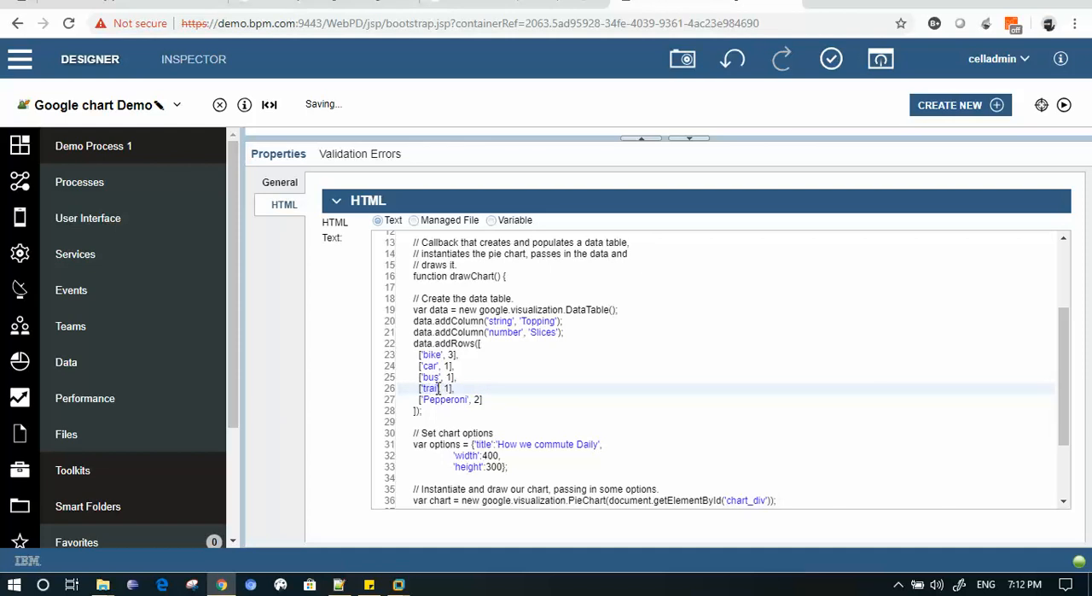
{"action": "double_click", "coordinate": [444, 400]}
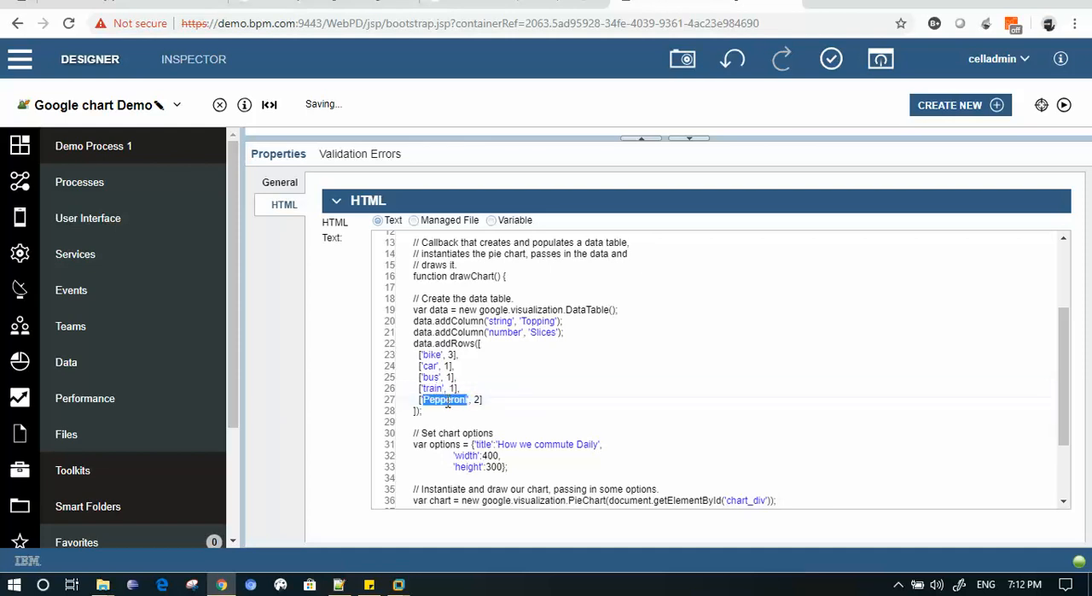
{"action": "type", "text": "aerl"}
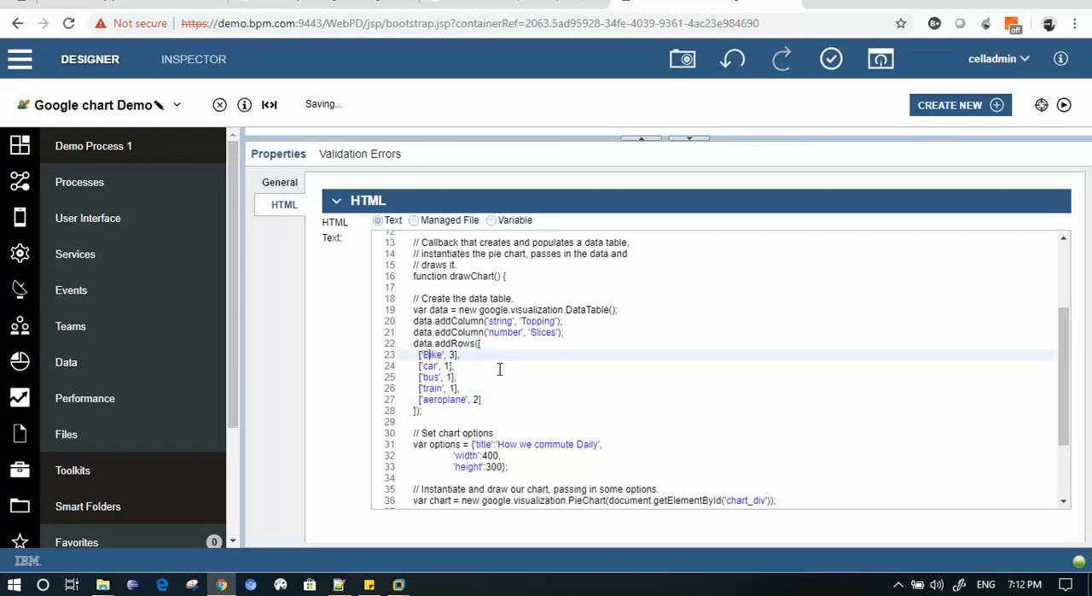
Capitalise the transport labels to Bike, Car, Bus, Train, Aeroplane and deselect the code
{"action": "left_click", "coordinate": [430, 365]}
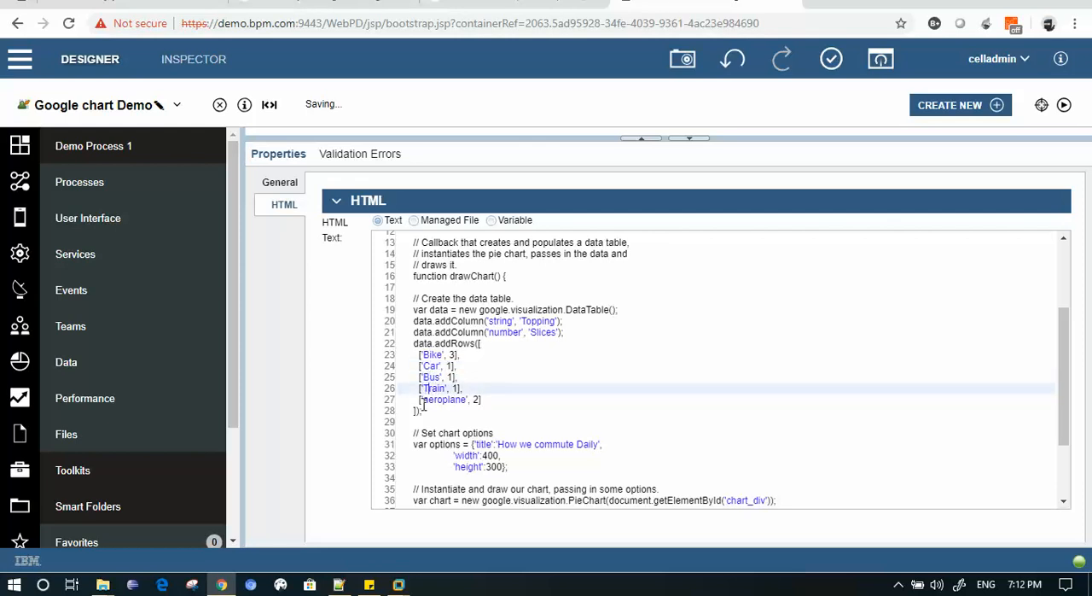
{"action": "key", "text": "ctrl+a"}
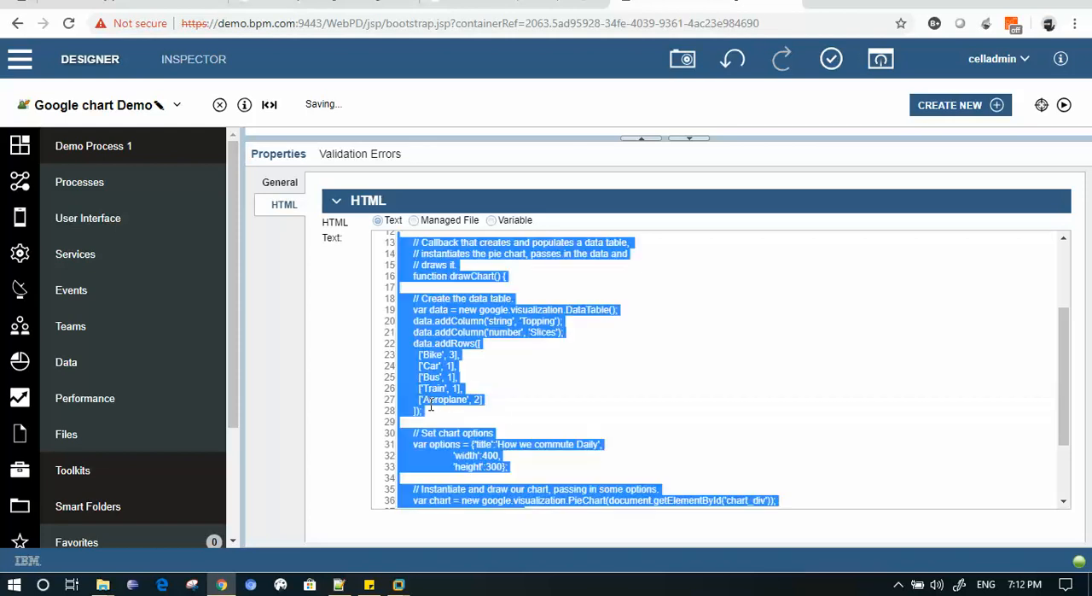
{"action": "left_click", "coordinate": [431, 406]}
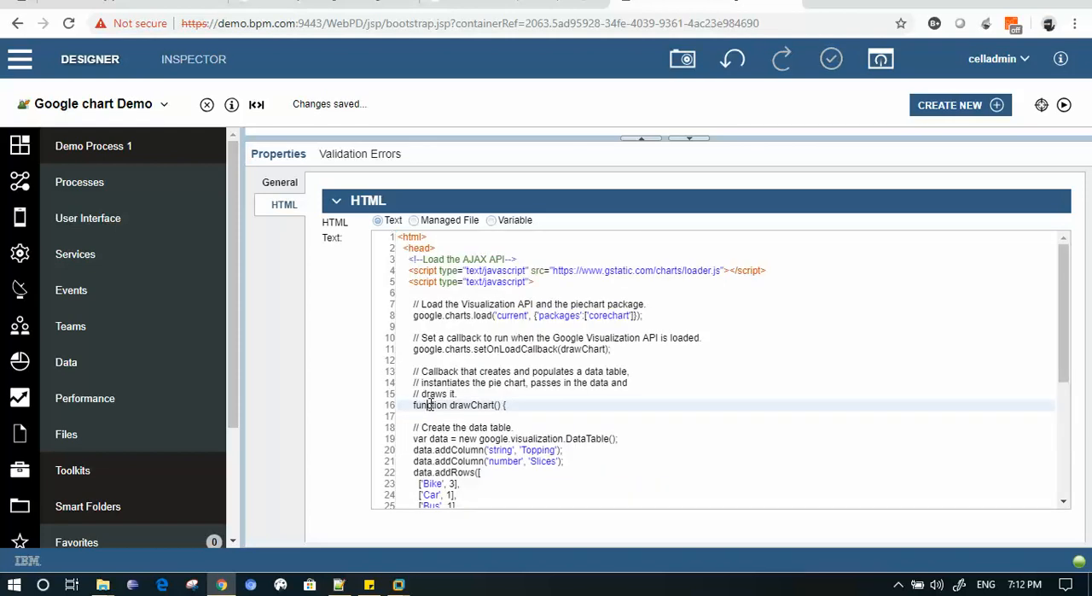
Bind the Bike row's value to {{tw.local.bike}} instead of the fixed number 3
{"action": "scroll", "scroll_direction": "down", "scroll_amount": 3}
{"action": "type", "text": "{"}
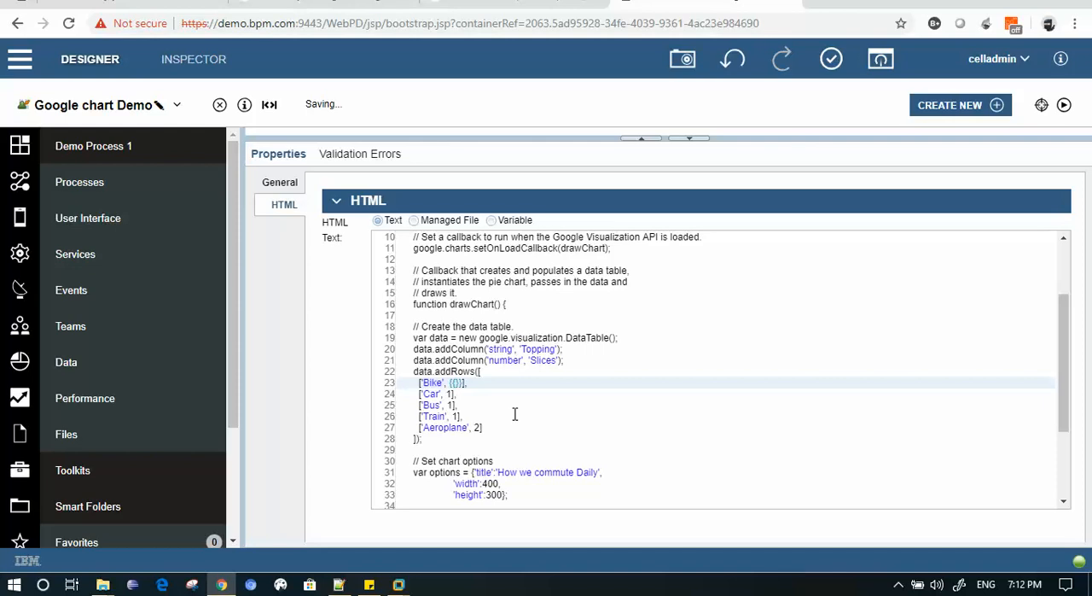
{"action": "type", "text": "tw."}
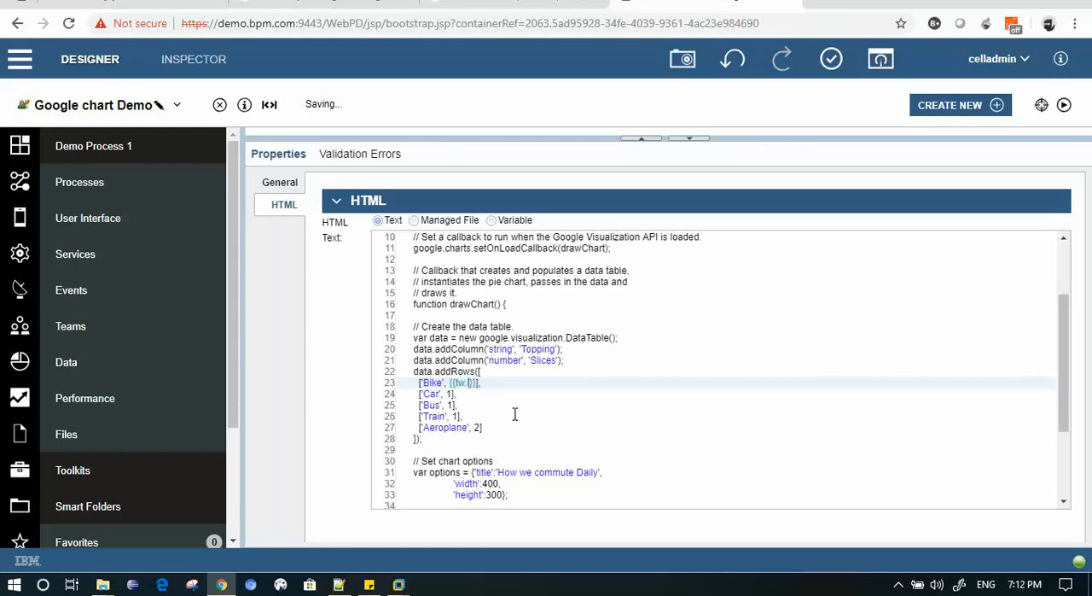
{"action": "type", "text": "local.bike"}
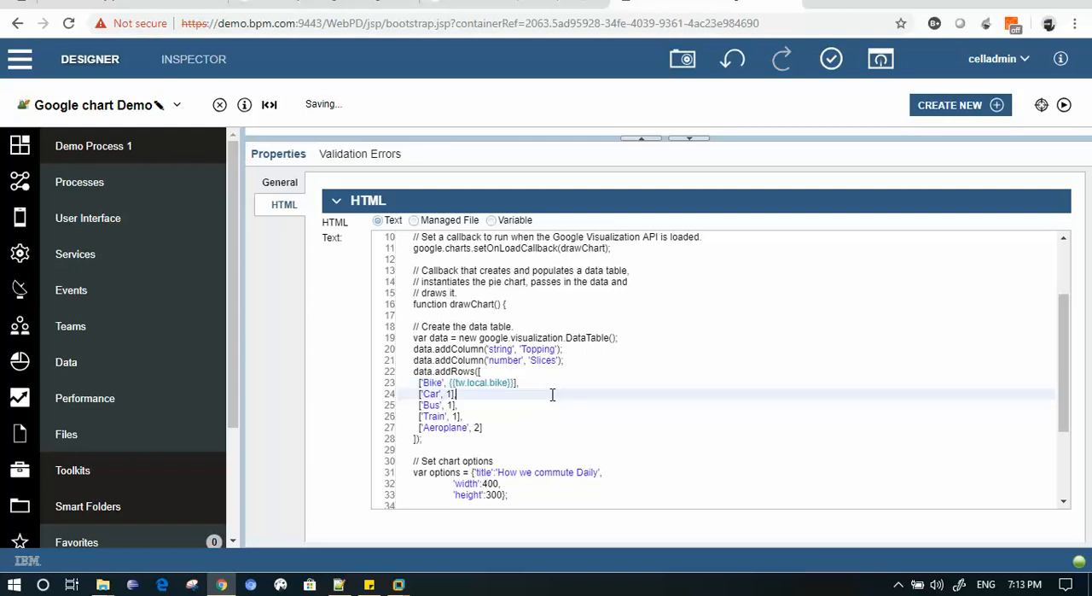
{"action": "scroll", "scroll_direction": "up", "scroll_amount": 3}
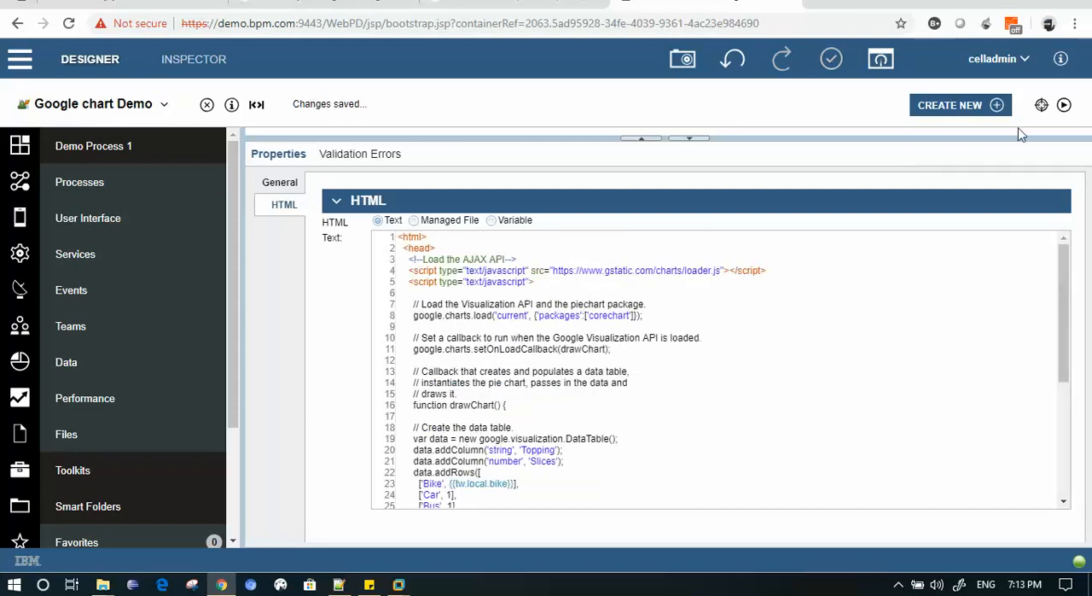
Preview the coach showing Bike at 95.2%, then end the test run with OK
{"action": "left_click", "coordinate": [1065, 106]}
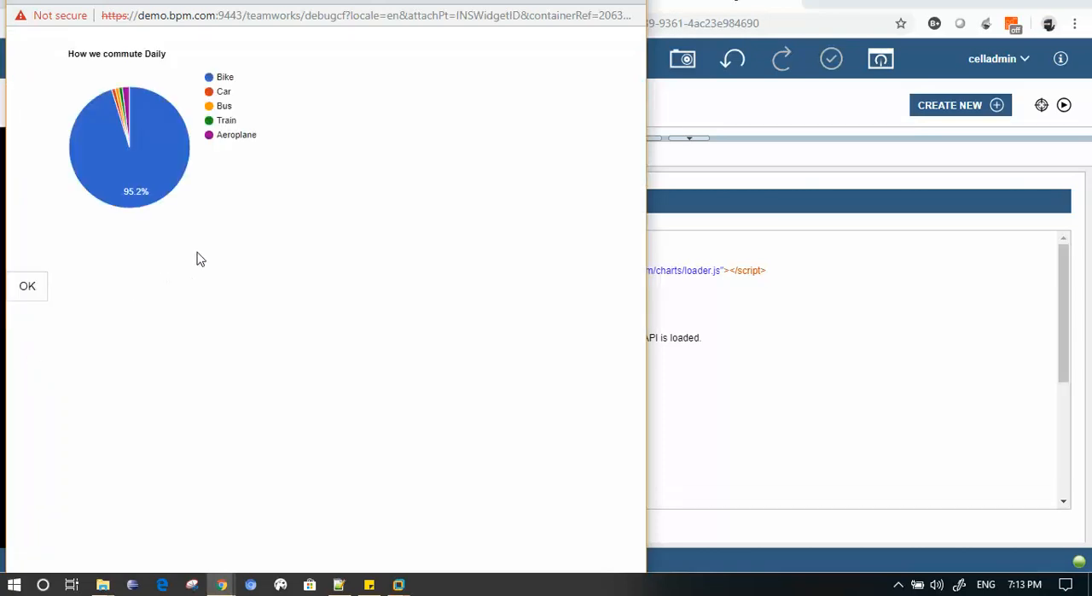
{"action": "mouse_move", "coordinate": [140, 239]}
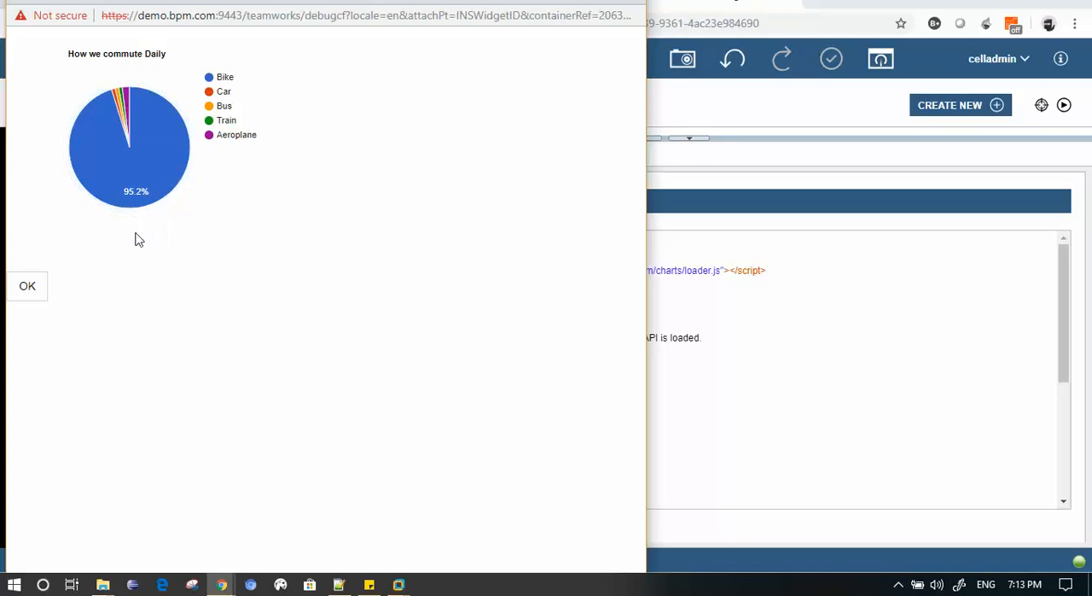
{"action": "mouse_move", "coordinate": [140, 184]}
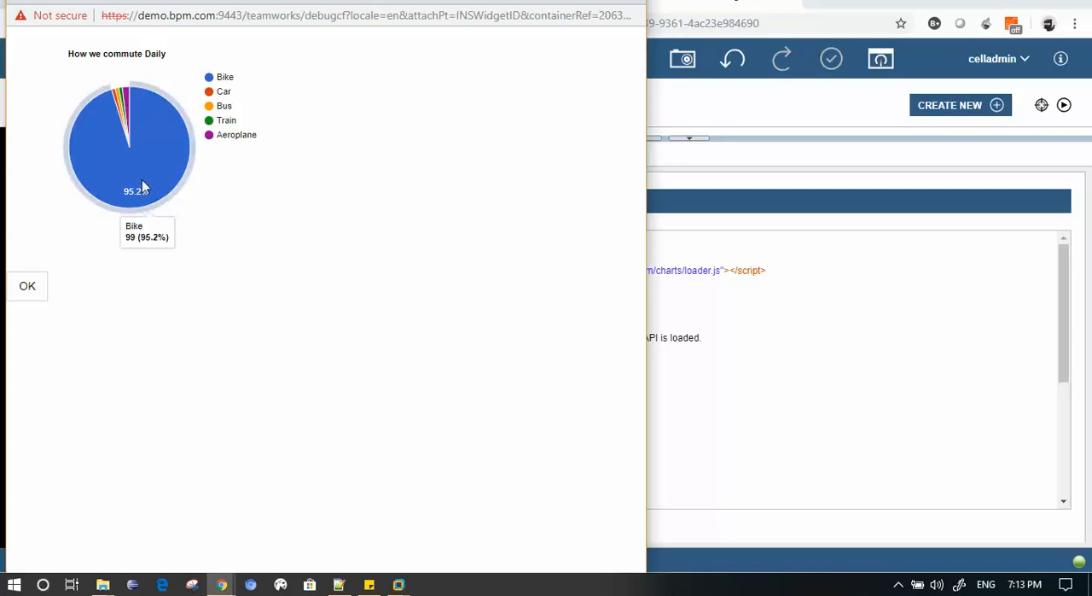
{"action": "mouse_move", "coordinate": [164, 127]}
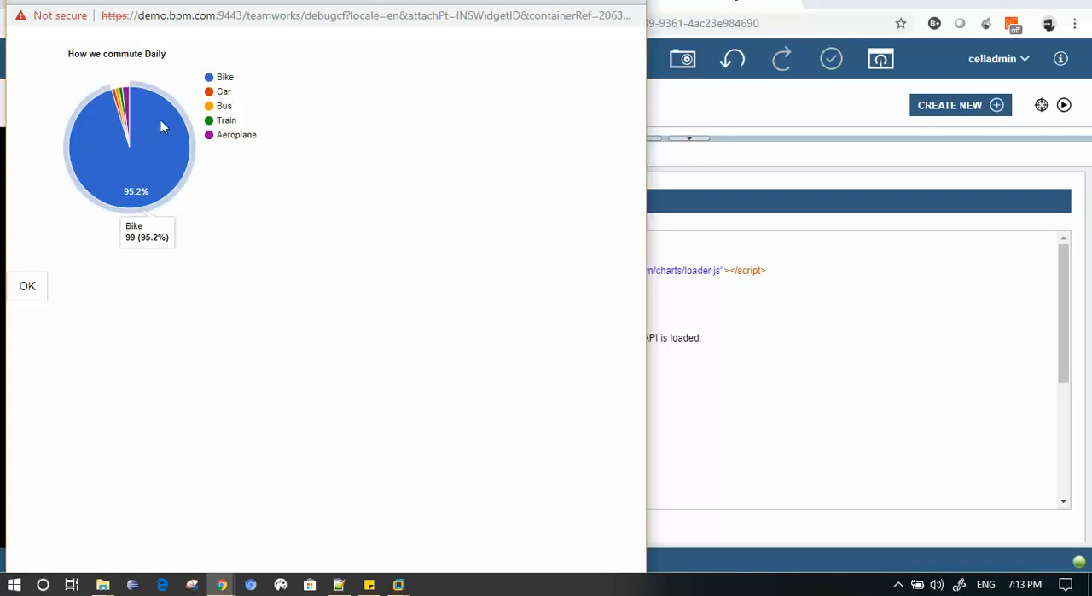
{"action": "mouse_move", "coordinate": [150, 171]}
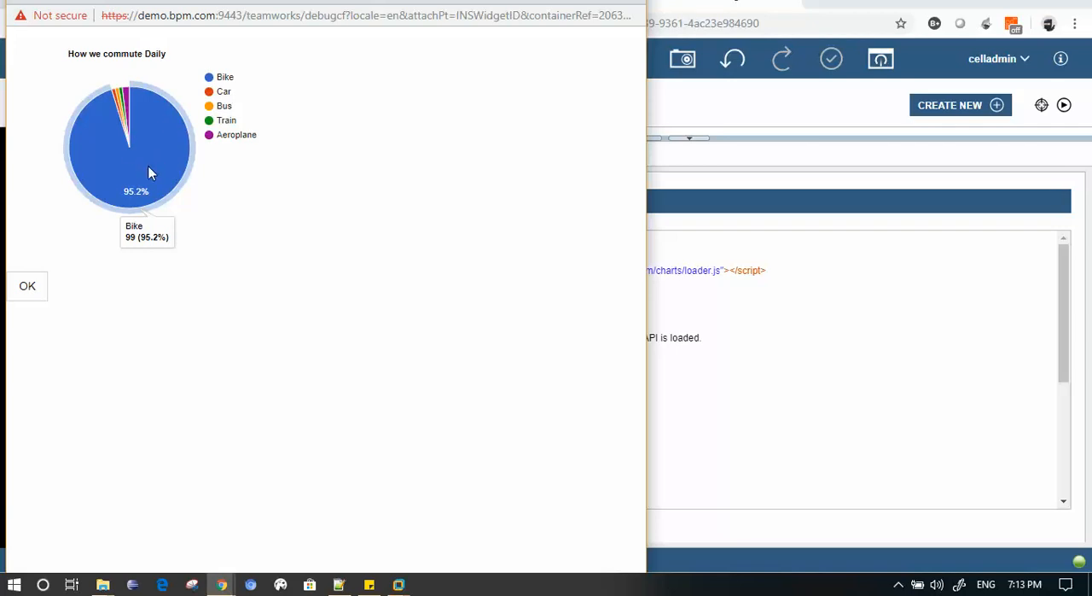
{"action": "mouse_move", "coordinate": [577, 46]}
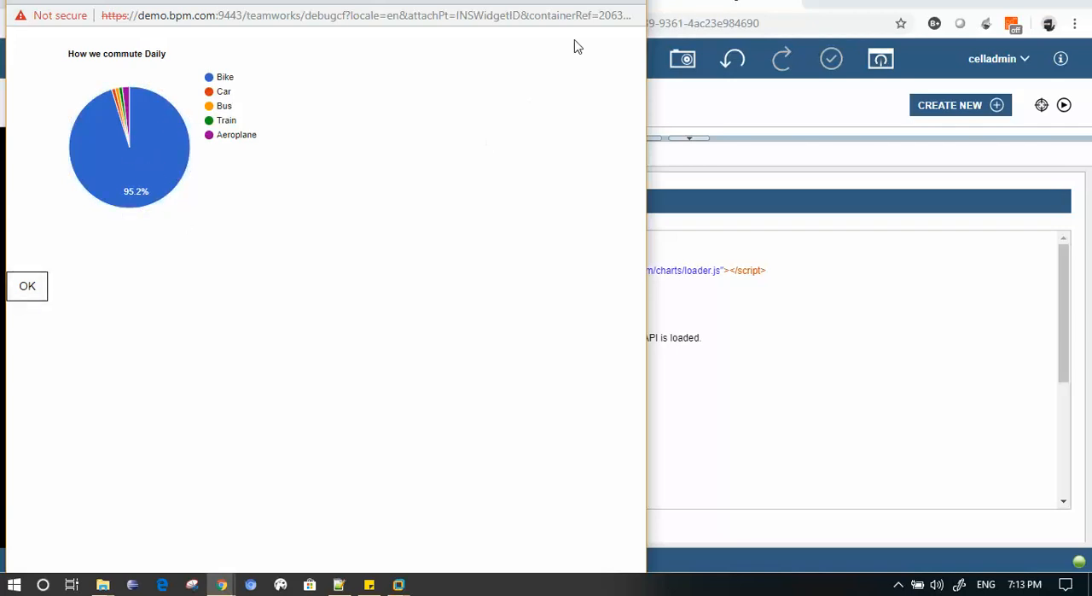
{"action": "left_click", "coordinate": [28, 287]}
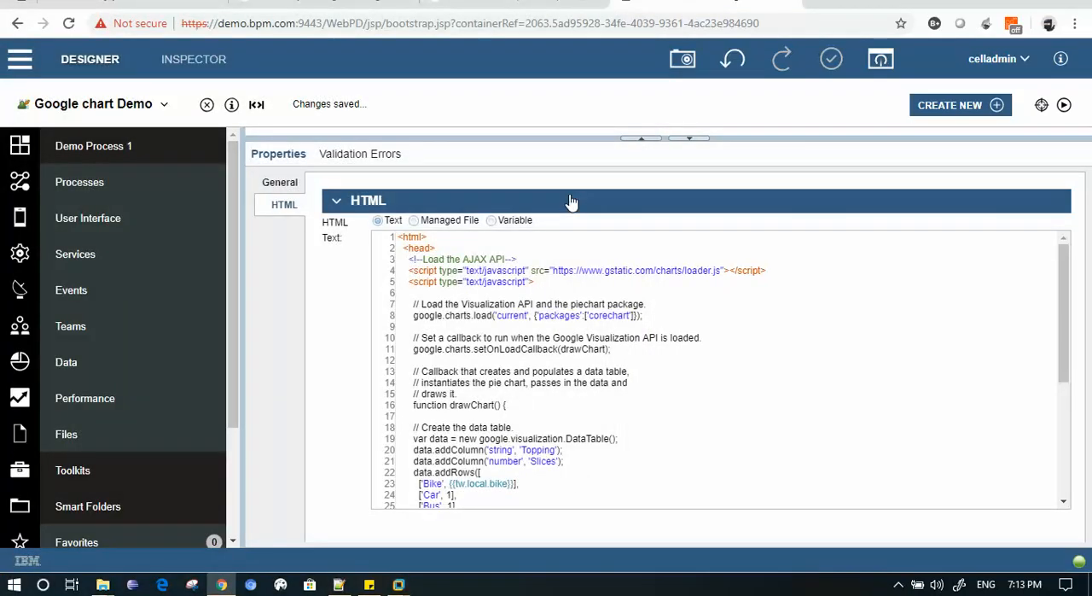
{"action": "mouse_move", "coordinate": [537, 159]}
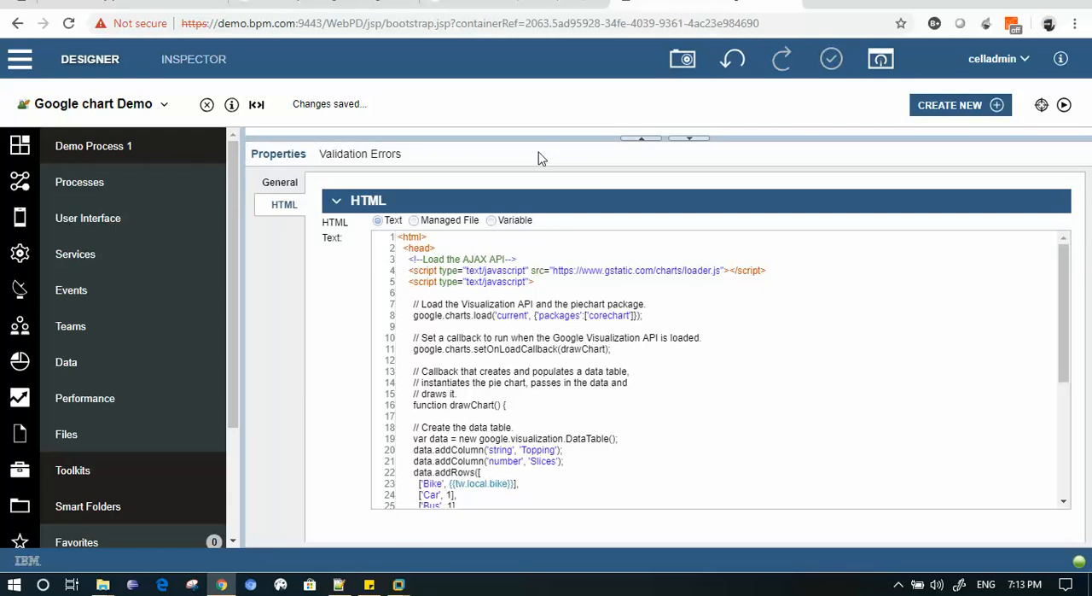
Bind Car, Bus, Train and Aeroplane rows to {{tw.local.car}}, bus, train and aeroplane
{"action": "scroll", "scroll_direction": "down", "scroll_amount": 3}
{"action": "type", "text": "{{tw.local"}
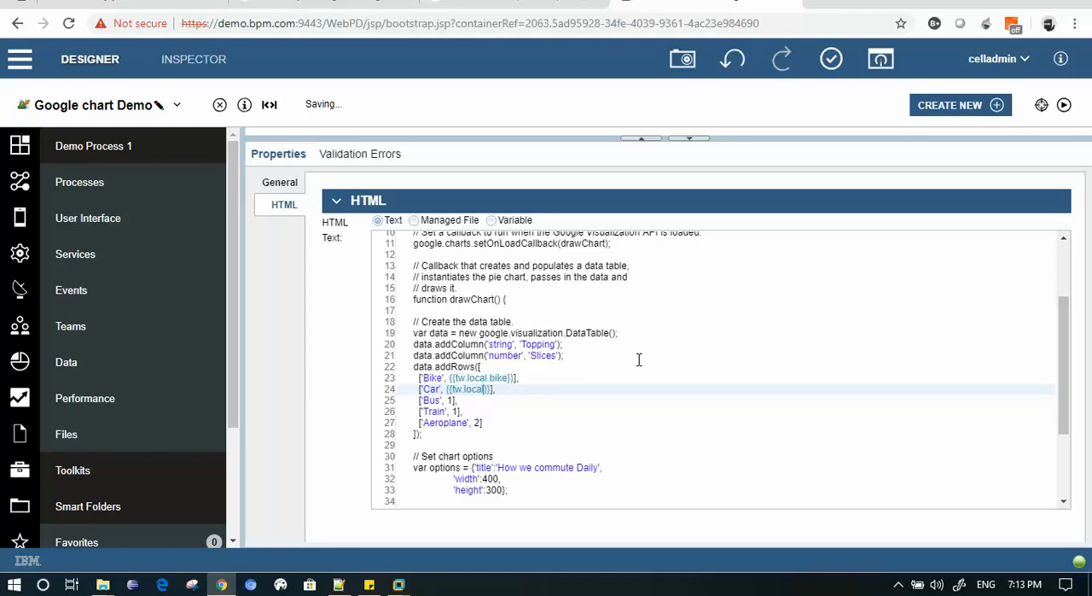
{"action": "type", "text": "car"}
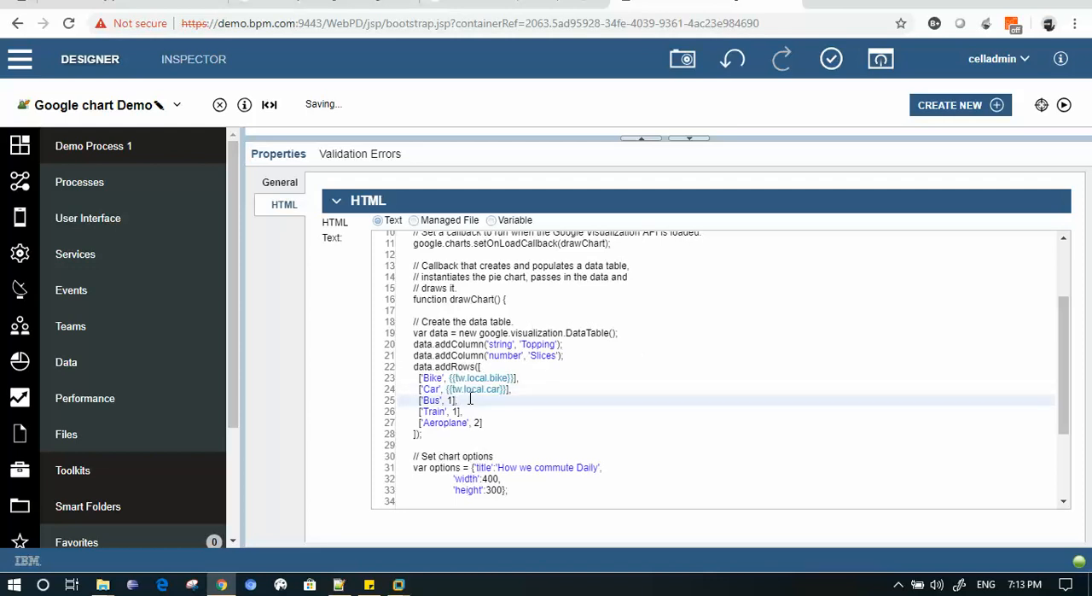
{"action": "type", "text": "{{tw.local.bus"}
{"action": "left_click", "coordinate": [734, 411]}
{"action": "type", "text": "{{tw.local.train}}"}
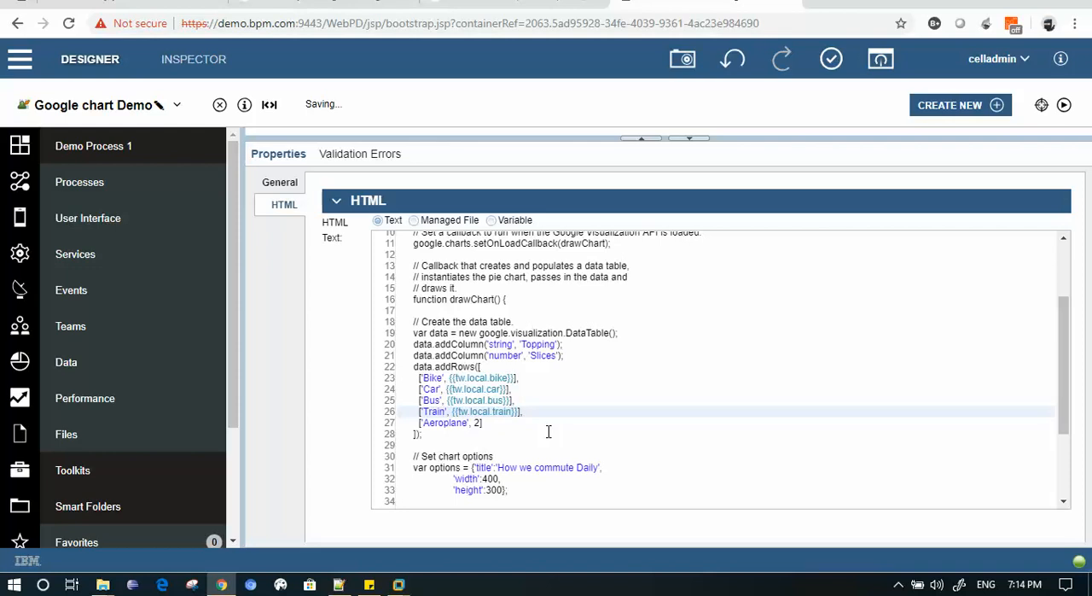
{"action": "left_click", "coordinate": [480, 424]}
{"action": "type", "text": "{{tw.local.aeroplane}}"}
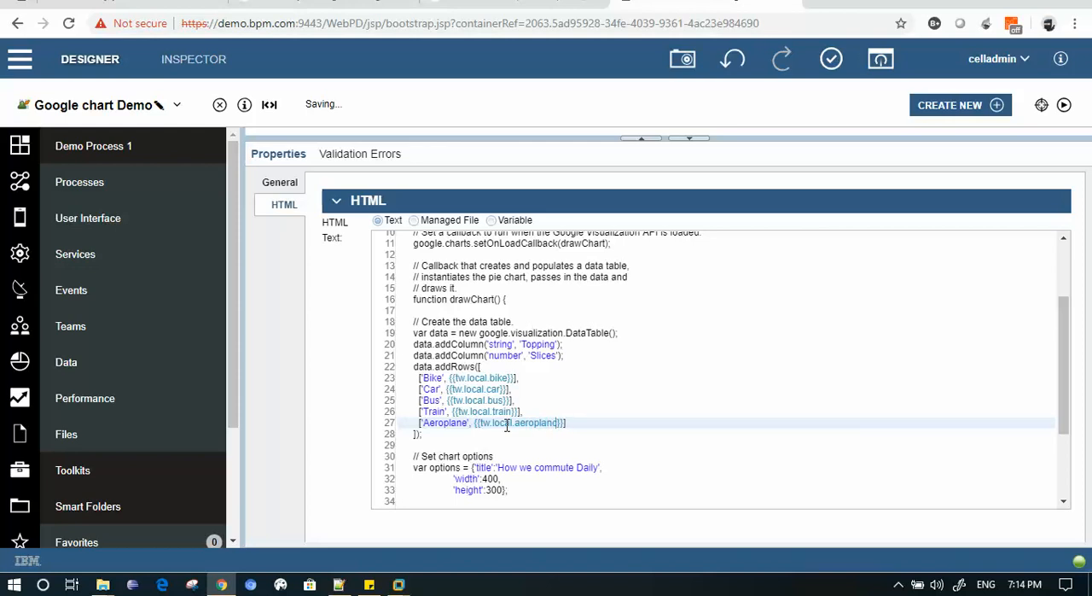
{"action": "mouse_move", "coordinate": [595, 403]}
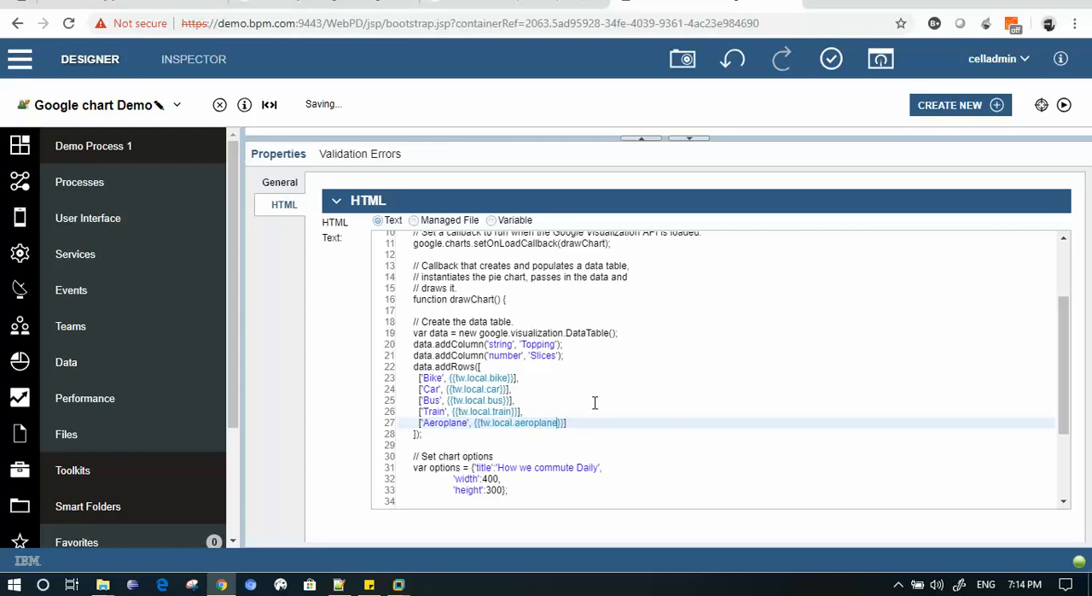
{"action": "scroll", "scroll_direction": "up", "scroll_amount": 3}
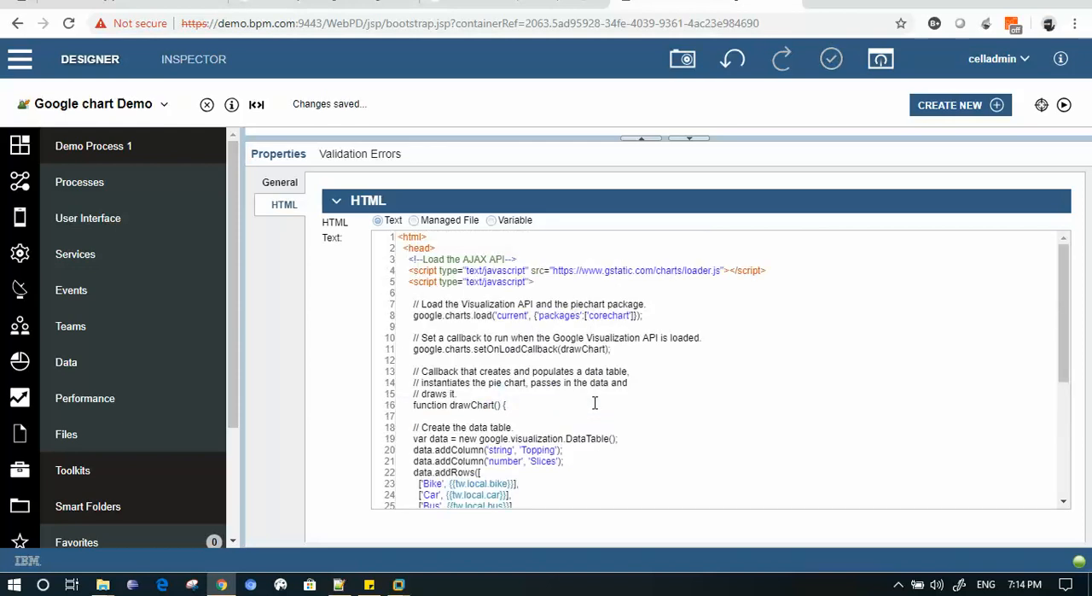
Run the service and submit 66, 9888, 786, 45, 6767 and 55 for Bike through Ship
{"action": "left_click", "coordinate": [1066, 106]}
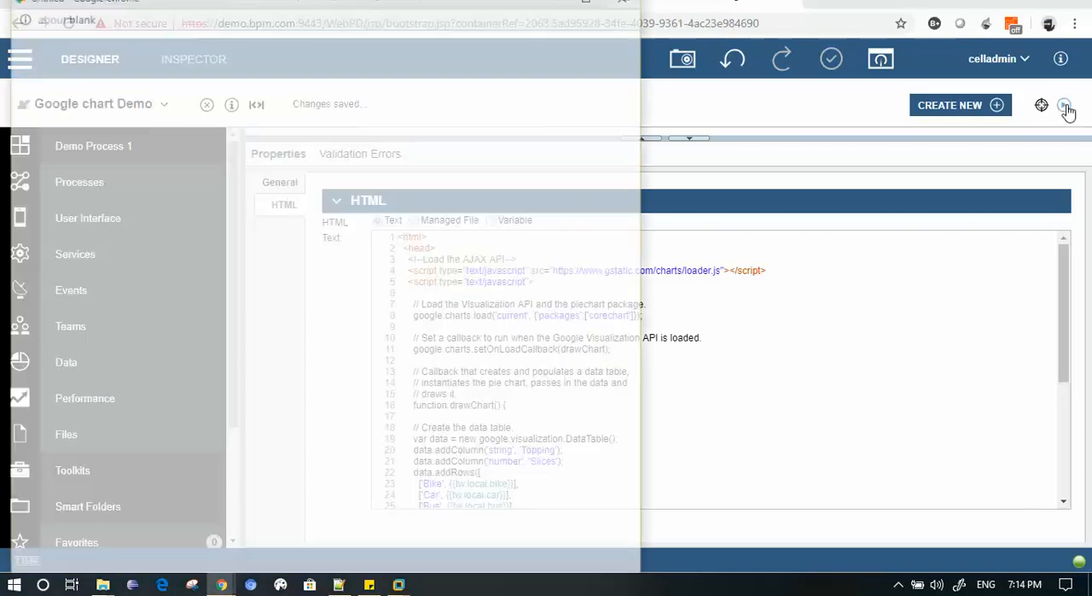
{"action": "left_click", "coordinate": [1065, 106]}
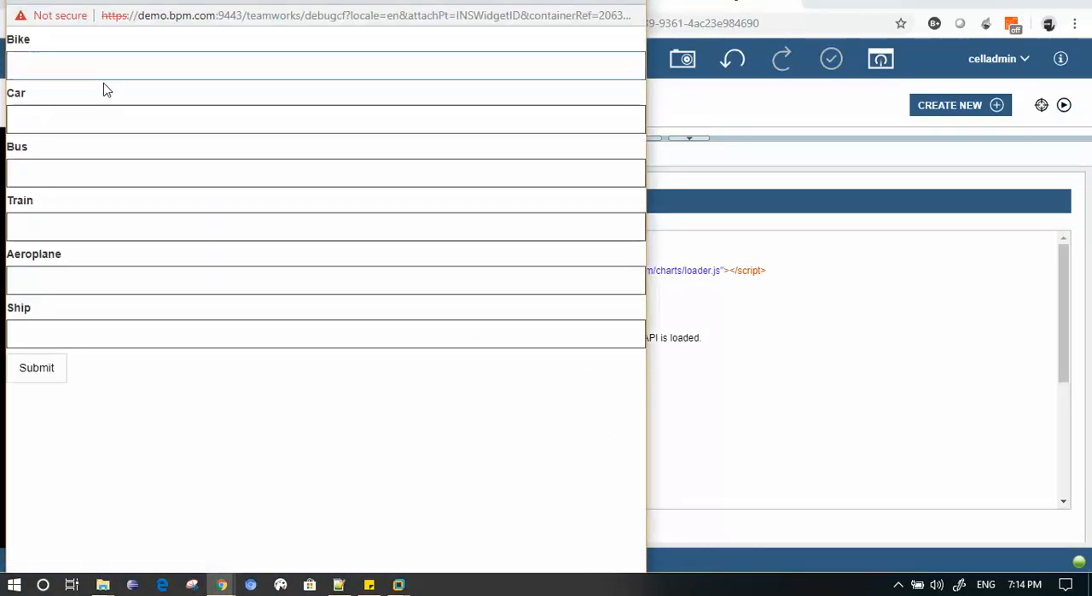
{"action": "type", "text": "66"}
{"action": "left_click", "coordinate": [326, 120]}
{"action": "type", "text": "9"}
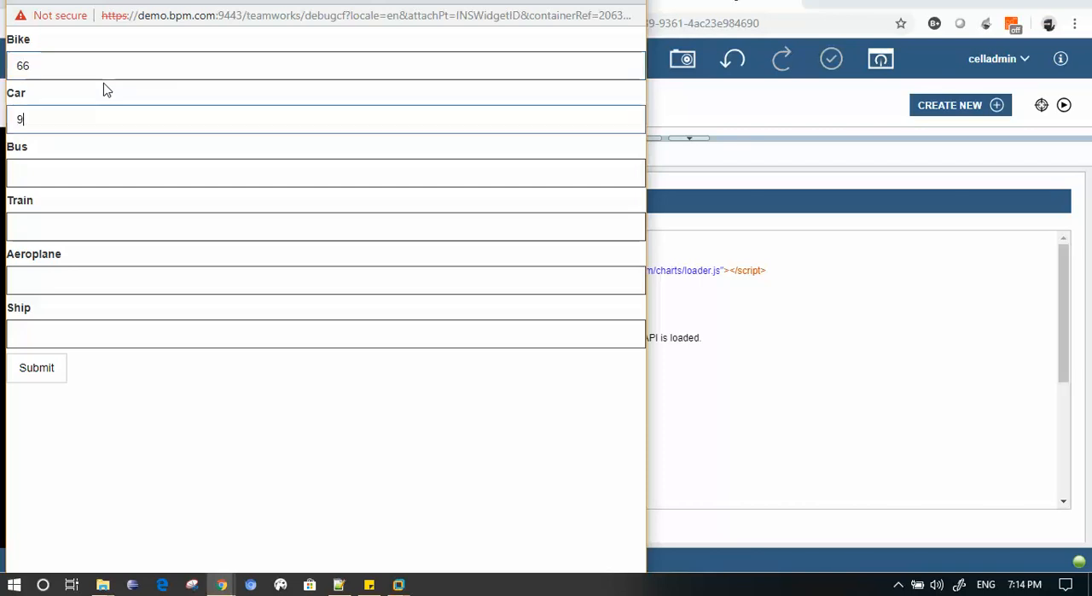
{"action": "type", "text": "888"}
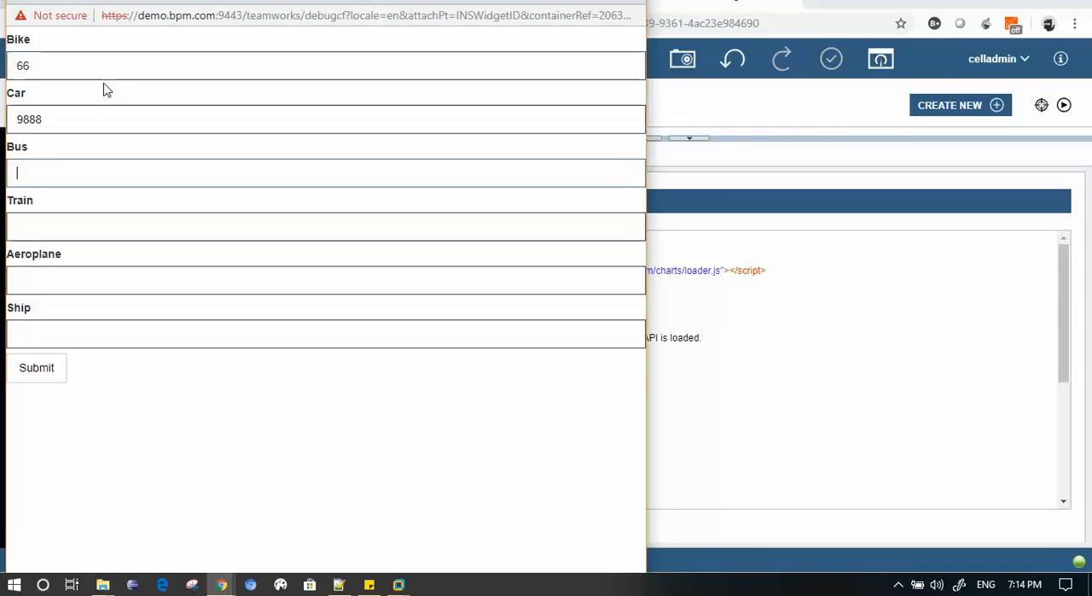
{"action": "type", "text": "786"}
{"action": "left_click", "coordinate": [326, 333]}
{"action": "type", "text": "55"}
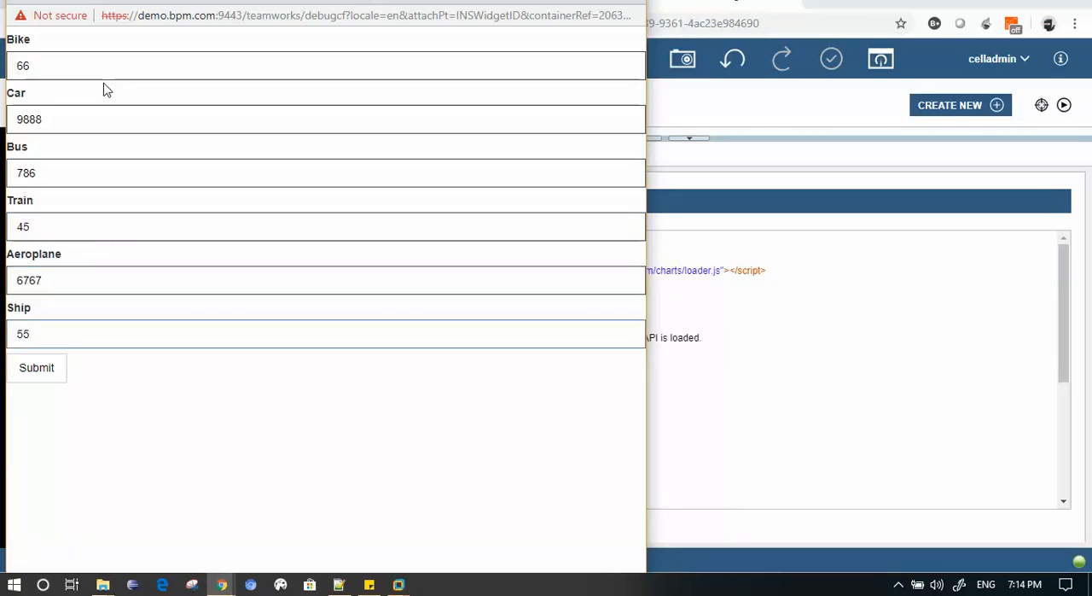
{"action": "left_click", "coordinate": [36, 367]}
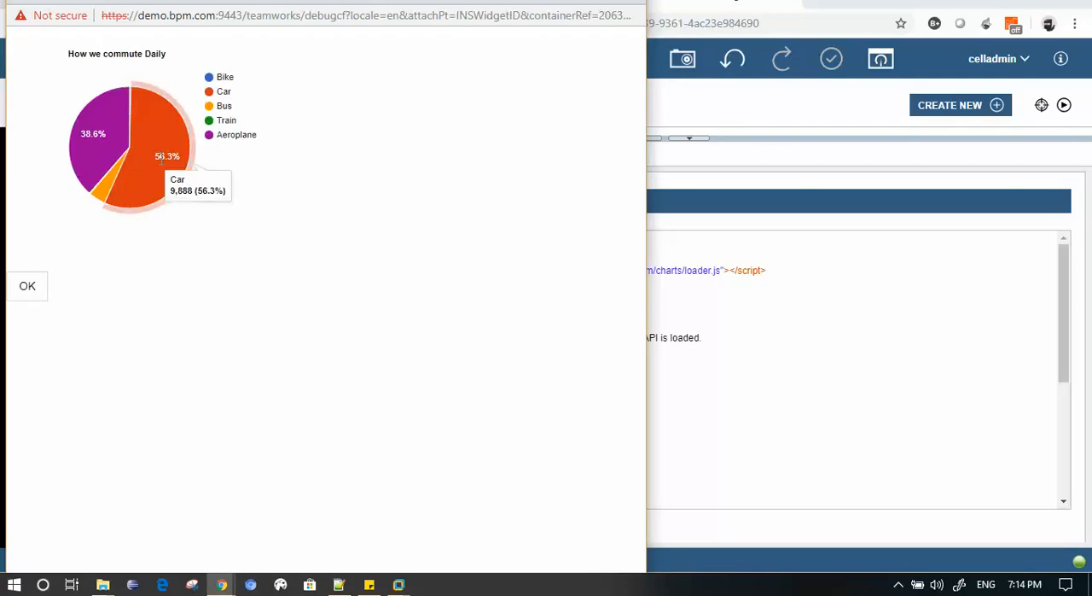
{"action": "mouse_move", "coordinate": [103, 193]}
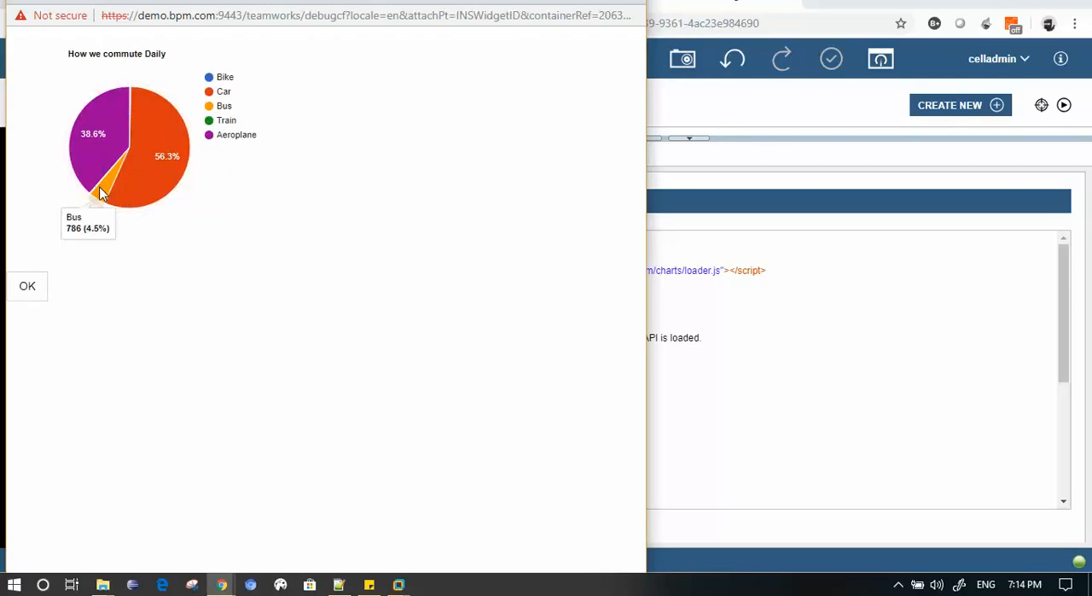
{"action": "mouse_move", "coordinate": [143, 177]}
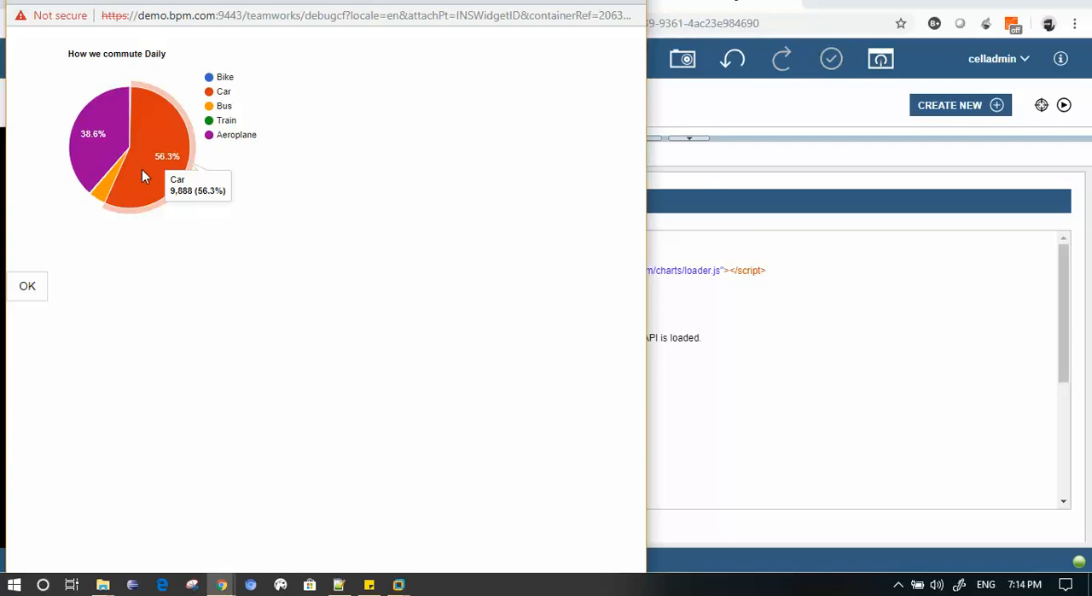
{"action": "mouse_move", "coordinate": [105, 195]}
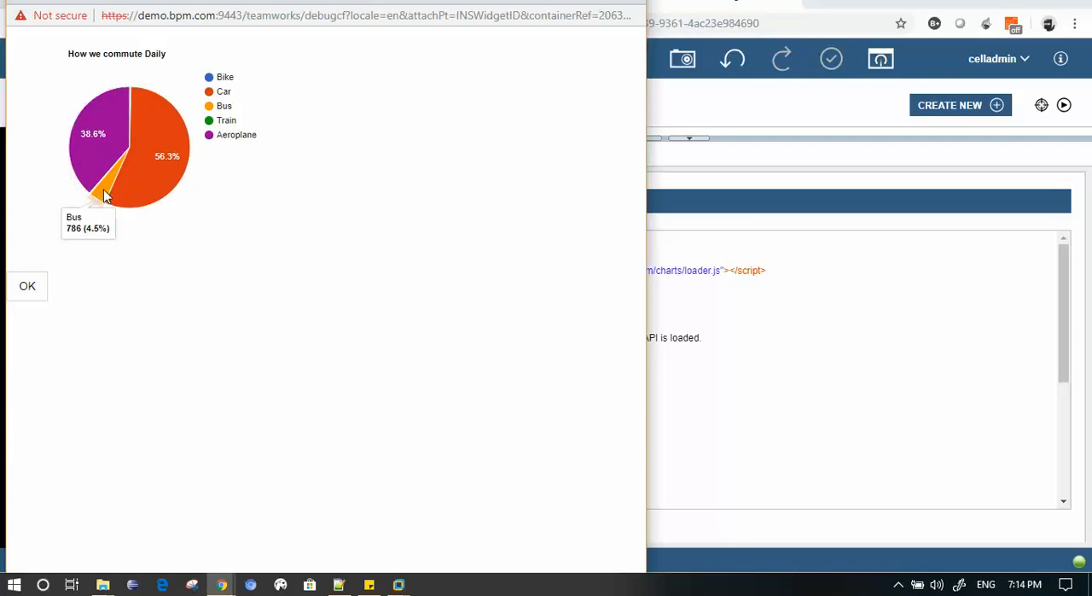
{"action": "mouse_move", "coordinate": [152, 181]}
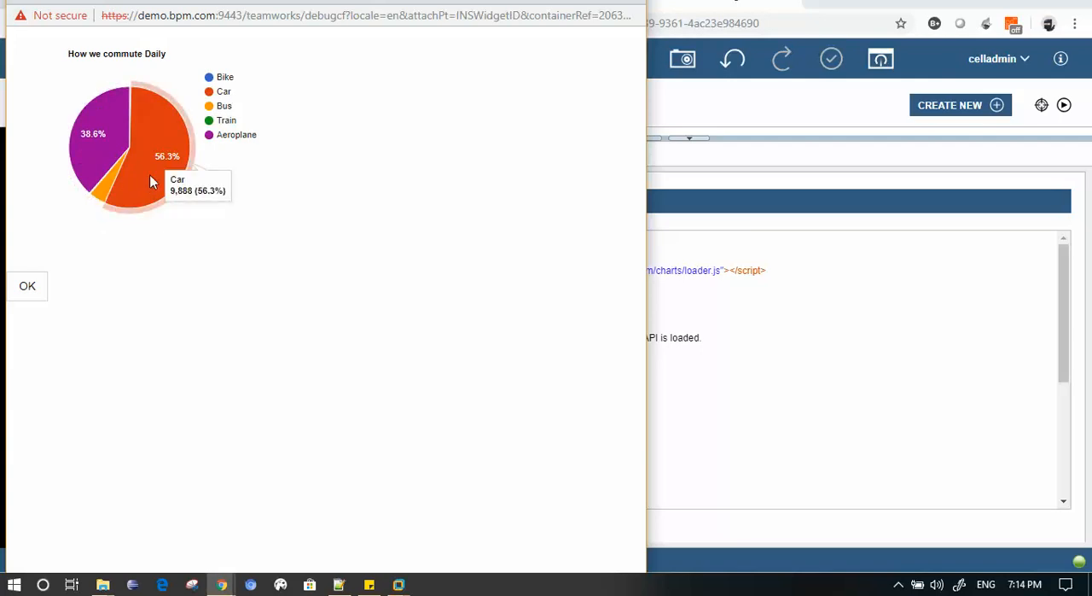
{"action": "mouse_move", "coordinate": [232, 136]}
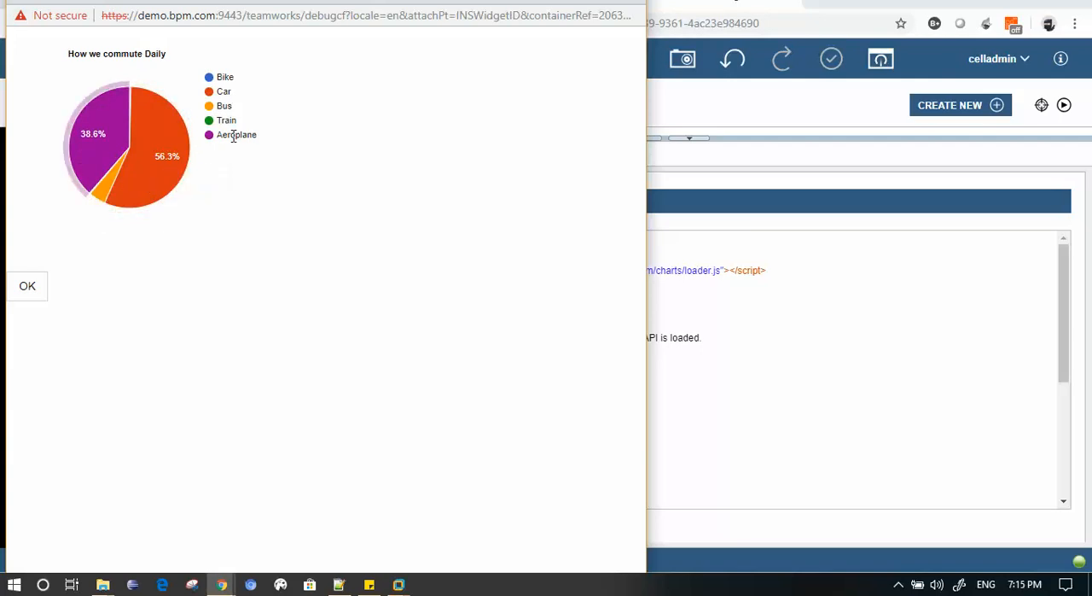
{"action": "mouse_move", "coordinate": [106, 185]}
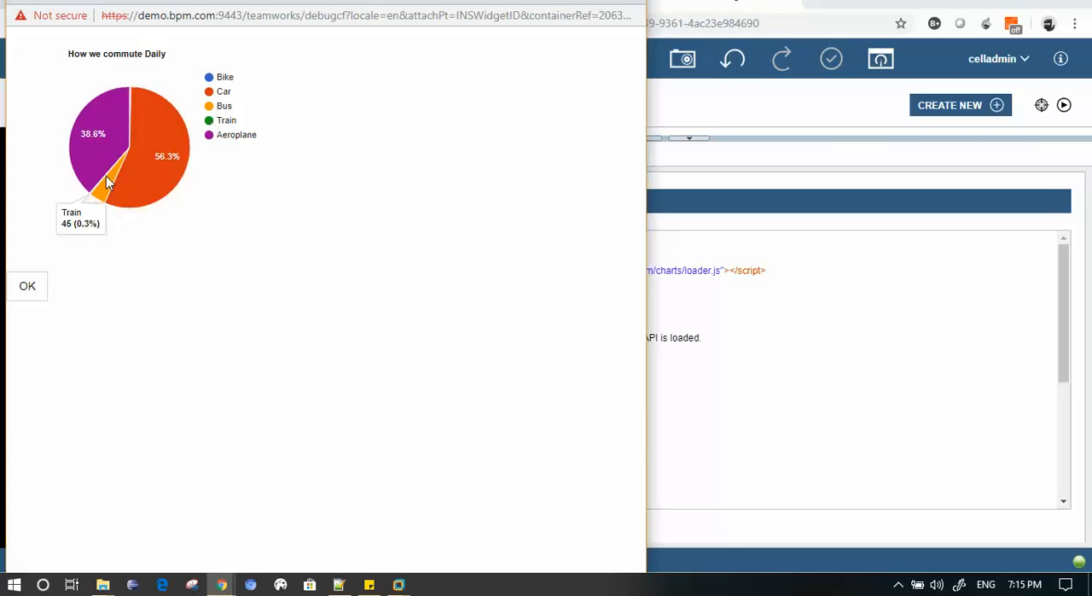
{"action": "mouse_move", "coordinate": [135, 119]}
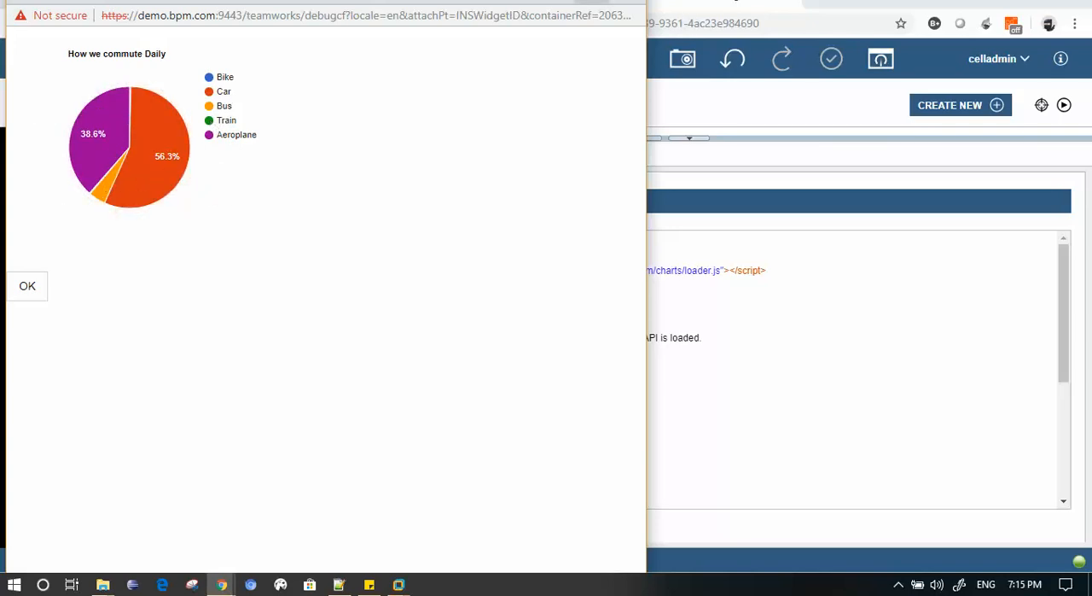
Close the debug window after checking the Bus 4.5% and Train 0.3% slices
{"action": "left_click", "coordinate": [27, 287]}
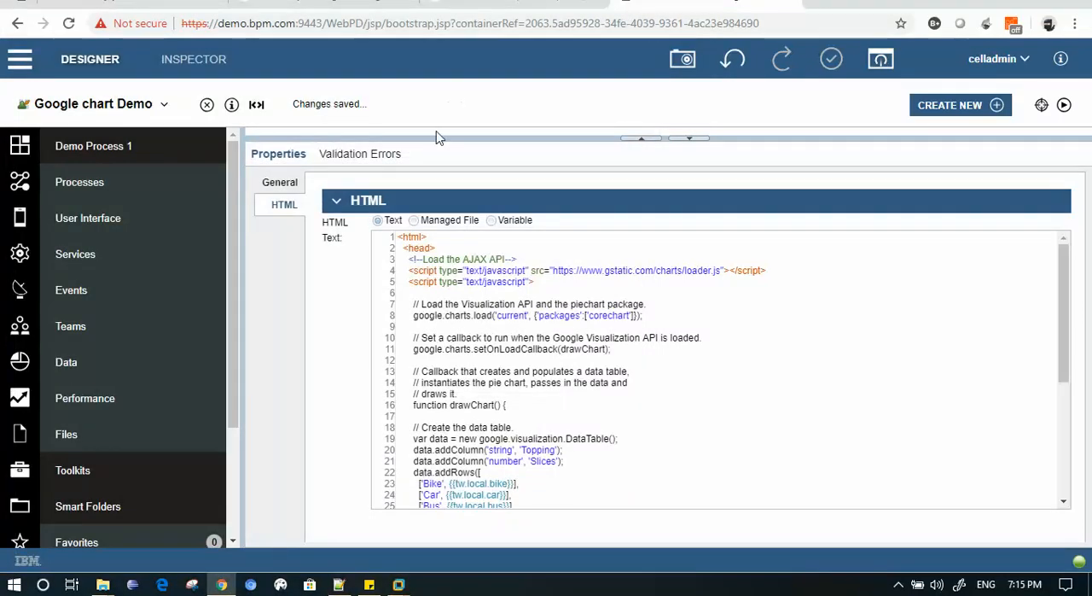
{"action": "left_click", "coordinate": [435, 143]}
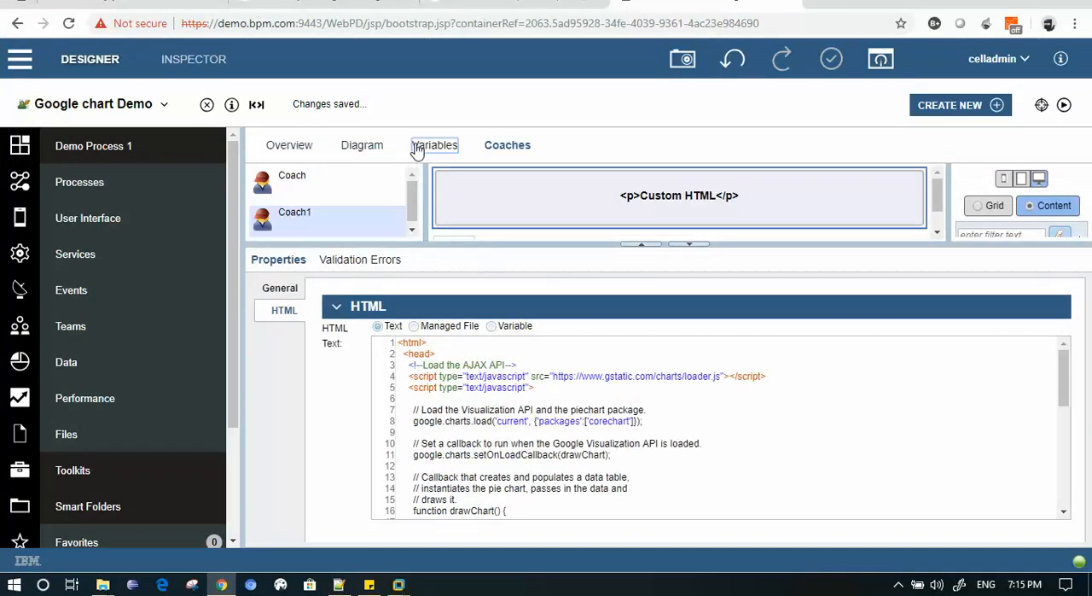
{"action": "left_click", "coordinate": [433, 143]}
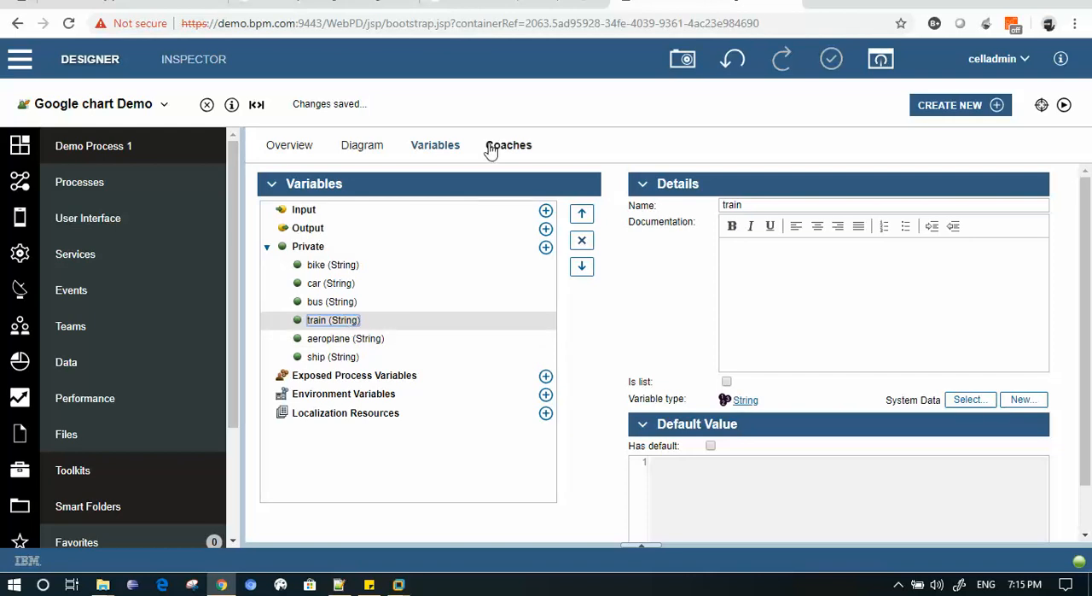
{"action": "left_click", "coordinate": [509, 143]}
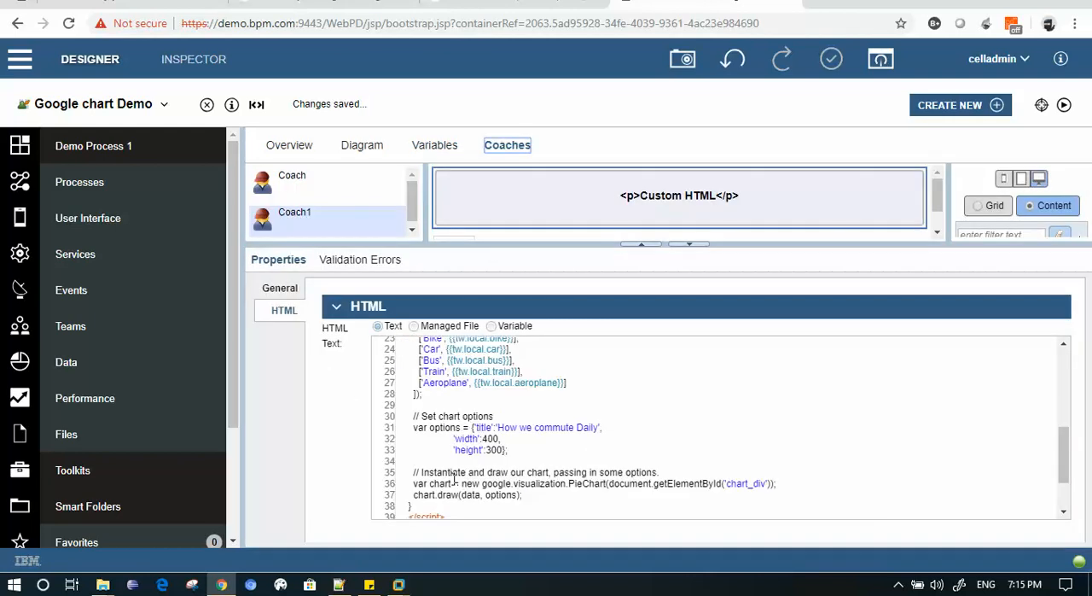
{"action": "scroll", "scroll_direction": "up", "scroll_amount": 3}
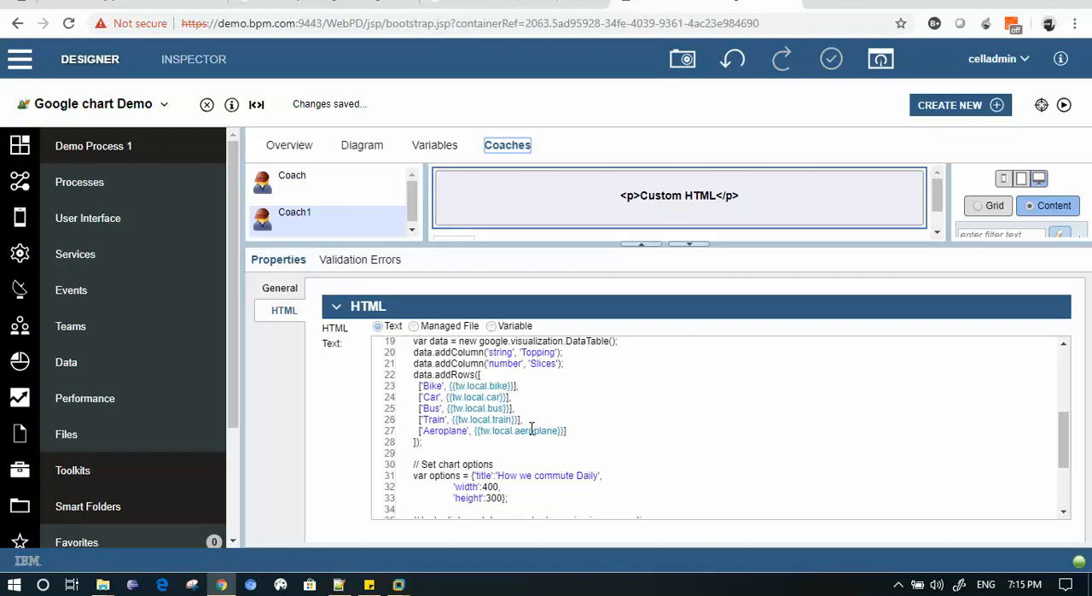
{"action": "left_click", "coordinate": [433, 144]}
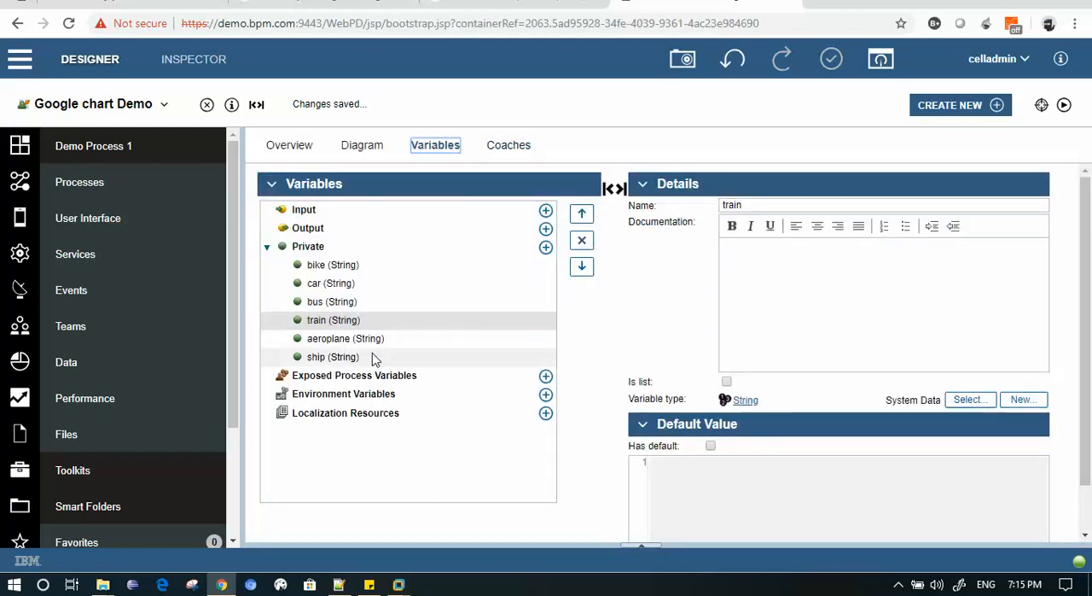
{"action": "left_click", "coordinate": [509, 143]}
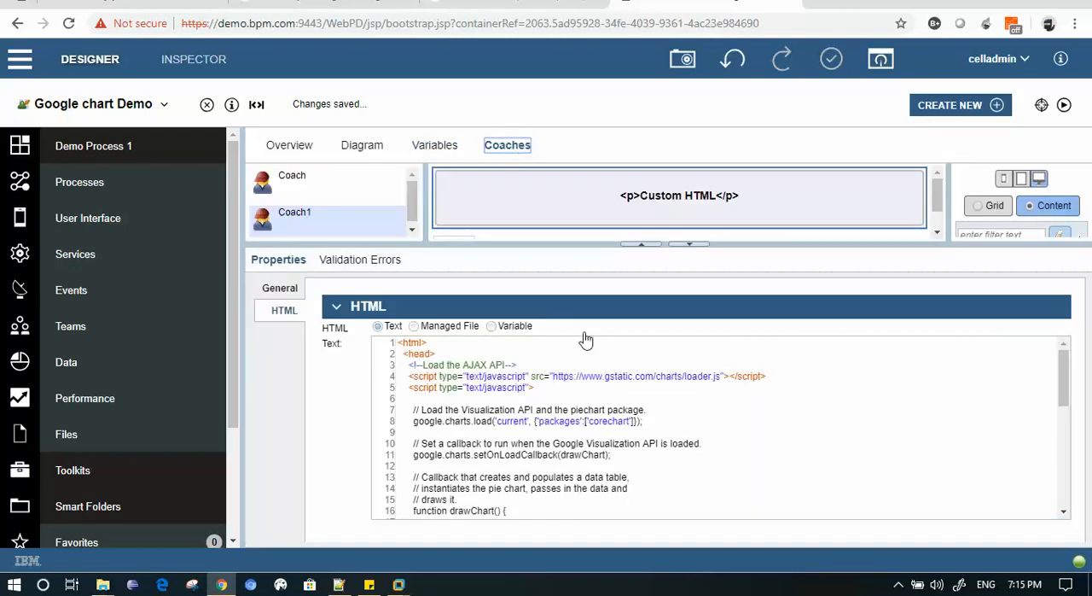
{"action": "scroll", "scroll_direction": "down", "scroll_amount": 3}
{"action": "type", "text": "['Aeroplane', {{tw.local.aeroplane}}]"}
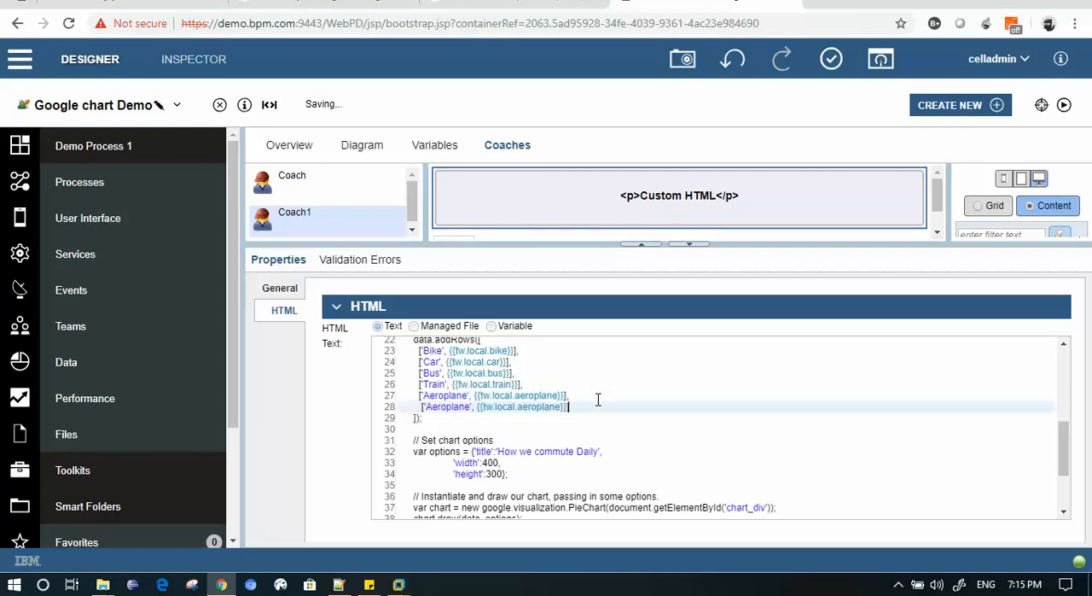
Rename the duplicated Aeroplane row to Ship bound to {{tw.local.ship}}
{"action": "double_click", "coordinate": [446, 406]}
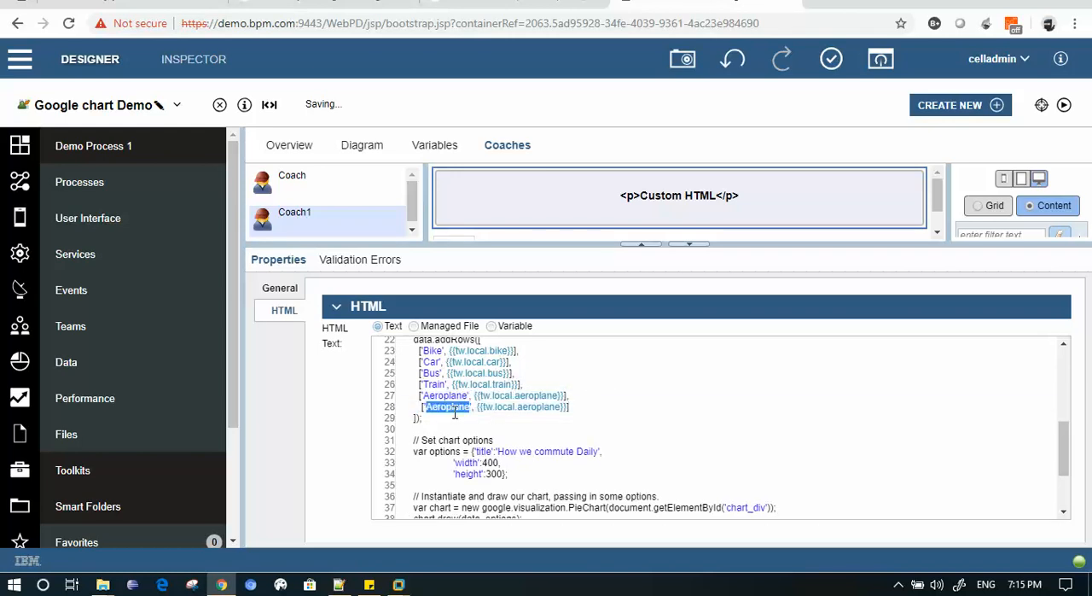
{"action": "type", "text": "Ship"}
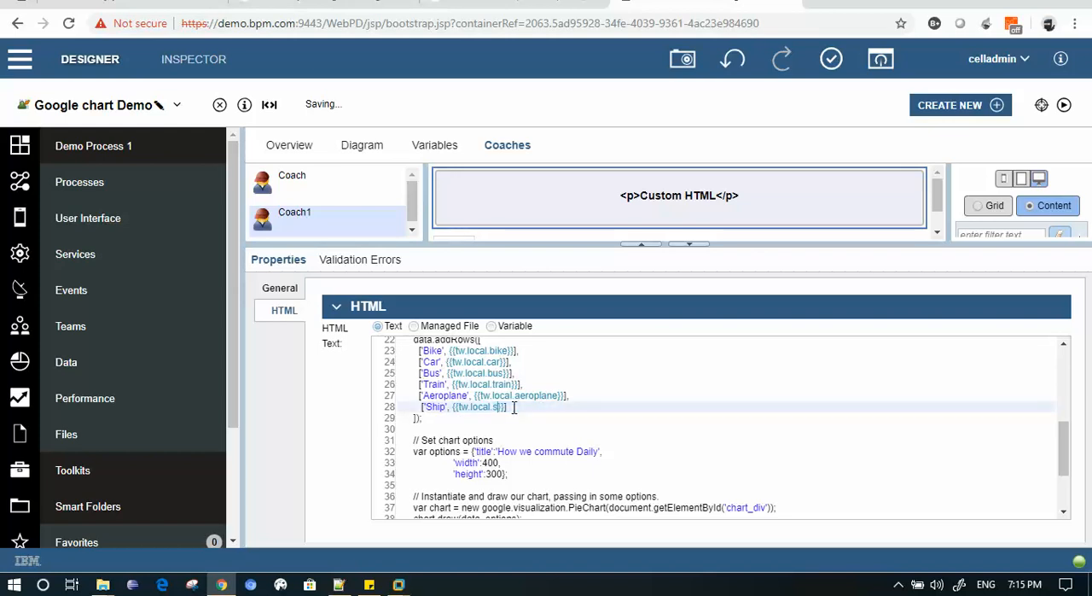
{"action": "scroll", "scroll_direction": "up", "scroll_amount": 3}
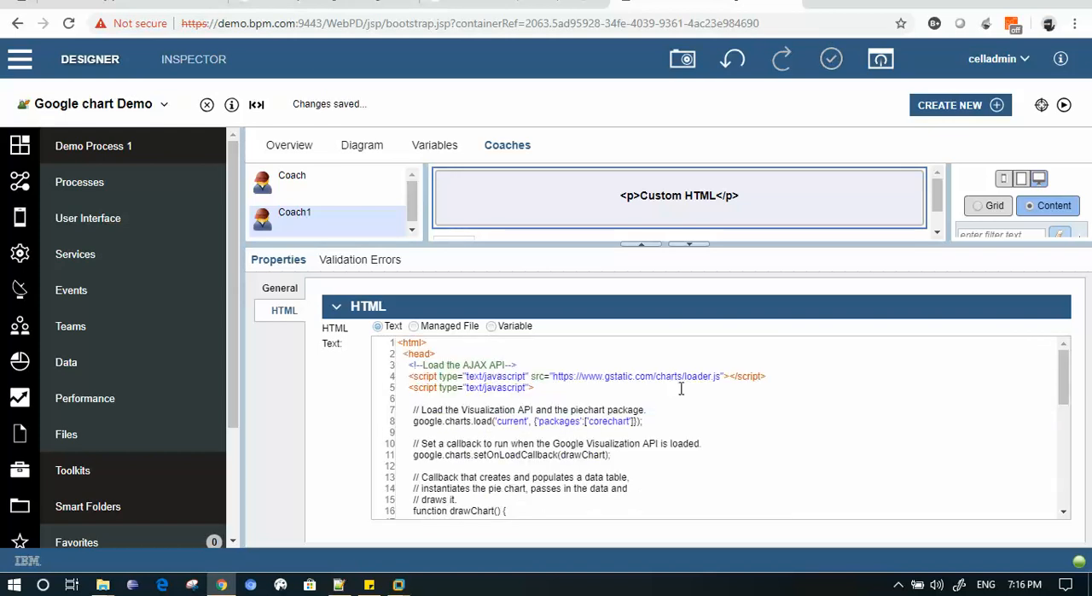
{"action": "scroll", "scroll_direction": "down", "scroll_amount": 3}
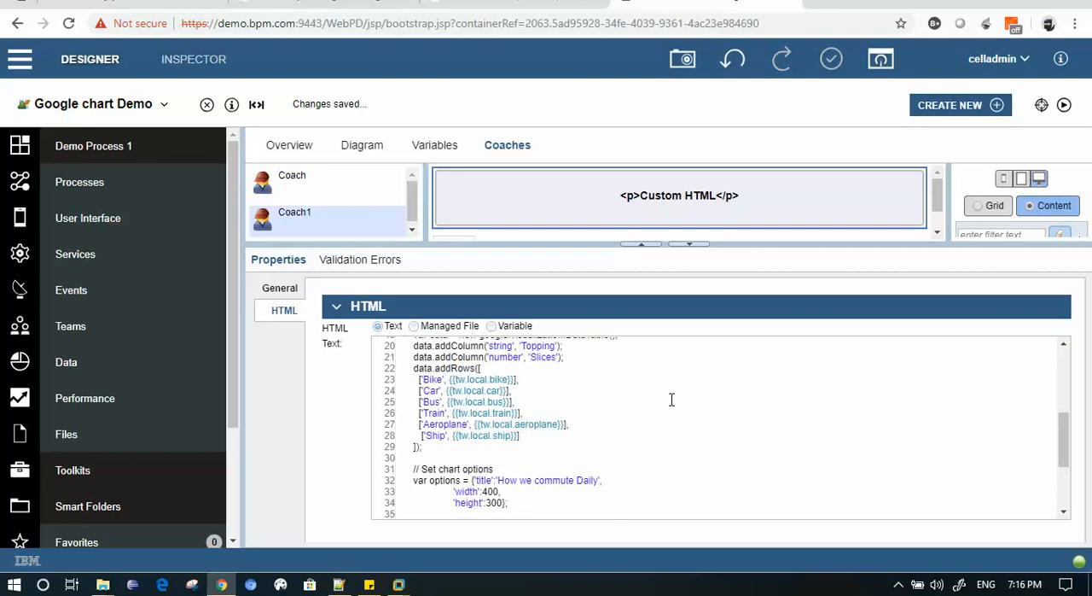
{"action": "mouse_move", "coordinate": [433, 144]}
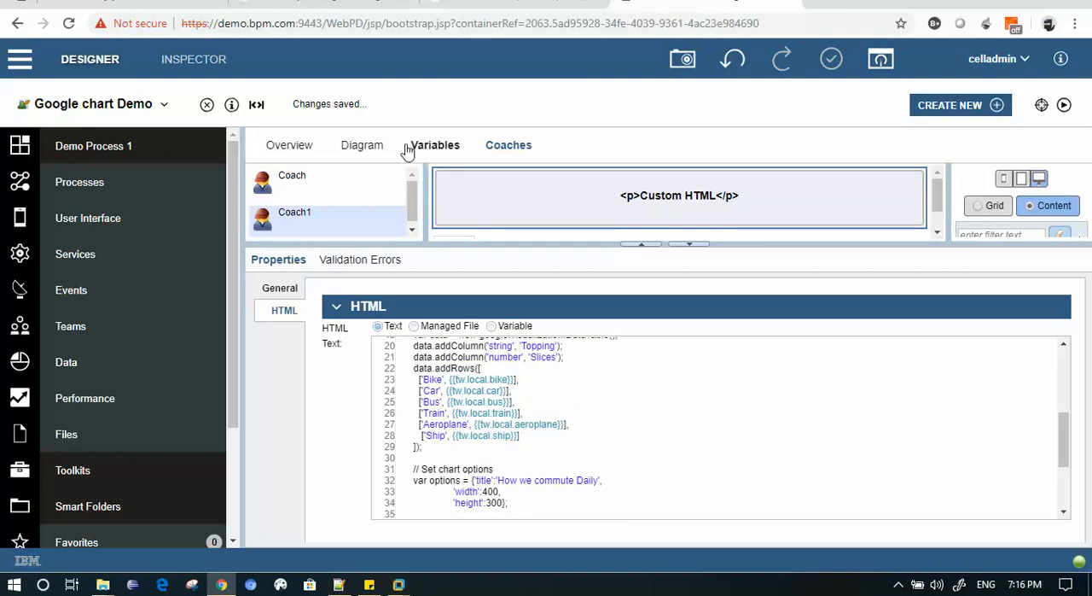
Check the Variables list, return to Coaches and run the service for testing
{"action": "left_click", "coordinate": [434, 143]}
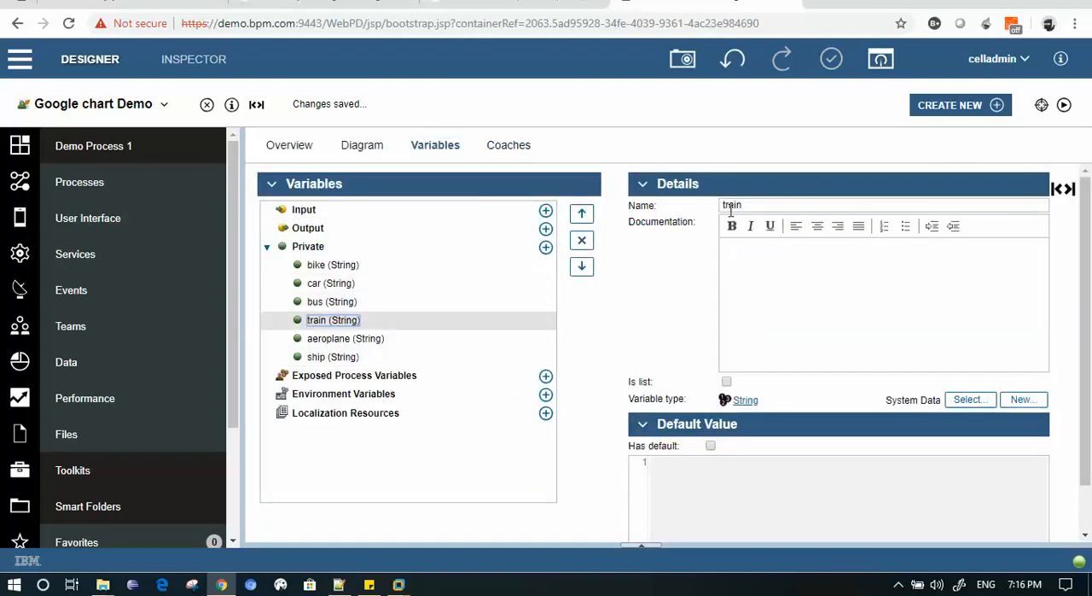
{"action": "left_click", "coordinate": [509, 143]}
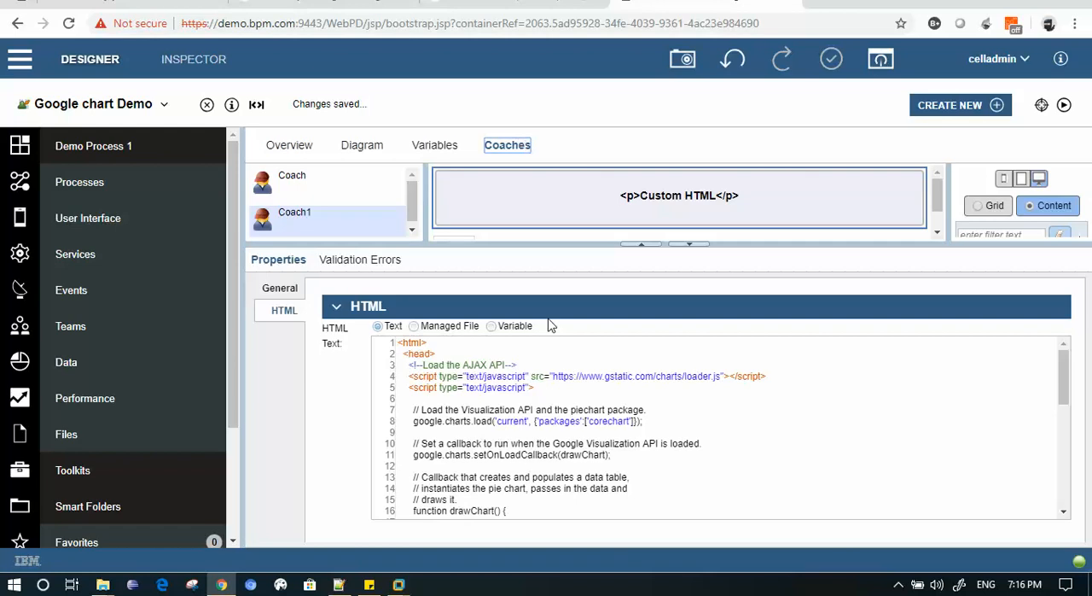
{"action": "scroll", "scroll_direction": "down", "scroll_amount": 3}
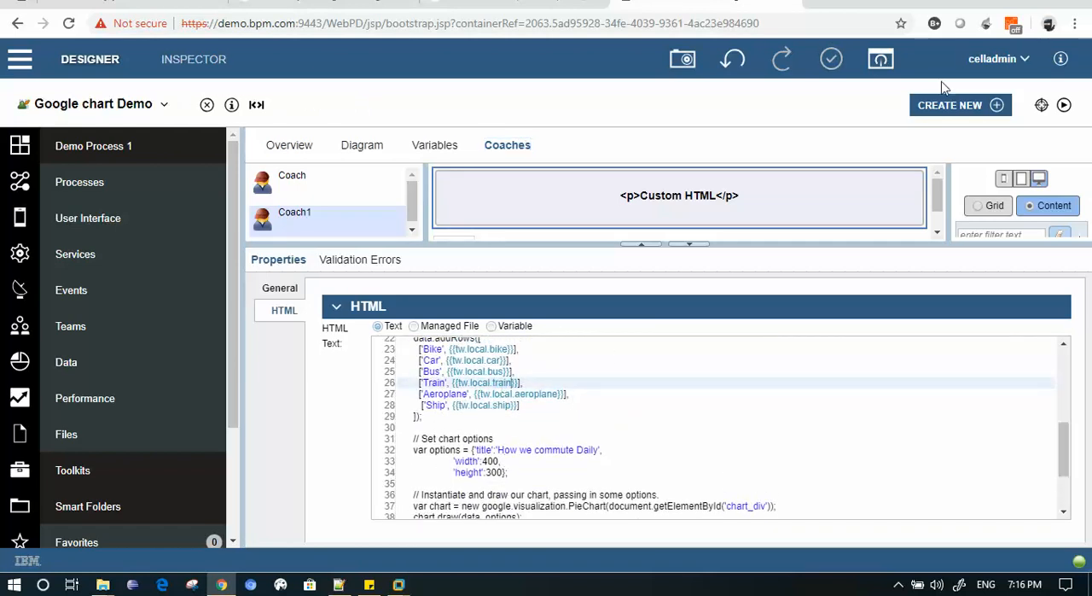
{"action": "left_click", "coordinate": [1065, 105]}
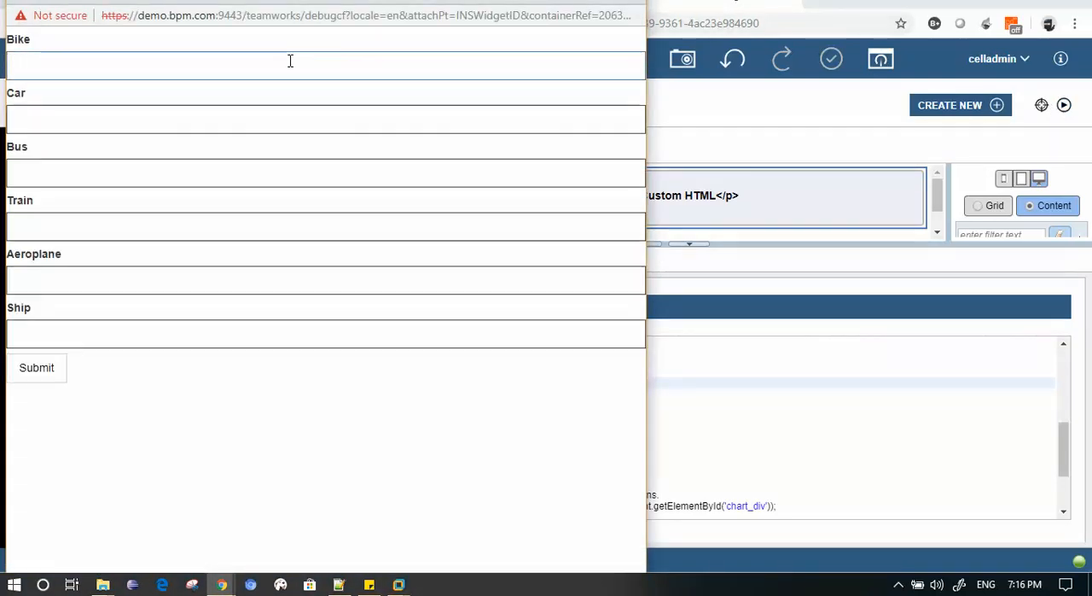
Submit 111, 222, 333, 444 and 555 for Bike through Aeroplane to draw the six-slice chart
{"action": "type", "text": "111"}
{"action": "left_click", "coordinate": [326, 225]}
{"action": "type", "text": "444"}
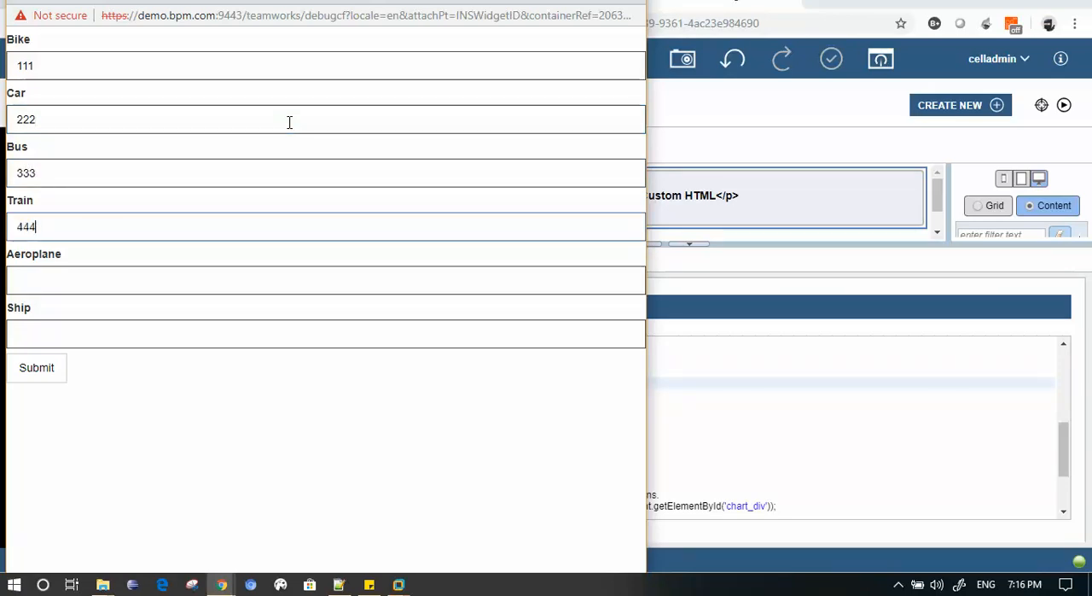
{"action": "type", "text": "555"}
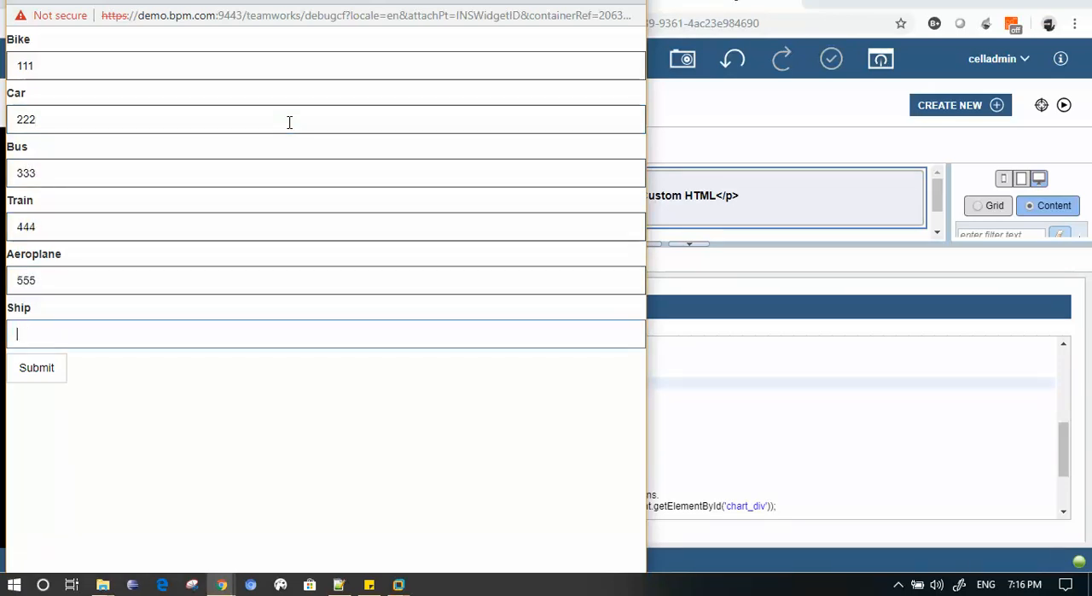
{"action": "left_click", "coordinate": [36, 367]}
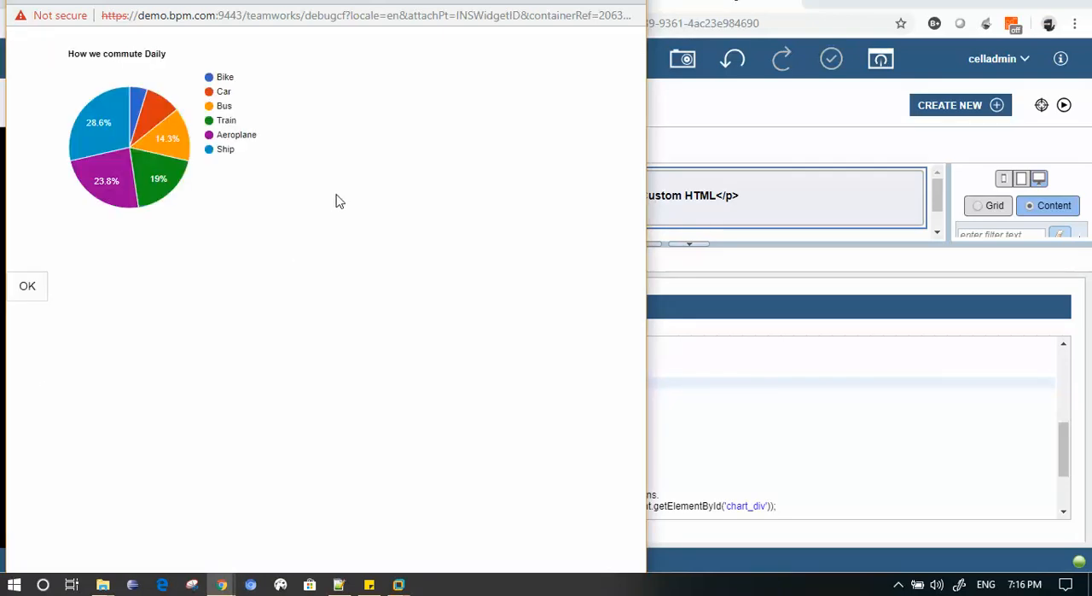
{"action": "mouse_move", "coordinate": [147, 123]}
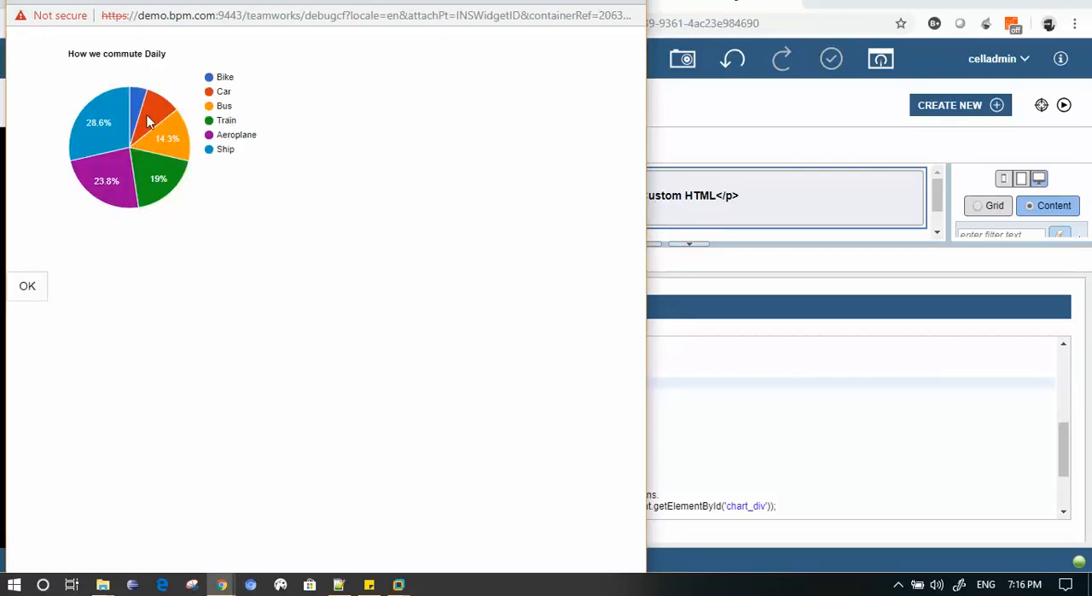
{"action": "mouse_move", "coordinate": [106, 179]}
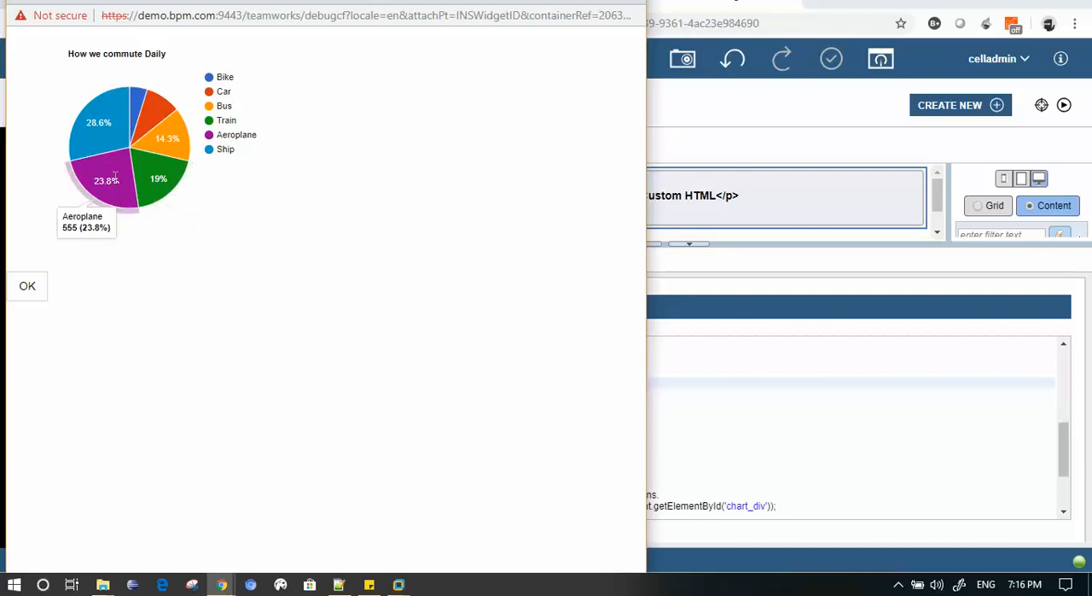
{"action": "mouse_move", "coordinate": [109, 137]}
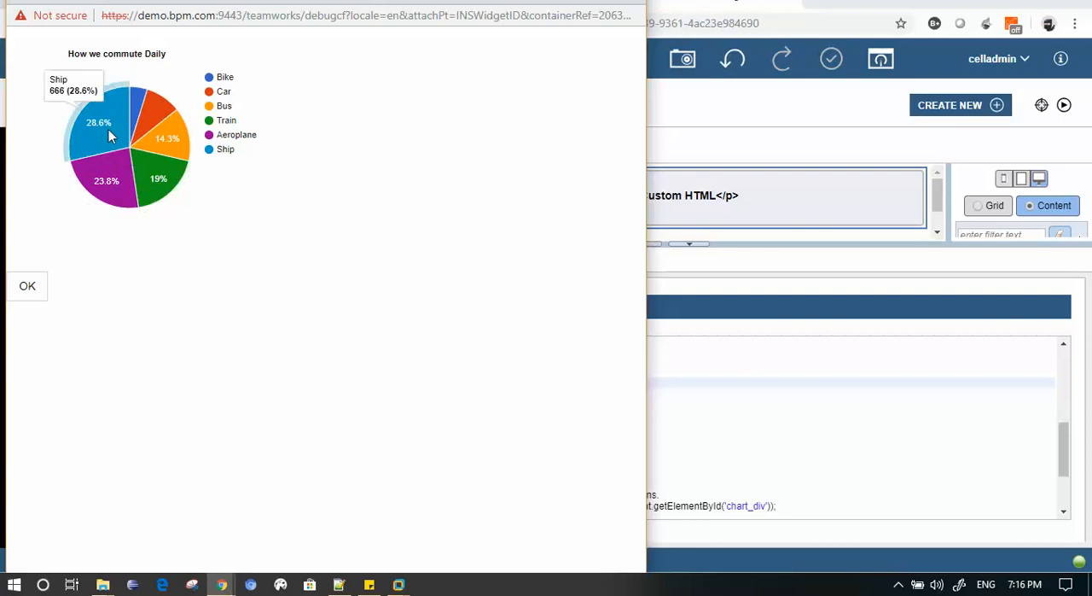
{"action": "mouse_move", "coordinate": [138, 119]}
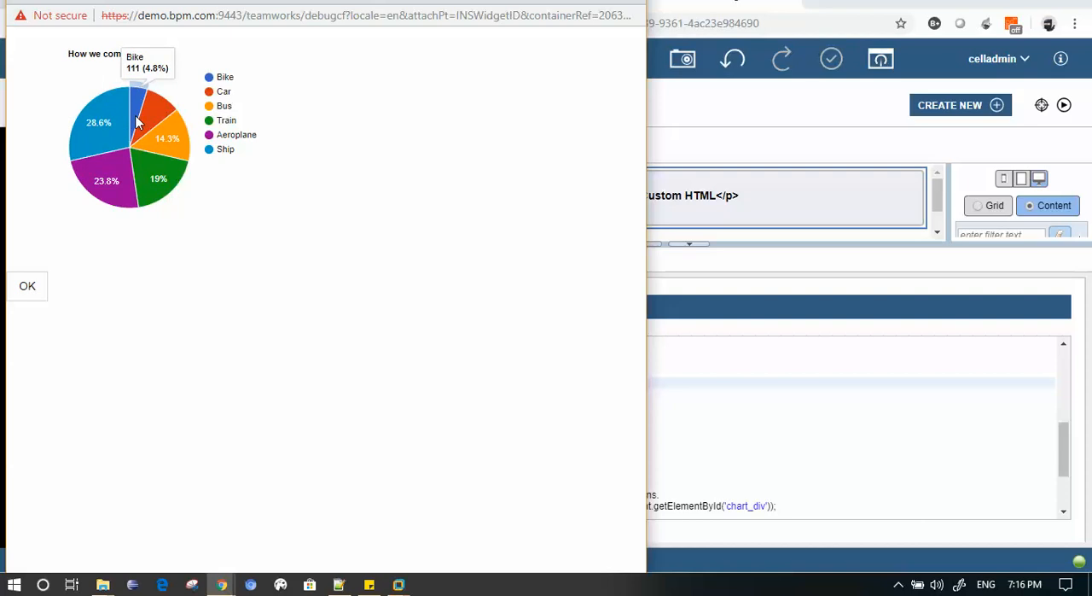
{"action": "mouse_move", "coordinate": [137, 181]}
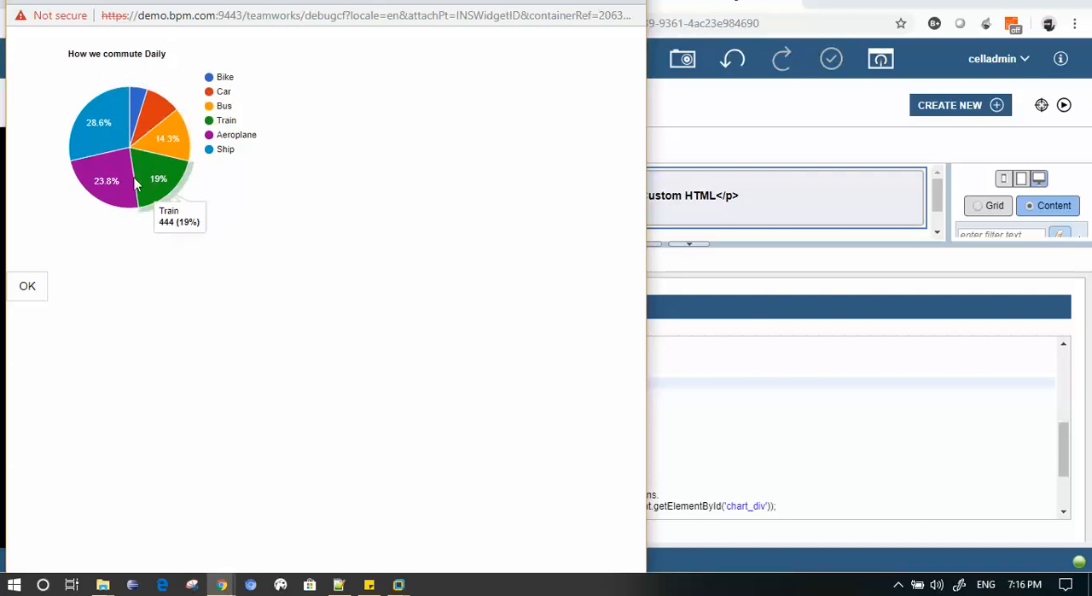
{"action": "mouse_move", "coordinate": [137, 117]}
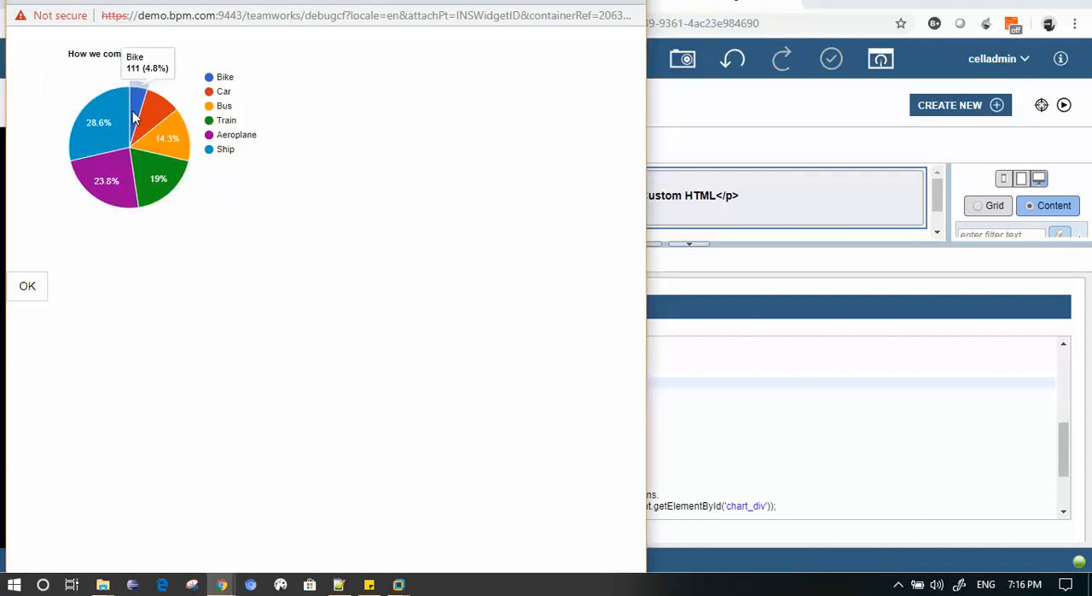
{"action": "mouse_move", "coordinate": [171, 164]}
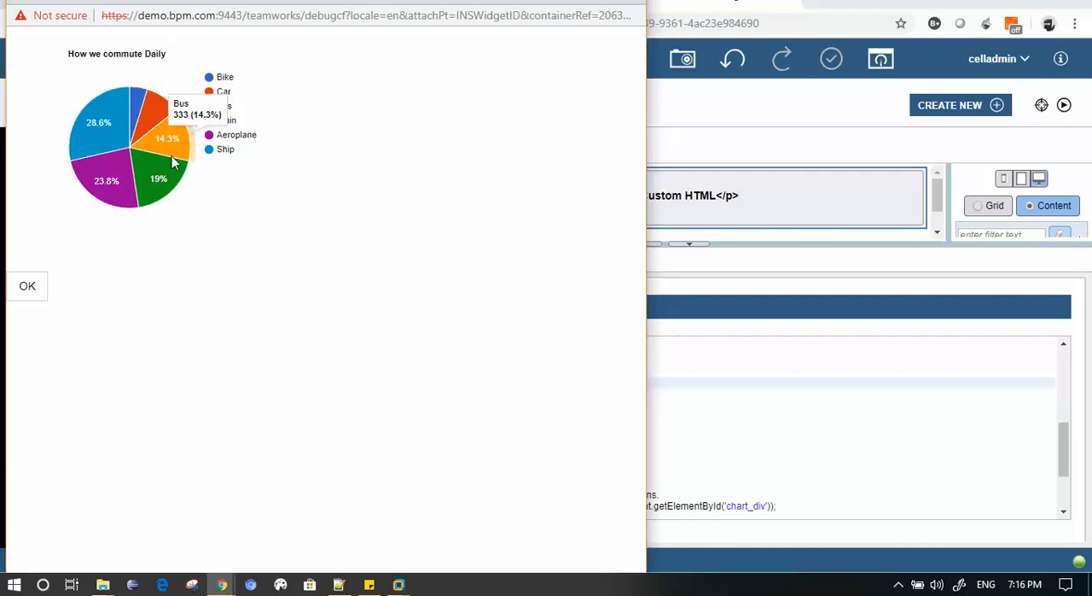